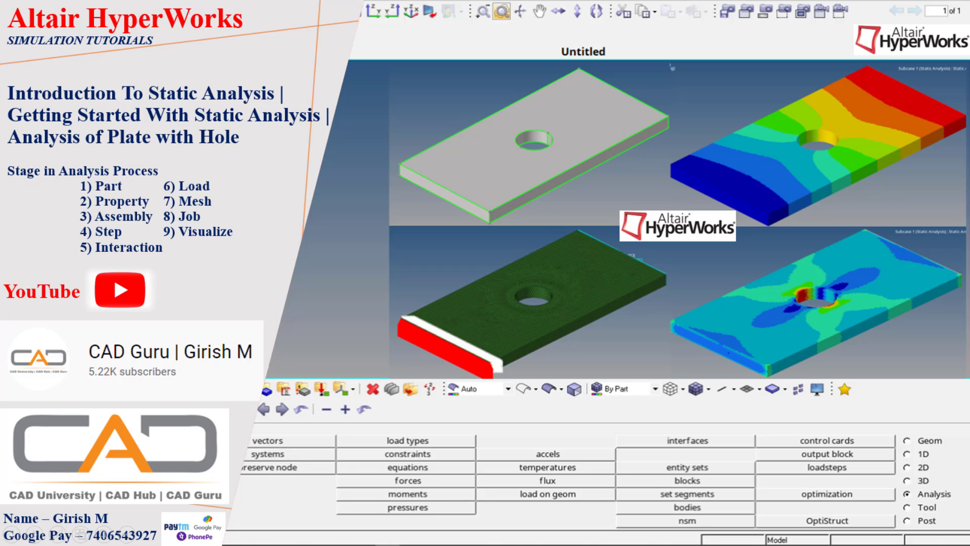
Step: Locate the Altair 2022 shortcuts folder via search and launch HyperWorks 2022
left_click(259, 536)
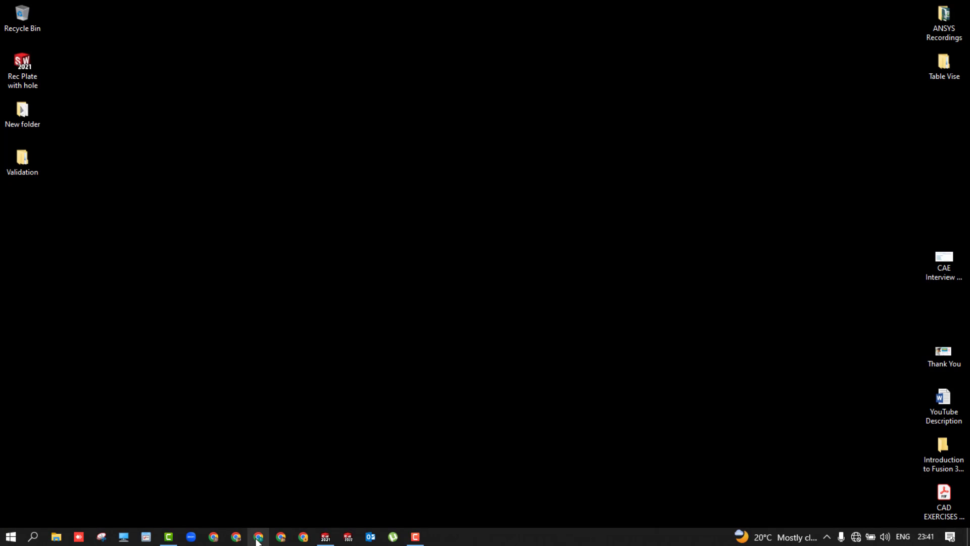
left_click(32, 536)
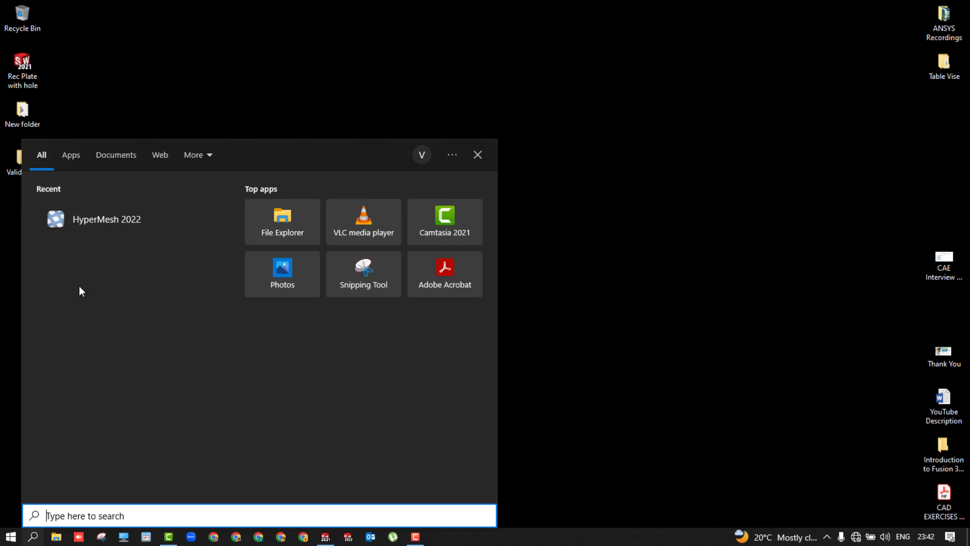
left_click(477, 154)
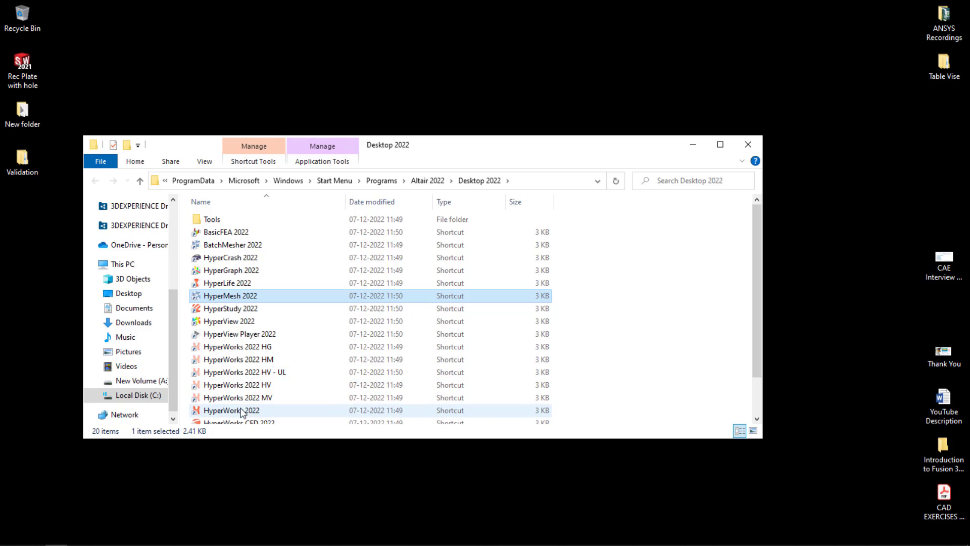
left_click(231, 410)
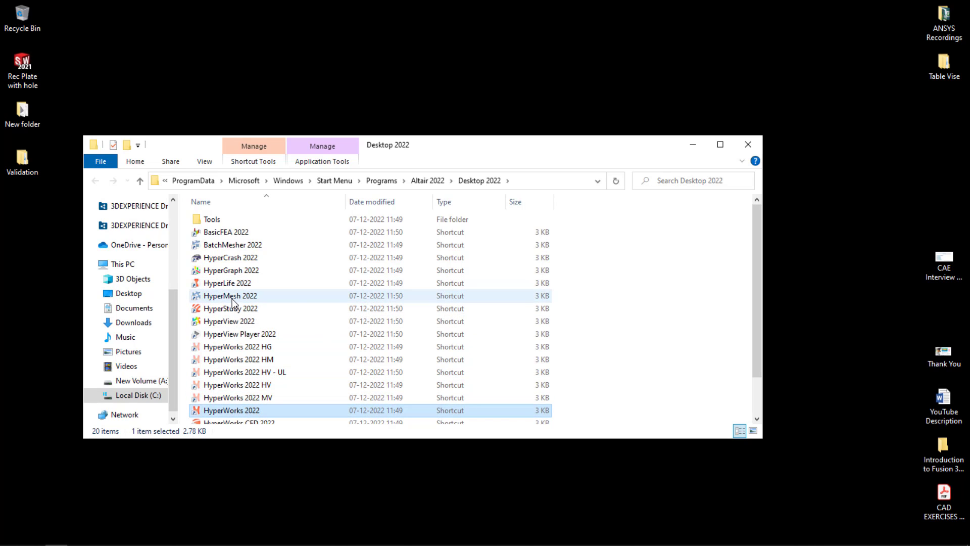
left_click(230, 295)
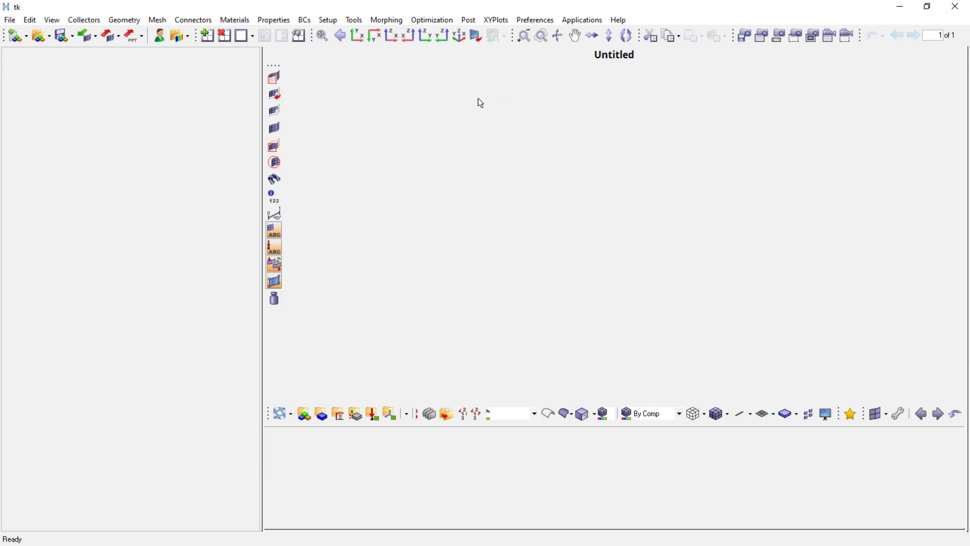
Step: Apply the OptiStruct user profile, then reload the profile dialog and confirm OptiStruct again
left_click(304, 20)
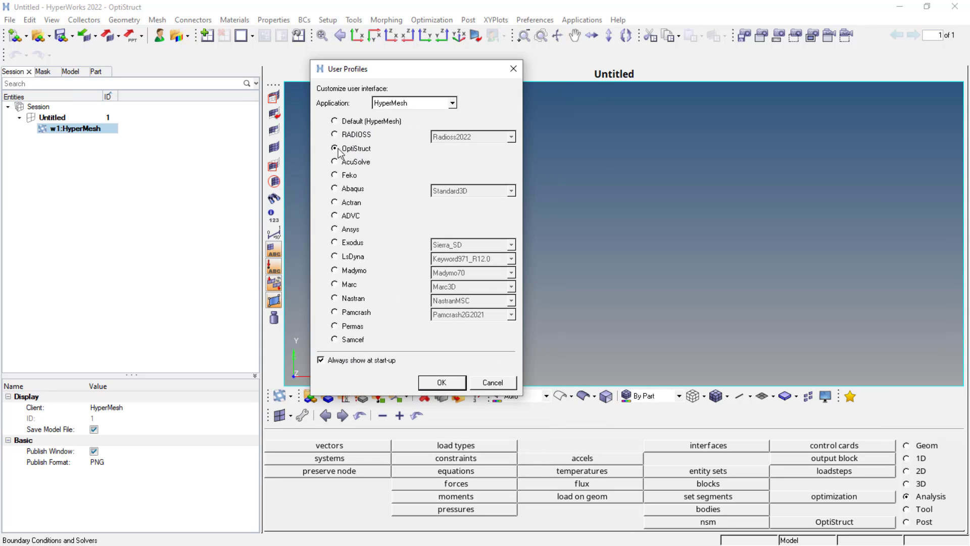
left_click(441, 382)
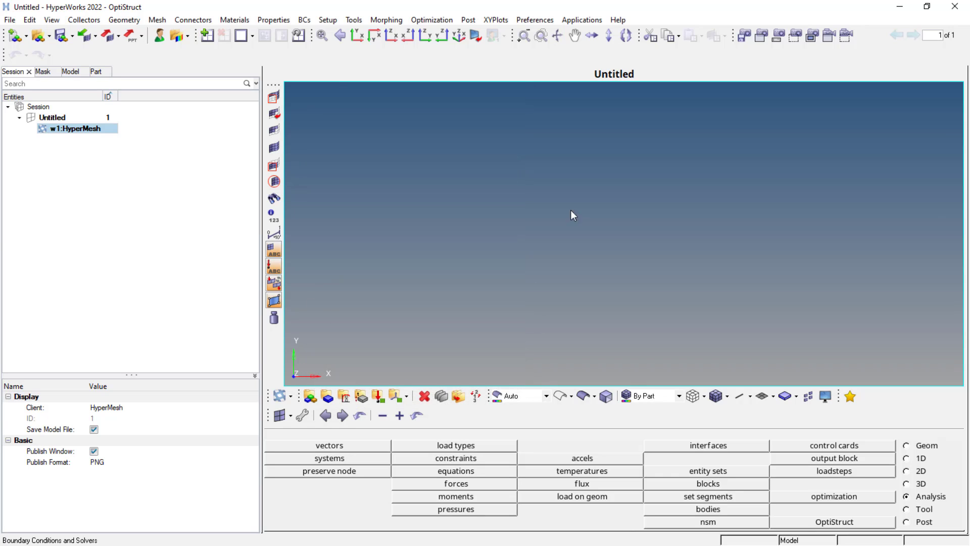
mouse_move(158, 35)
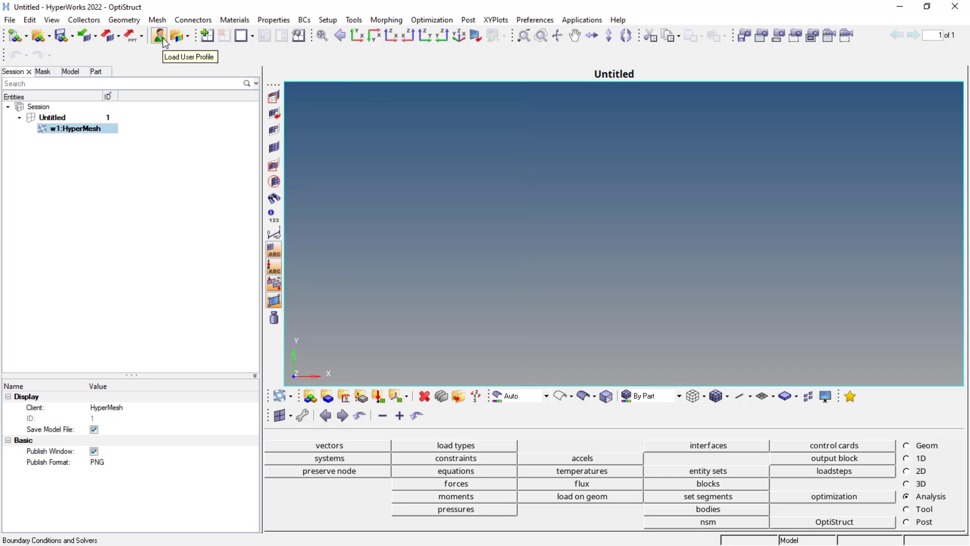
left_click(158, 35)
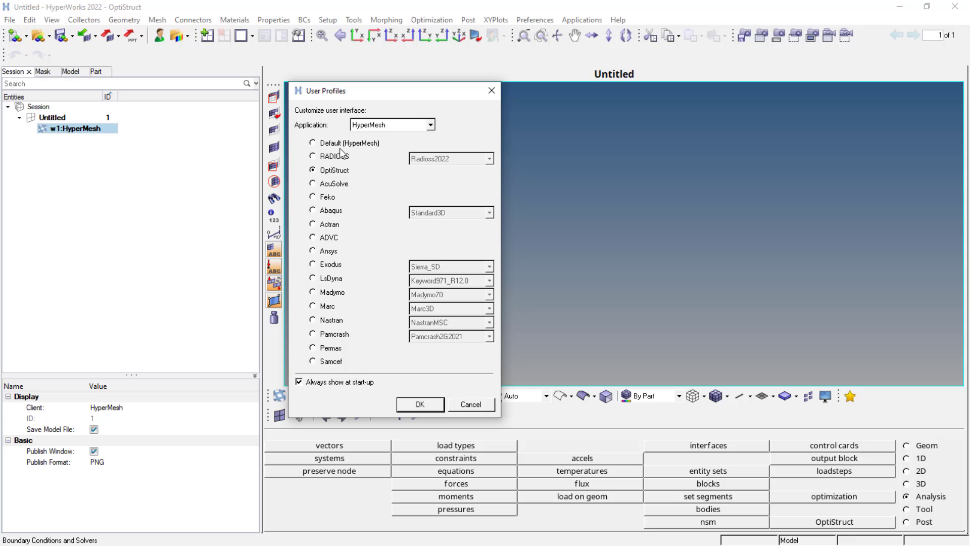
mouse_move(420, 404)
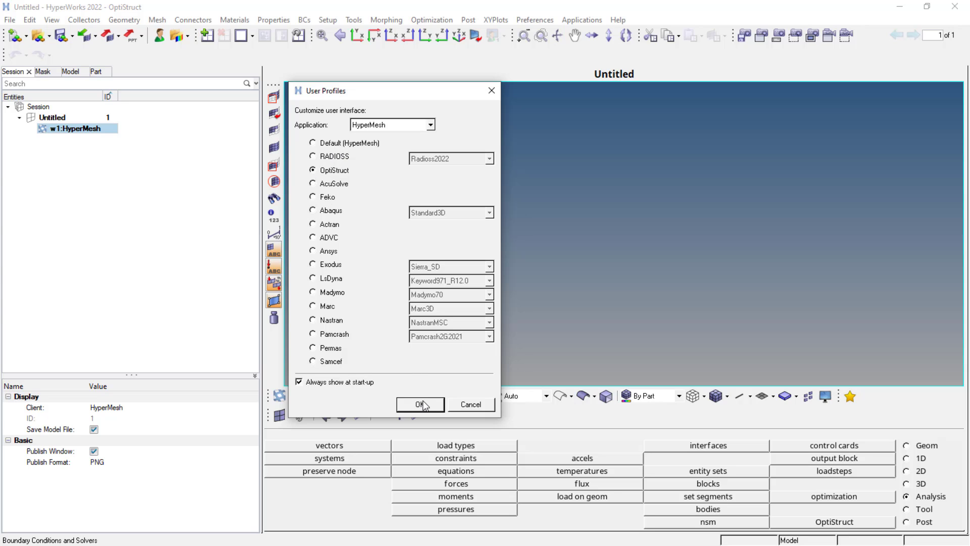
left_click(421, 404)
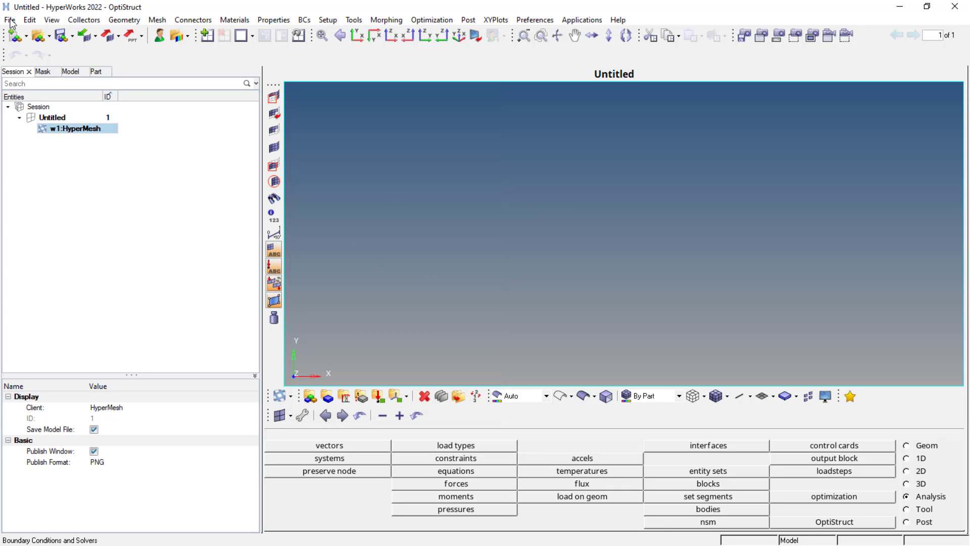
Step: Import the geometry file Rec Plate with hole.STEP into the model
left_click(10, 19)
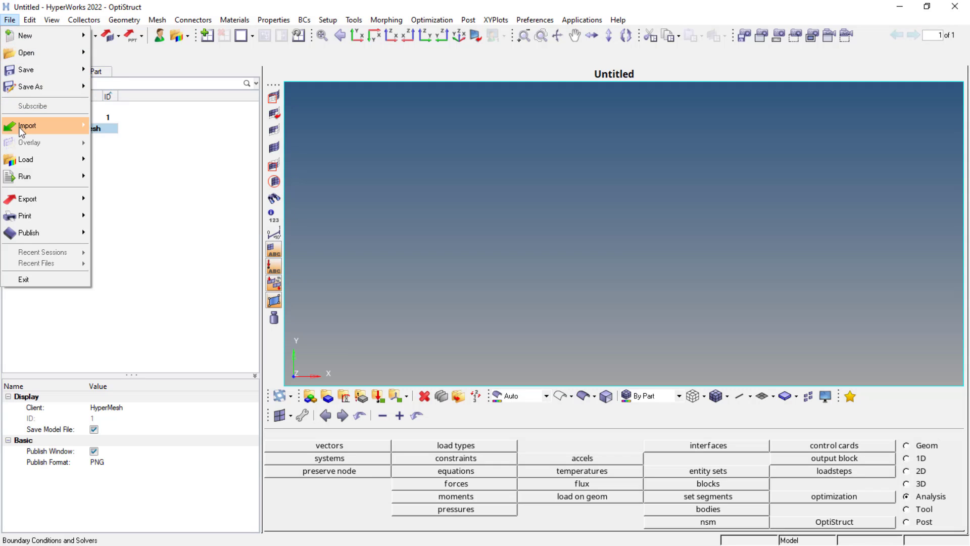
left_click(28, 125)
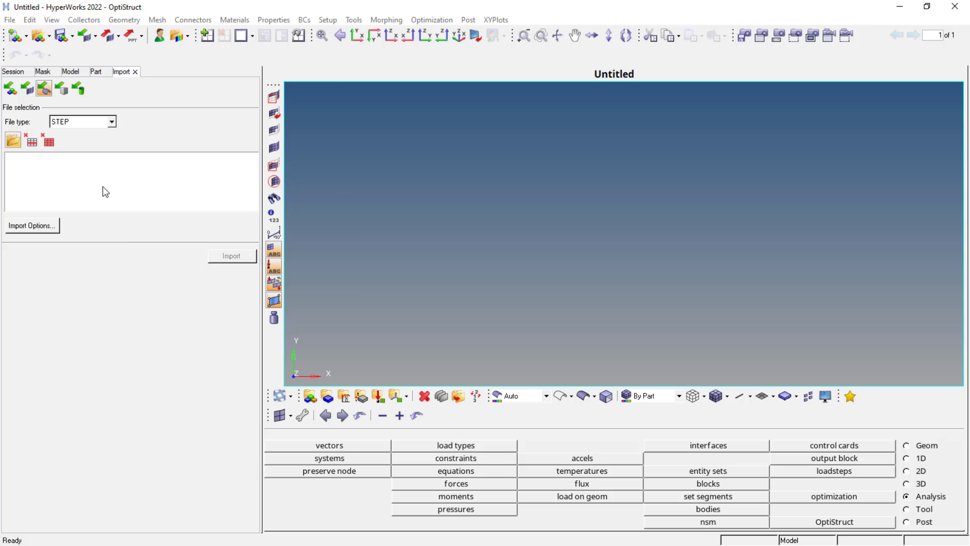
left_click(12, 140)
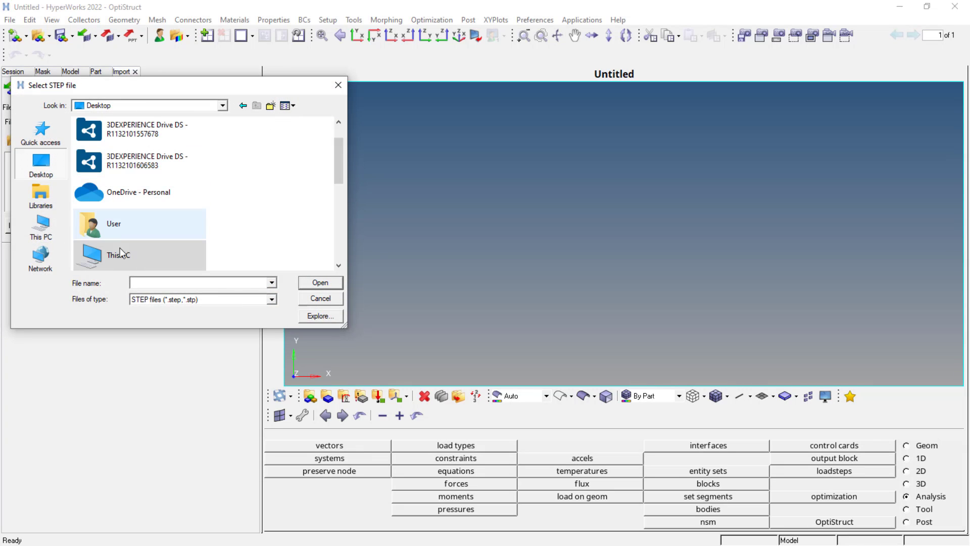
left_click(321, 281)
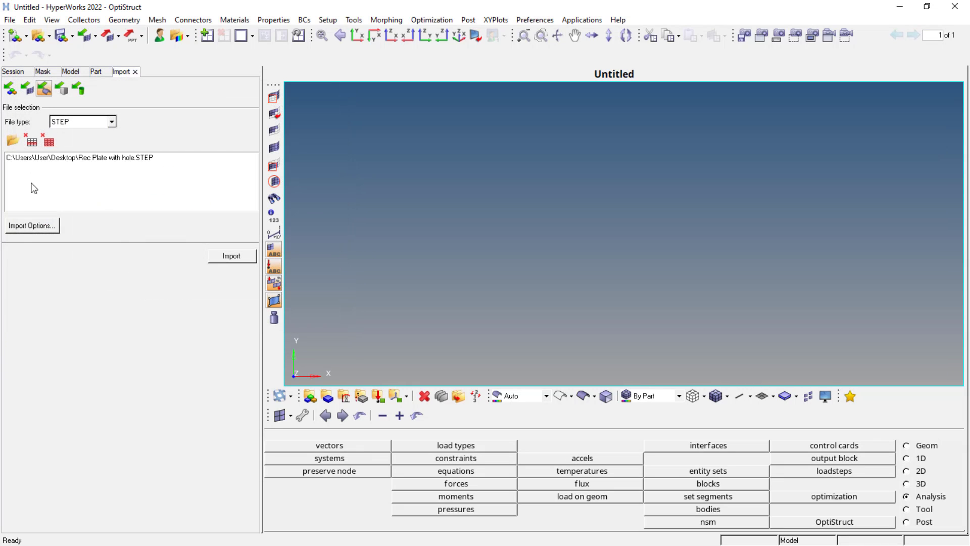
left_click(111, 121)
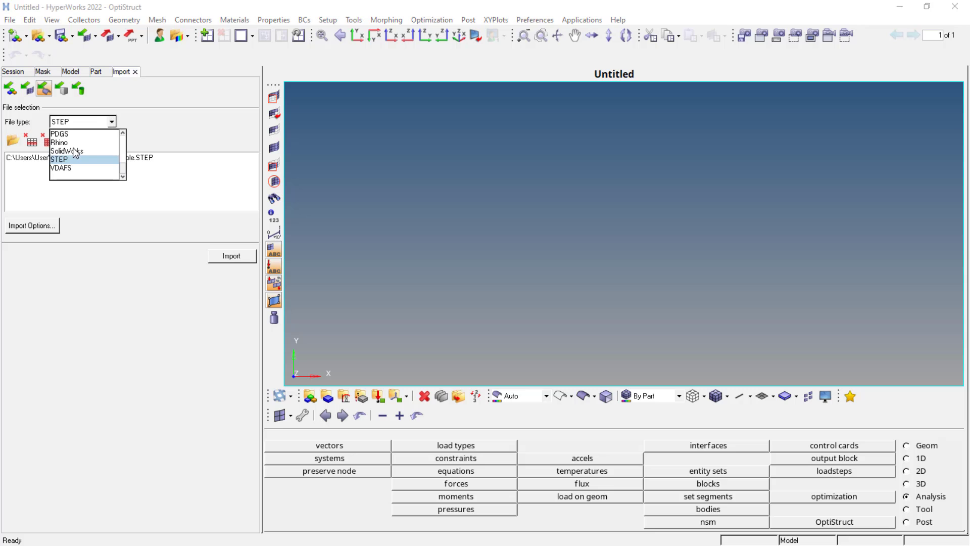
mouse_move(170, 178)
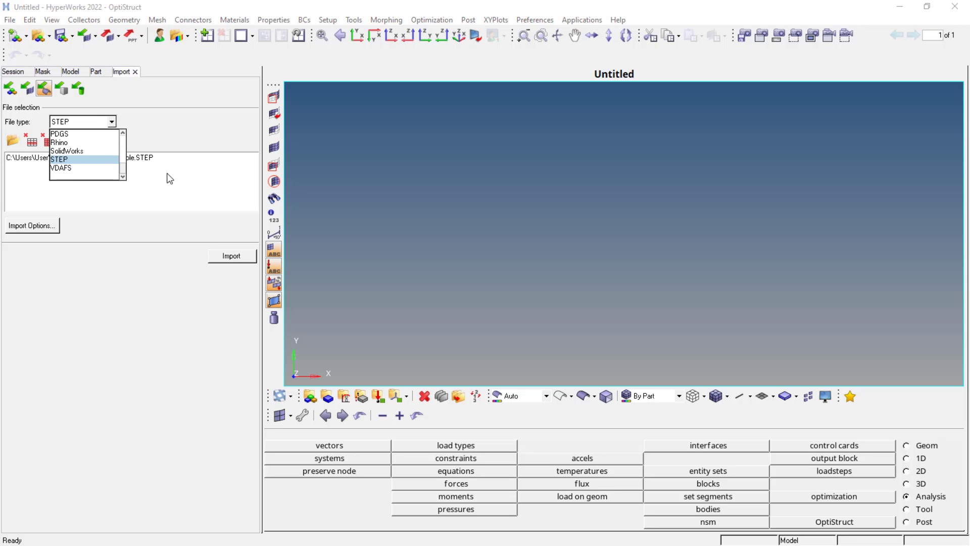
left_click(59, 158)
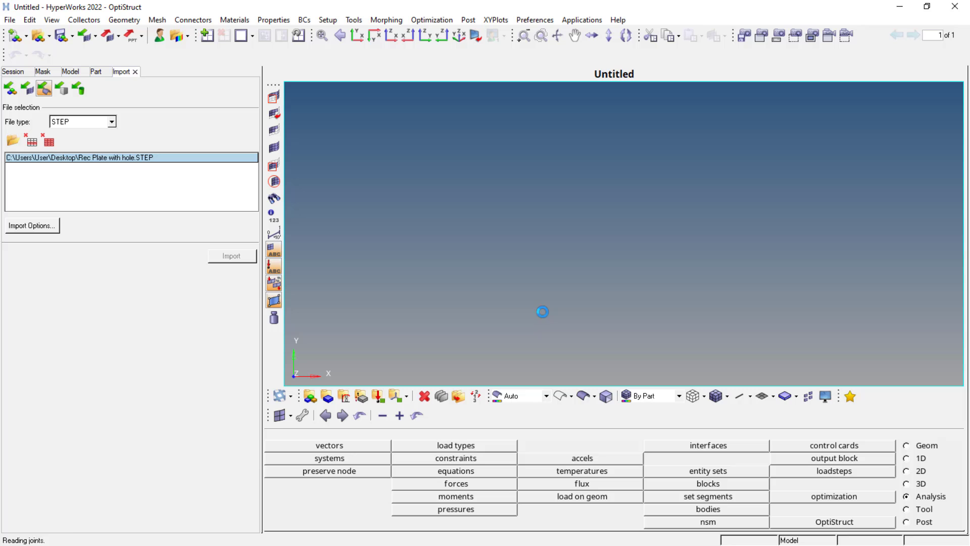
Step: Show the imported plate in mixed shaded display and close the import panel
left_click(232, 255)
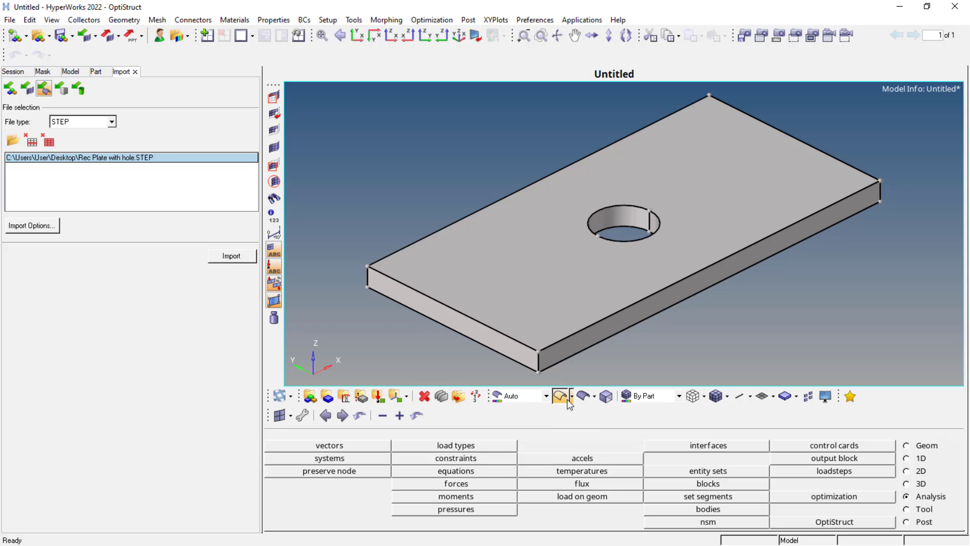
left_click(556, 395)
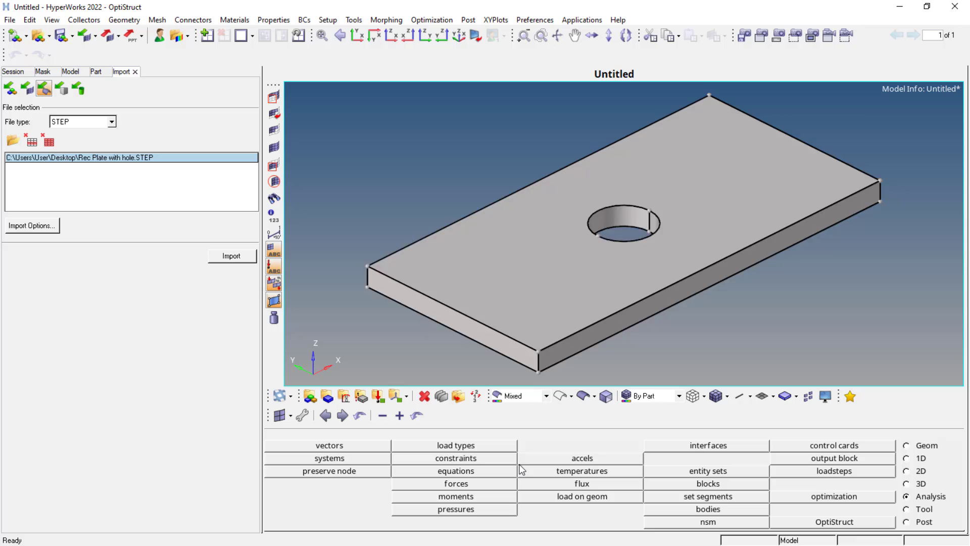
left_click(499, 216)
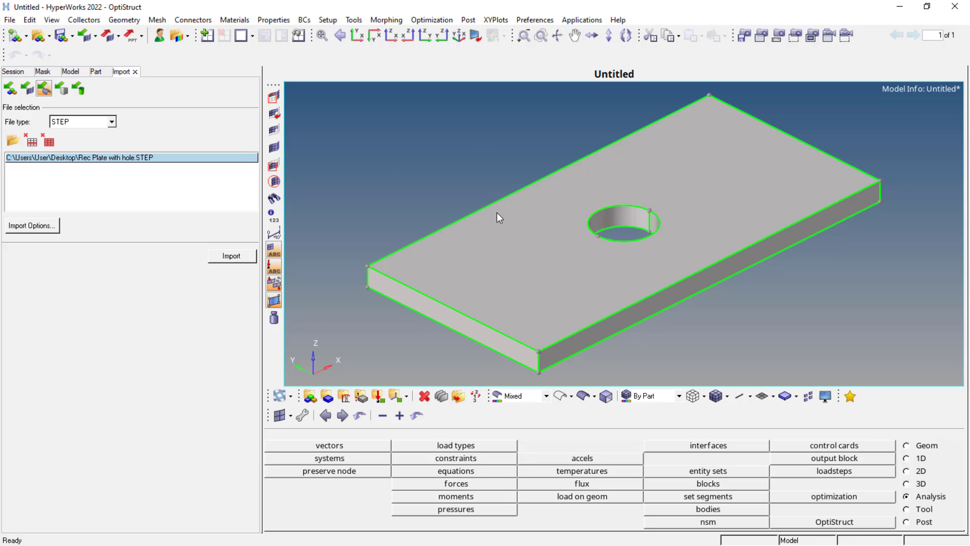
left_click(134, 71)
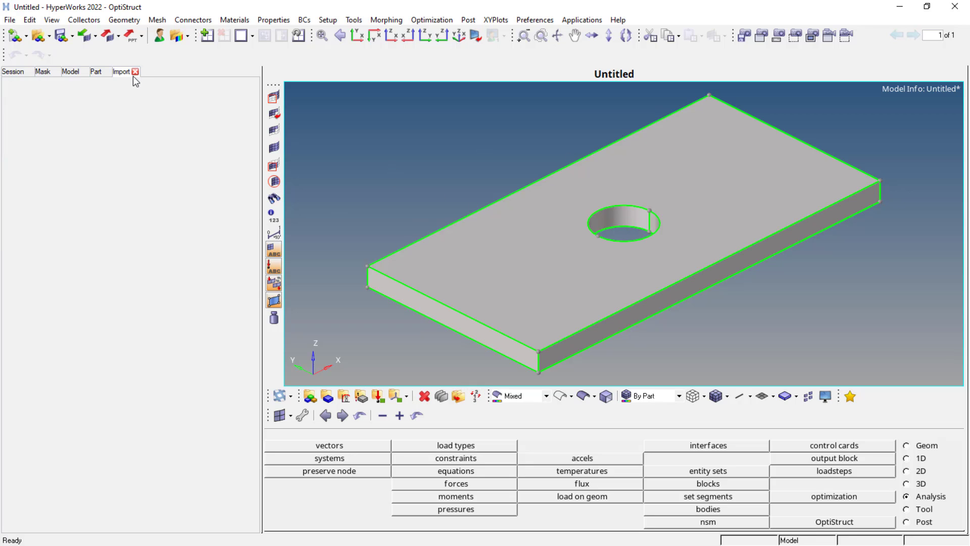
left_click(70, 71)
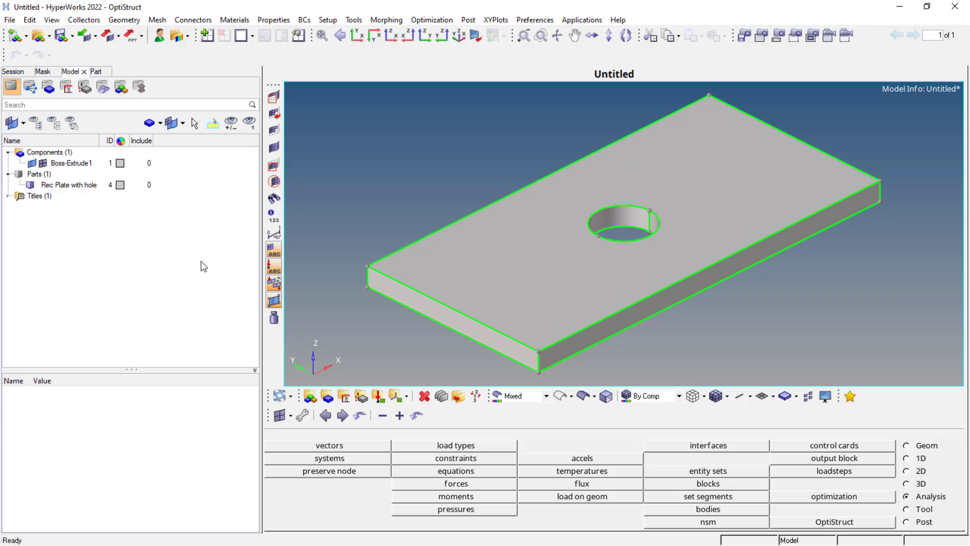
mouse_move(253, 370)
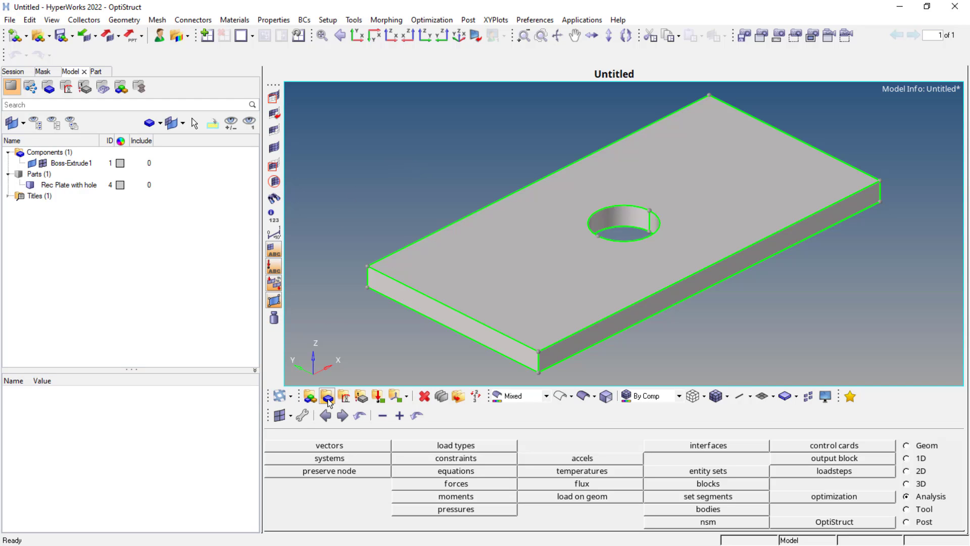
mouse_move(326, 396)
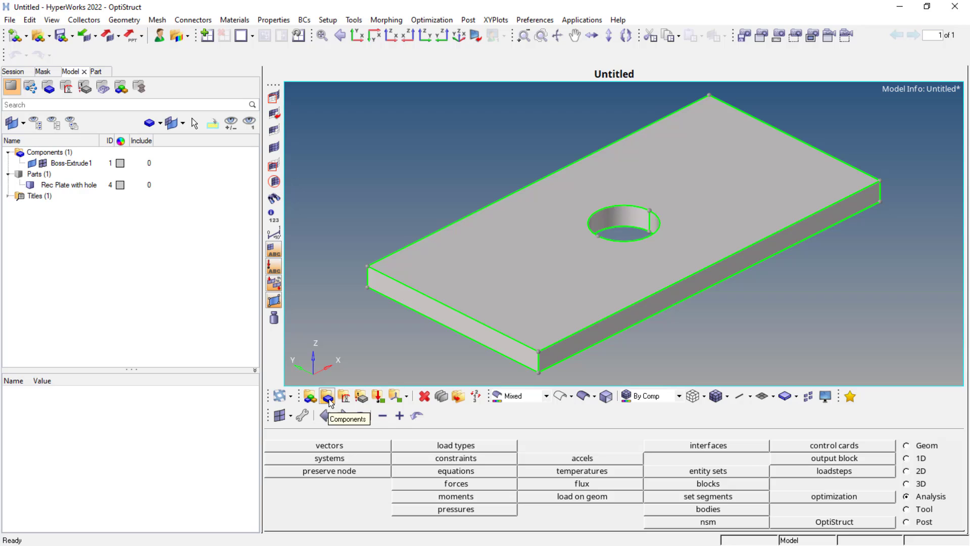
mouse_move(361, 396)
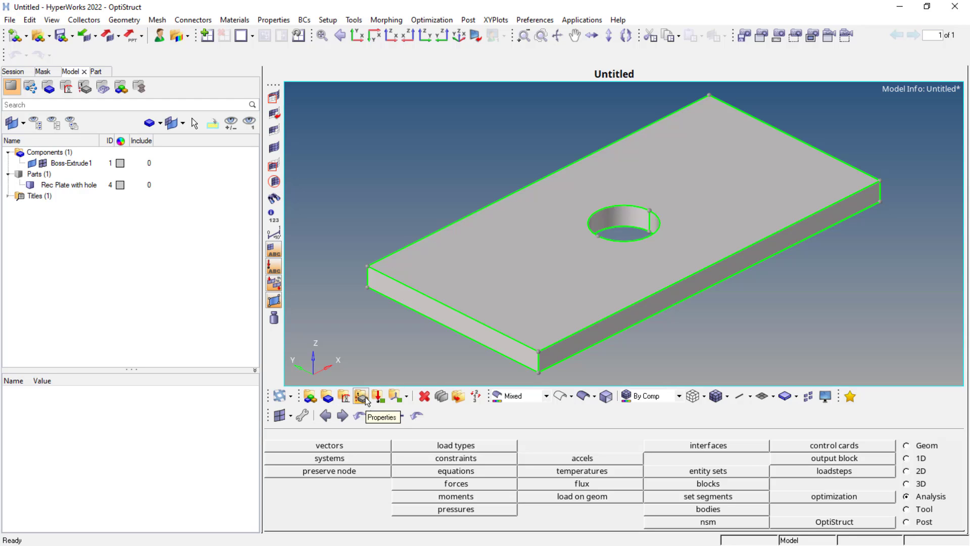
mouse_move(377, 396)
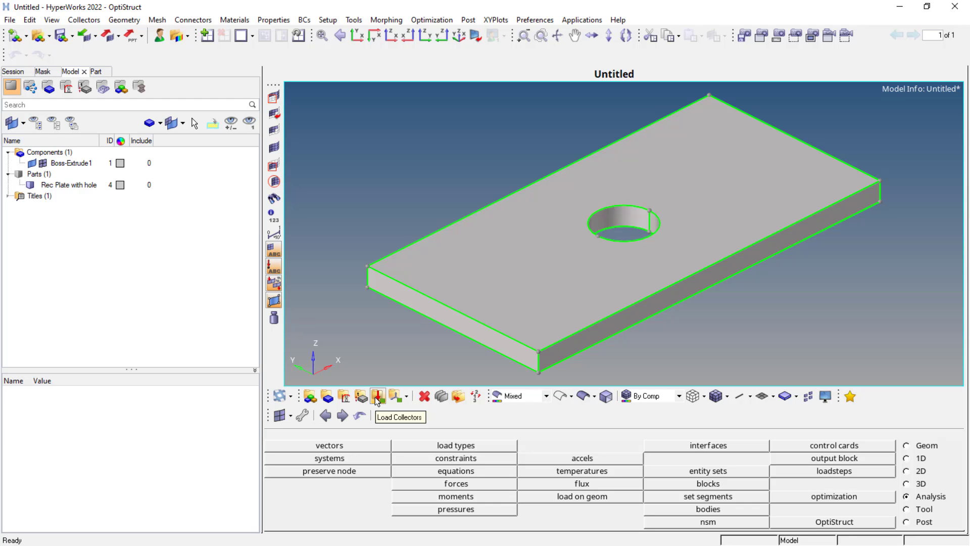
left_click(377, 396)
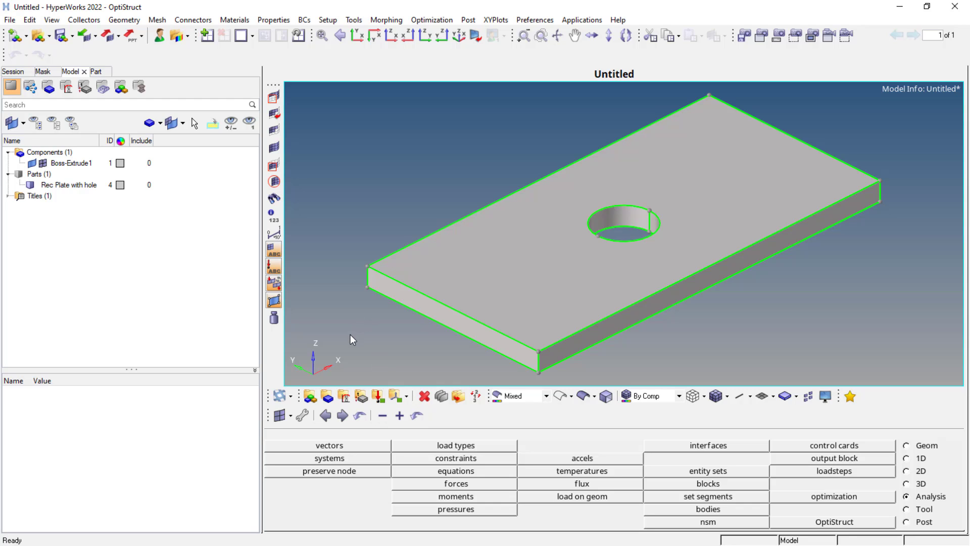
mouse_move(356, 382)
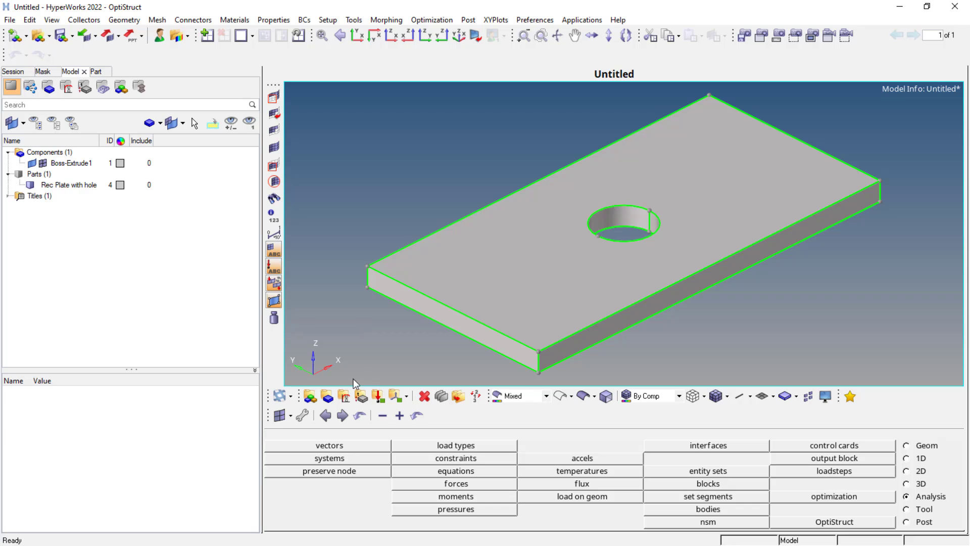
mouse_move(344, 396)
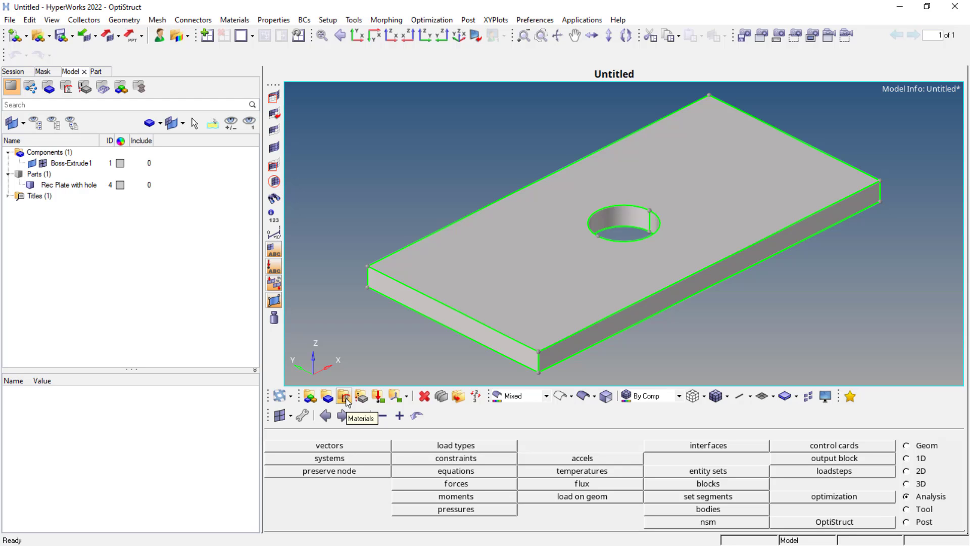
Step: Create an isotropic MAT1 material named Steel
left_click(343, 396)
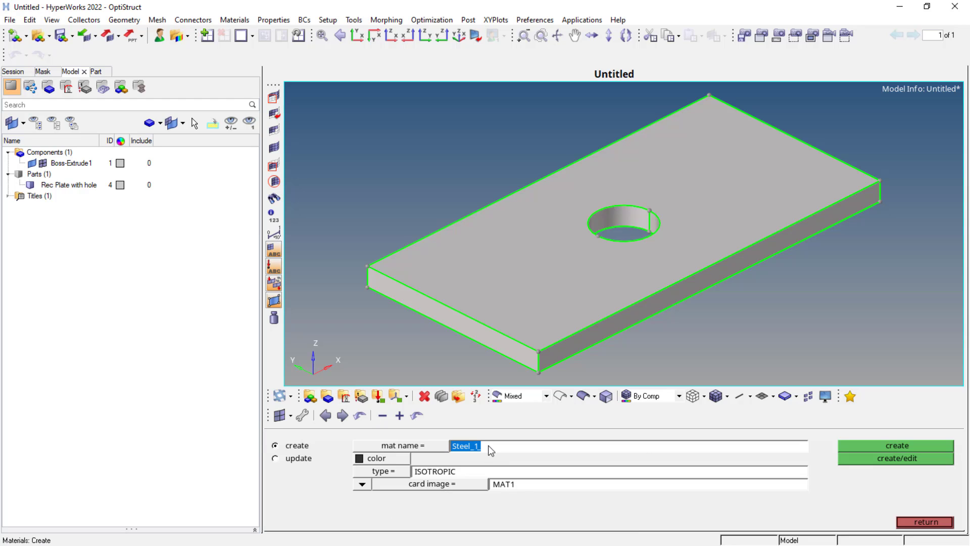
left_click(483, 446)
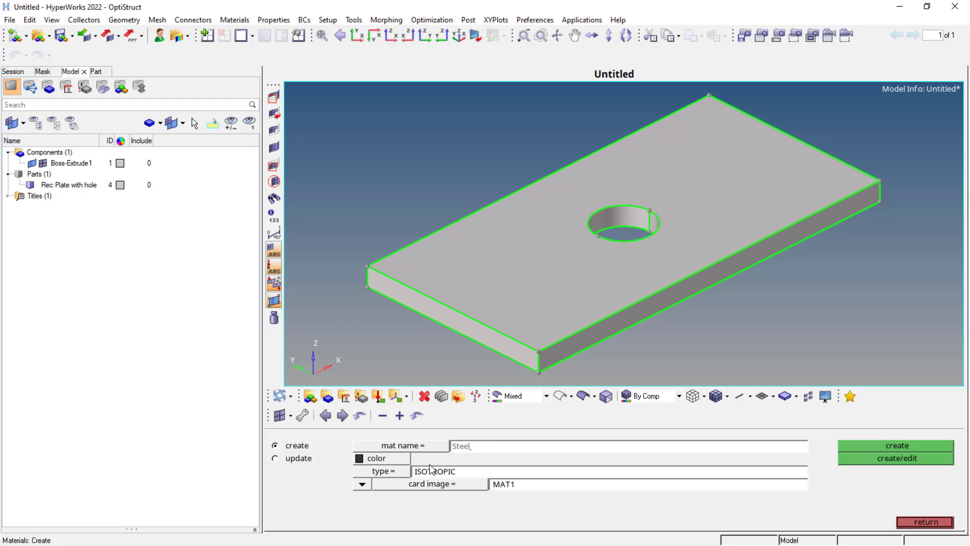
left_click(433, 471)
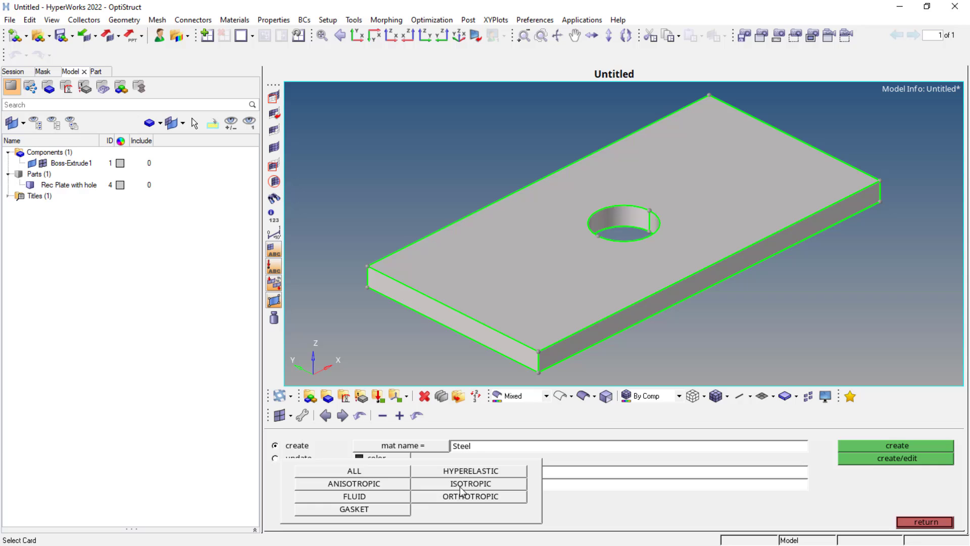
left_click(469, 482)
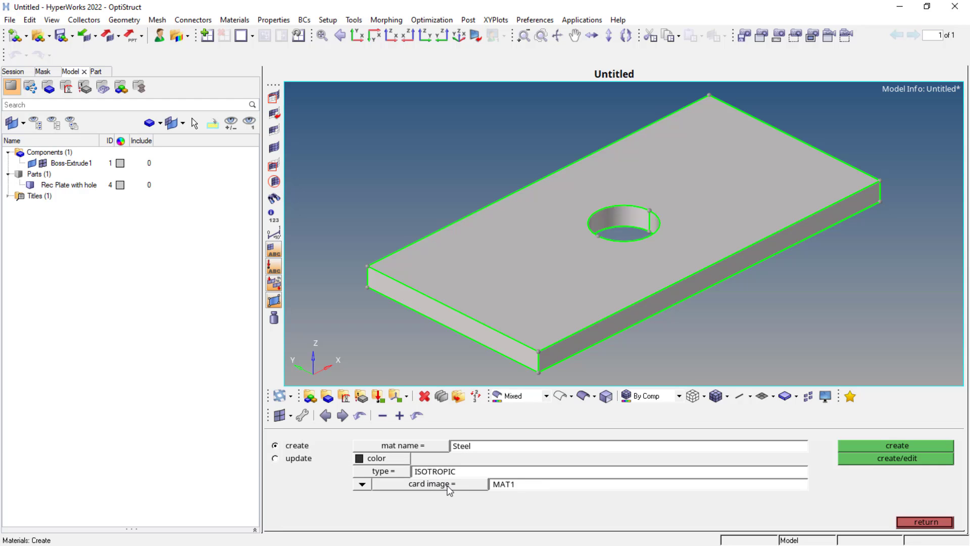
mouse_move(537, 450)
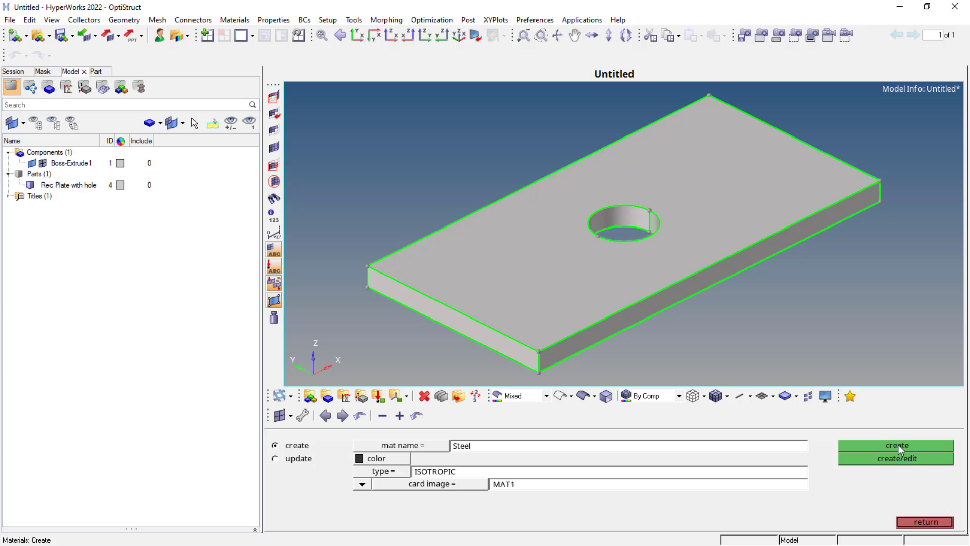
left_click(895, 445)
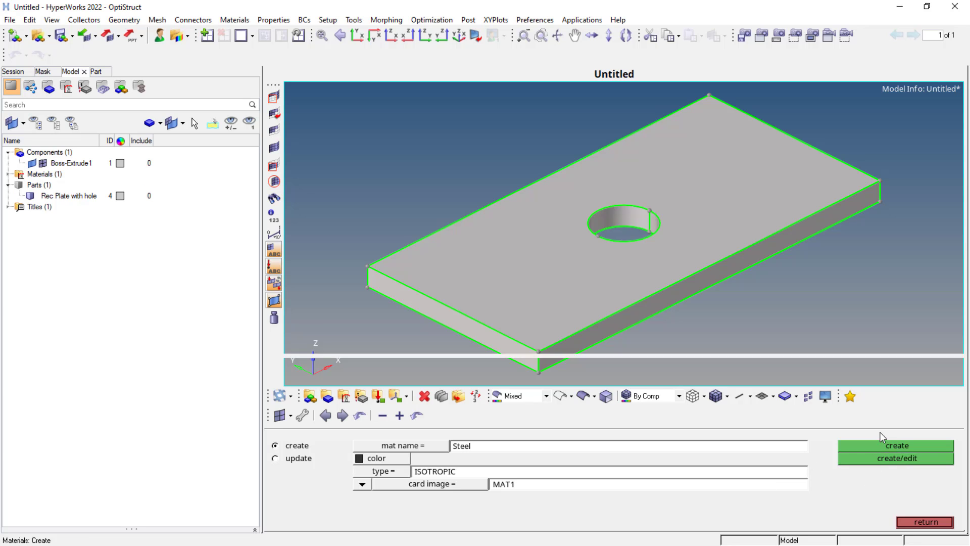
Step: Give Steel E 2.1e+05, NU 0.3, RHO 7.9e-09 and verify the card from the model browser
left_click(895, 458)
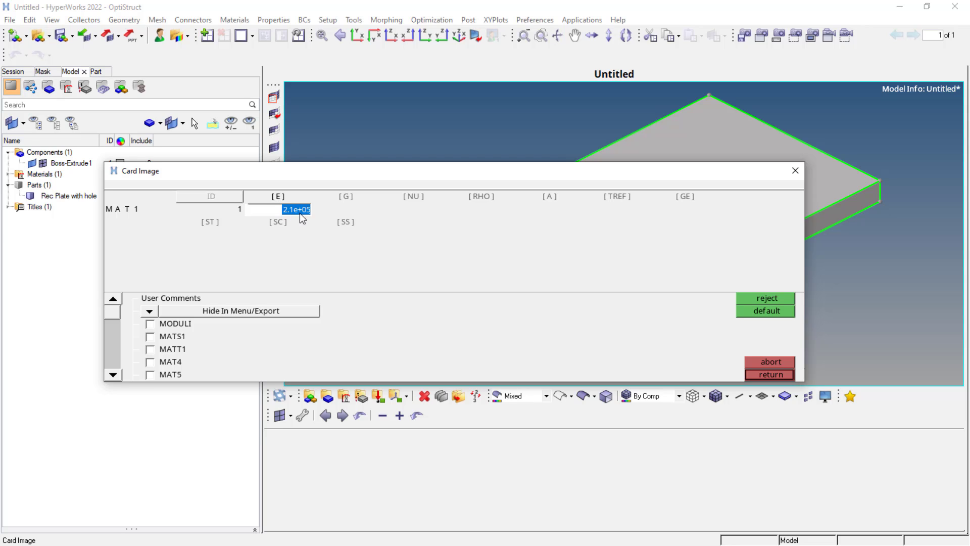
mouse_move(414, 199)
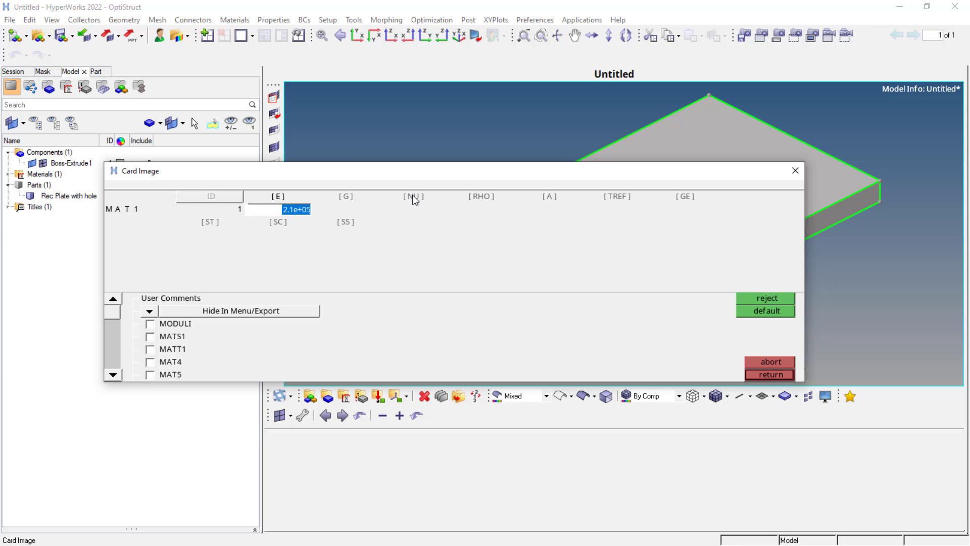
left_click(481, 209)
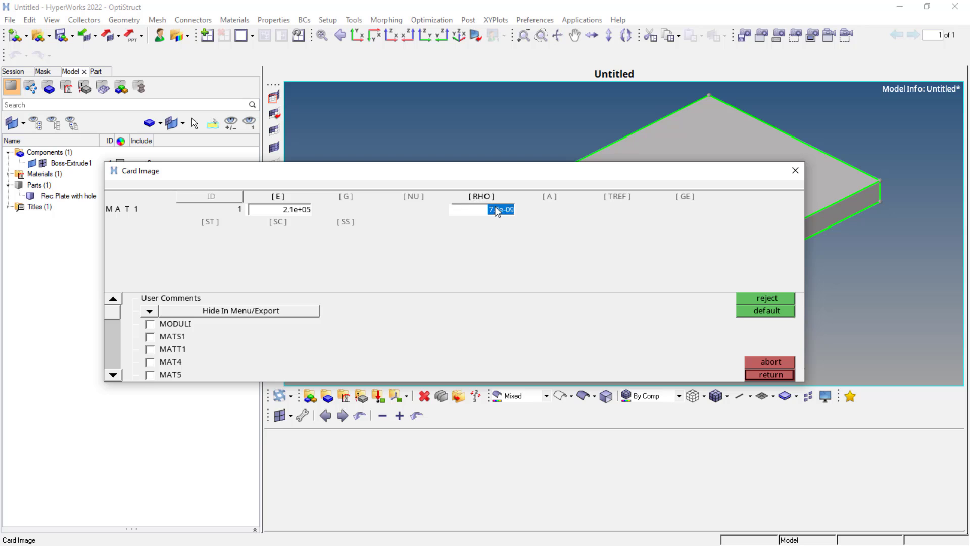
left_click(413, 209)
type("0.300")
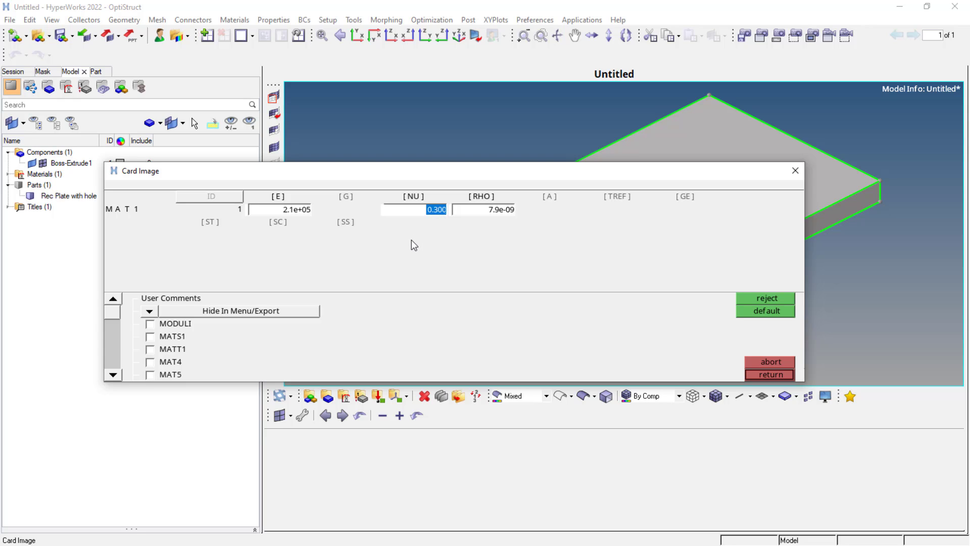
mouse_move(748, 309)
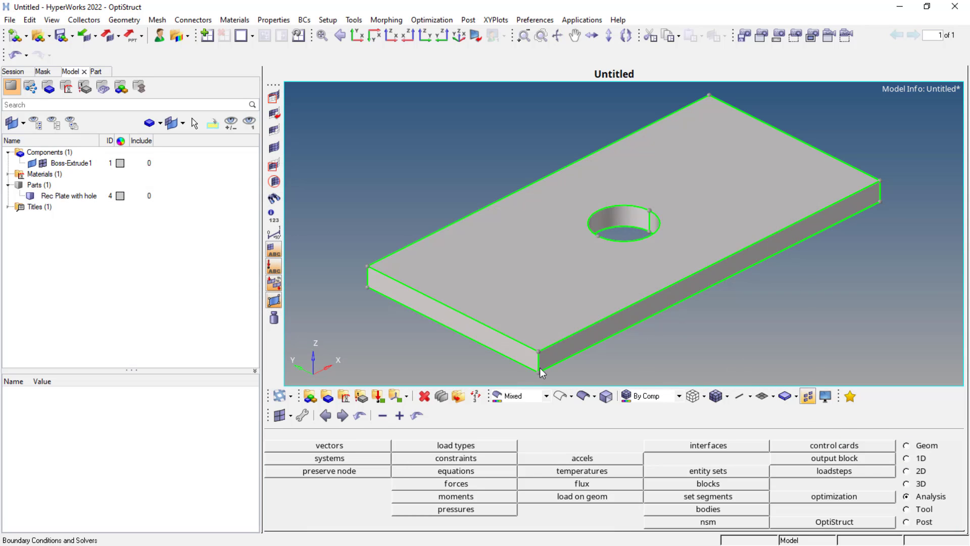
left_click(20, 174)
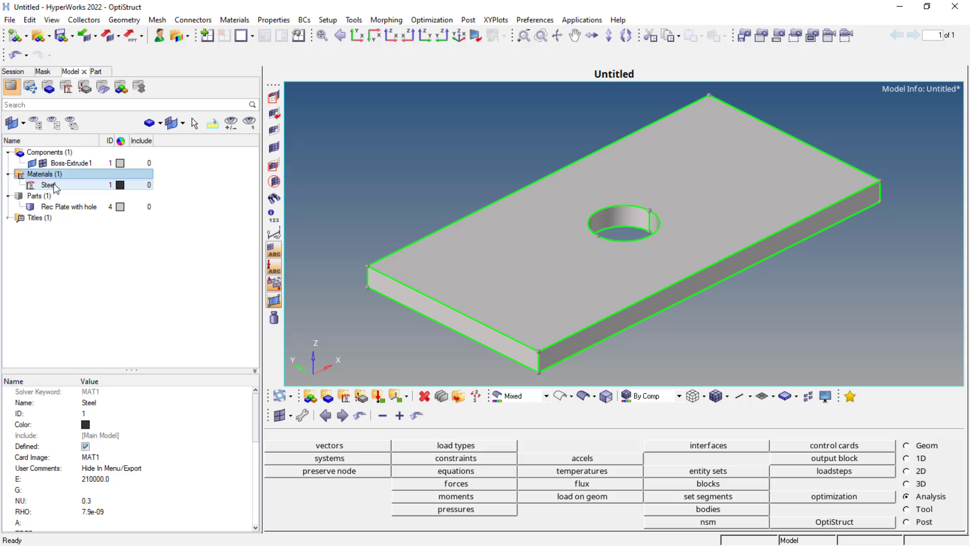
double_click(47, 184)
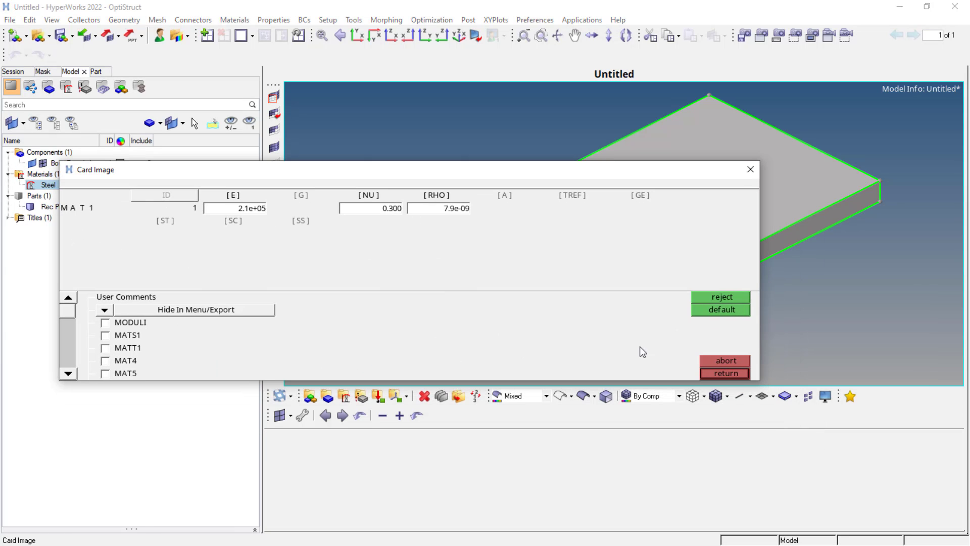
left_click(723, 373)
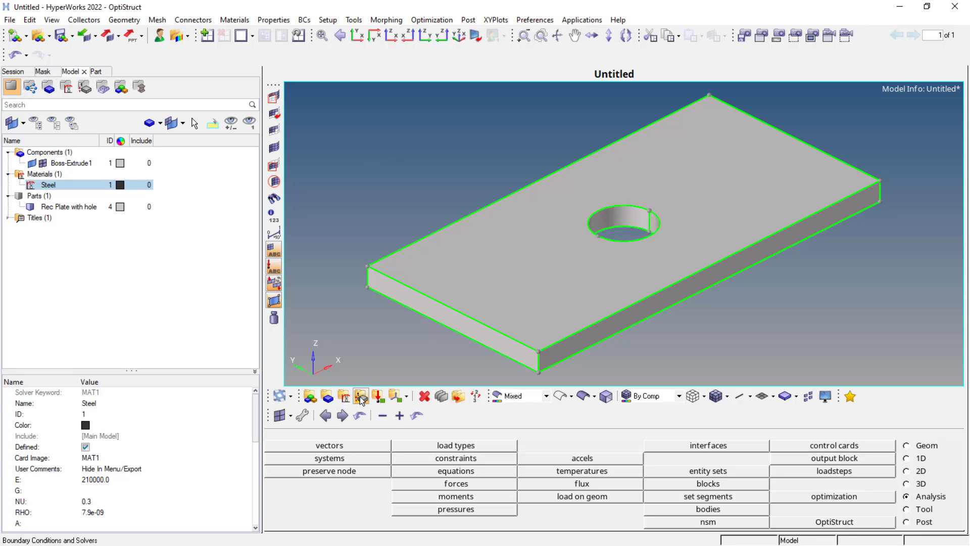
Step: Create a 3D PSOLID property named Plate with hole using the Steel material
left_click(361, 396)
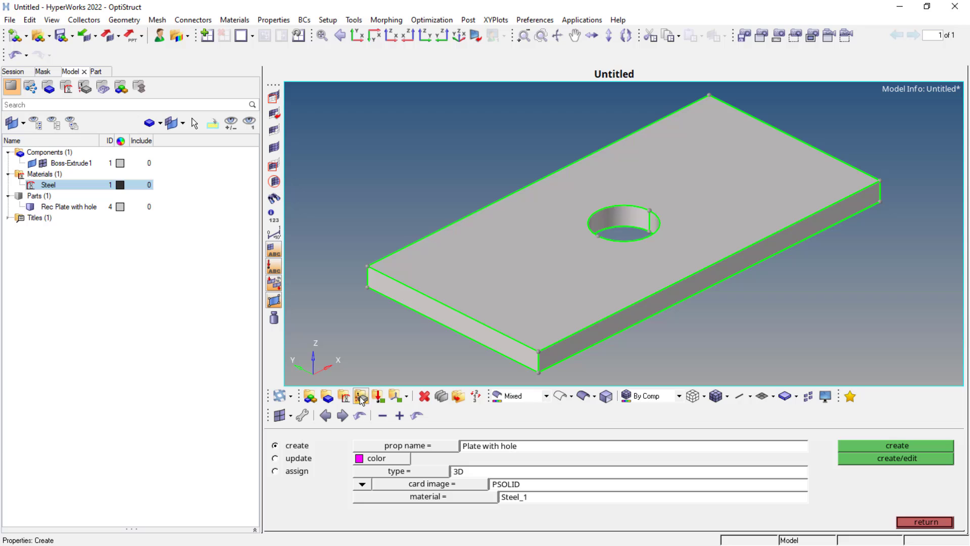
triple_click(489, 446)
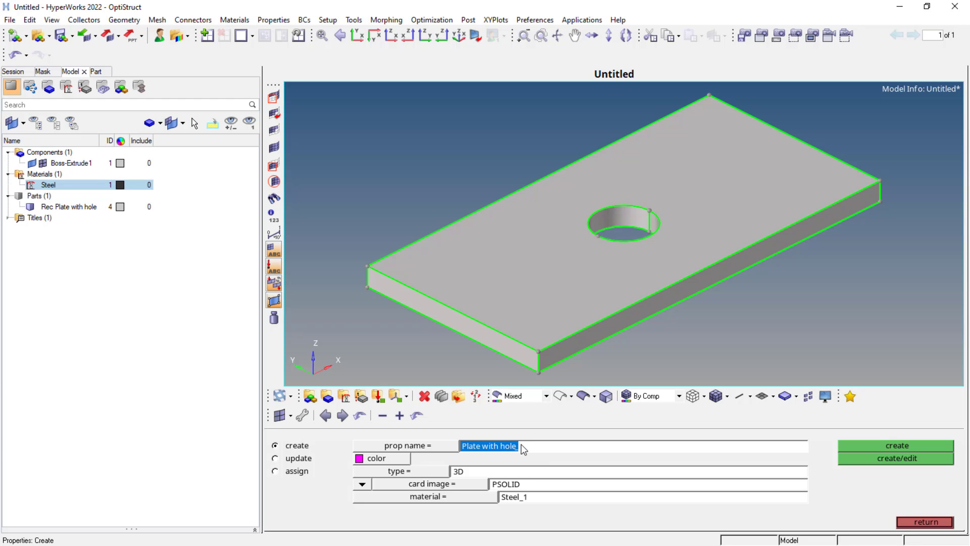
mouse_move(430, 475)
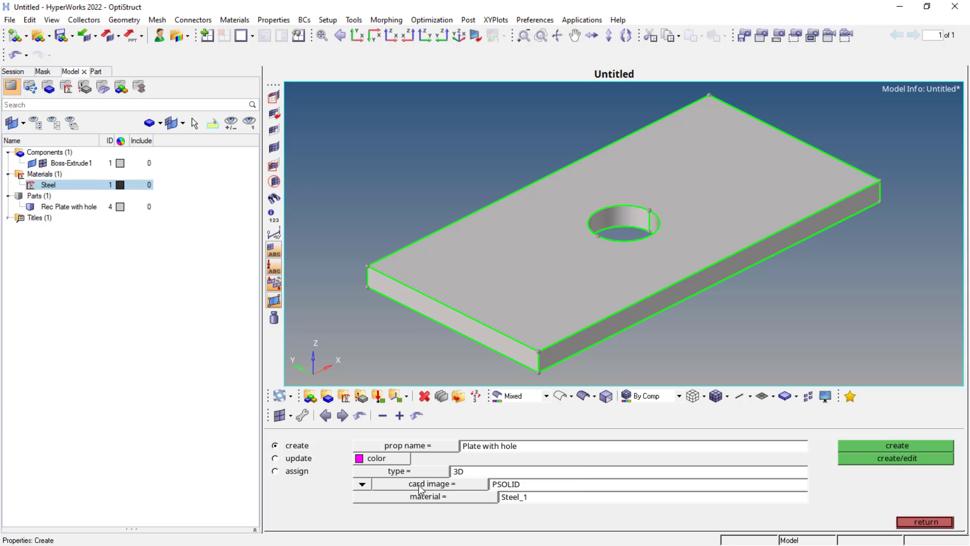
left_click(430, 483)
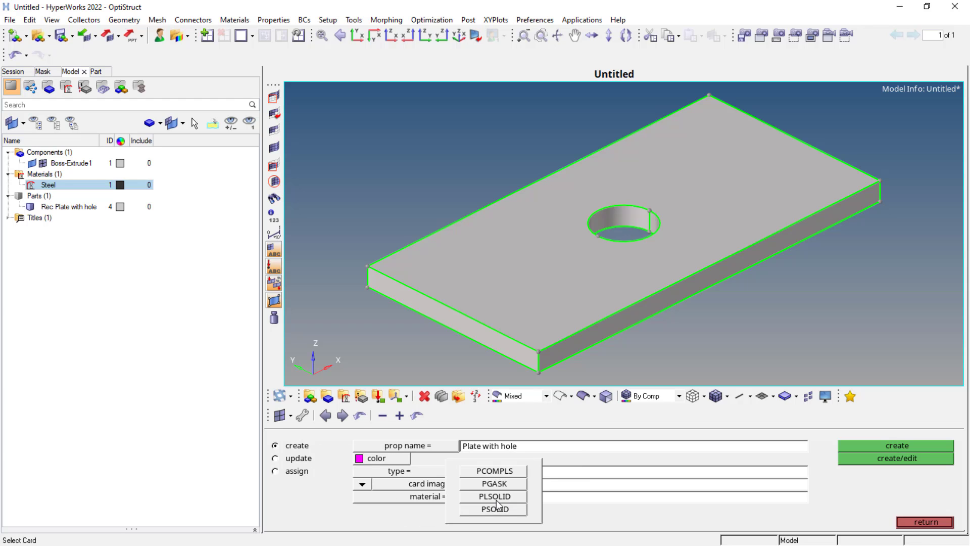
left_click(494, 508)
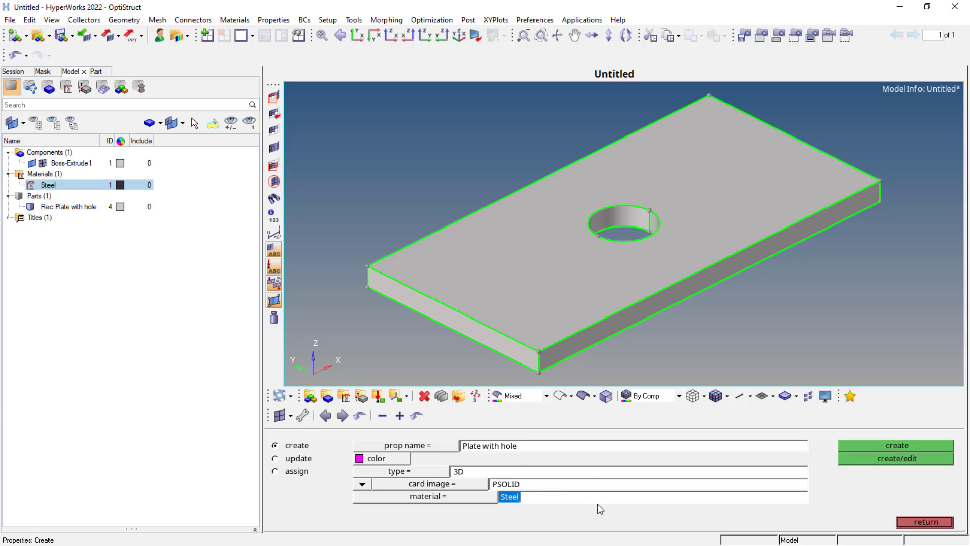
mouse_move(878, 447)
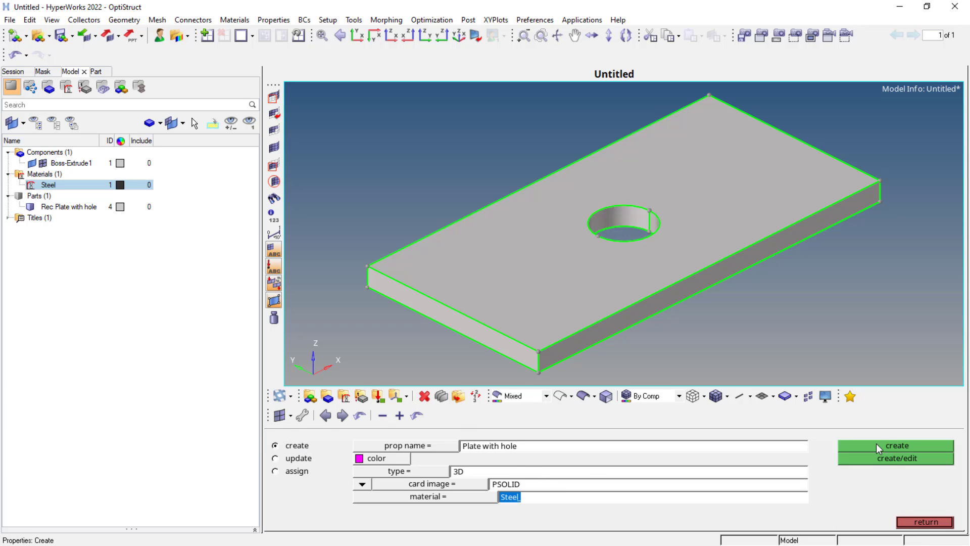
left_click(896, 444)
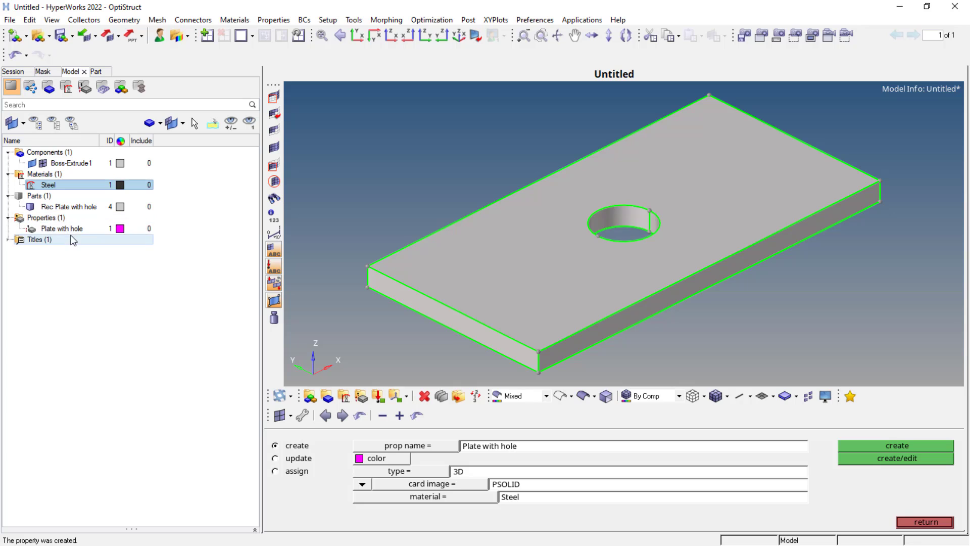
left_click(61, 229)
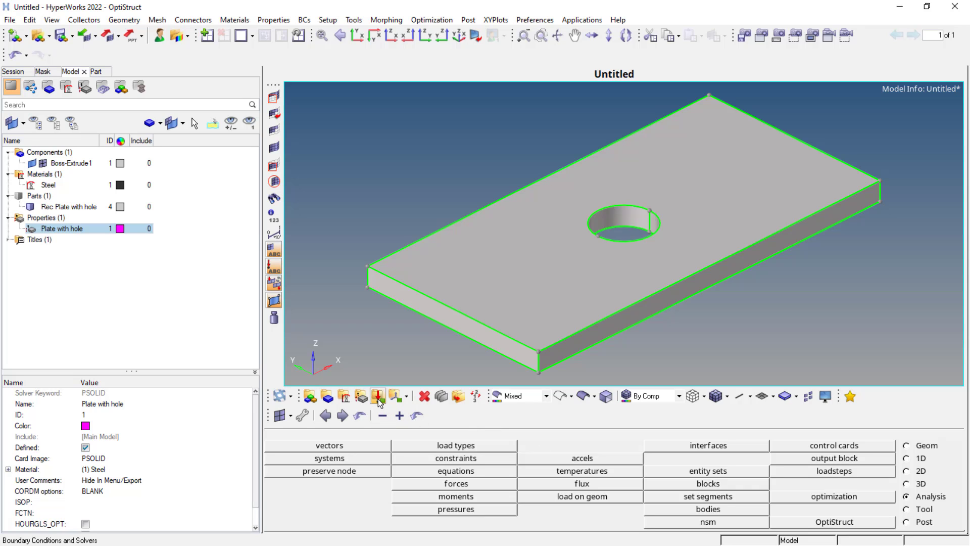
Step: Create load collectors Force and SPC Fixute and make SPC Fixute current
left_click(377, 396)
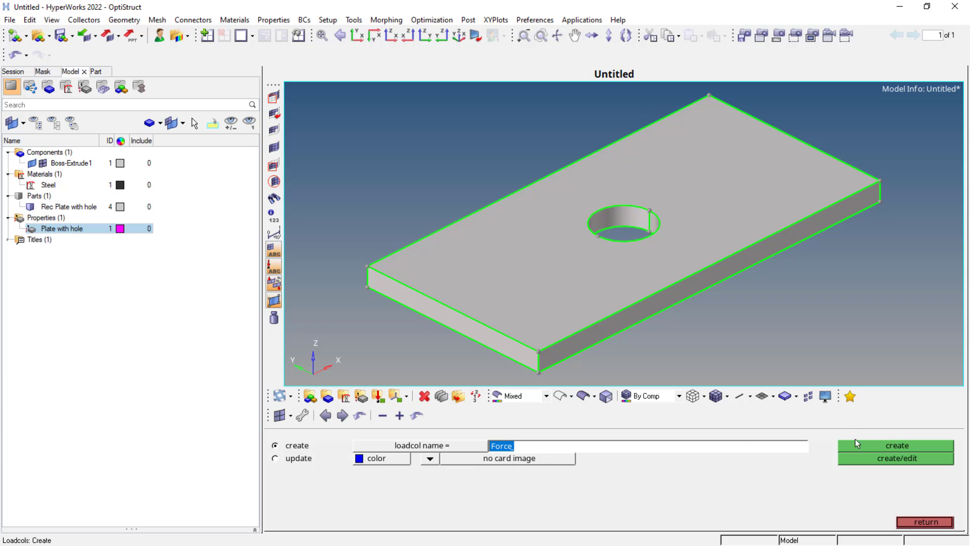
left_click(895, 444)
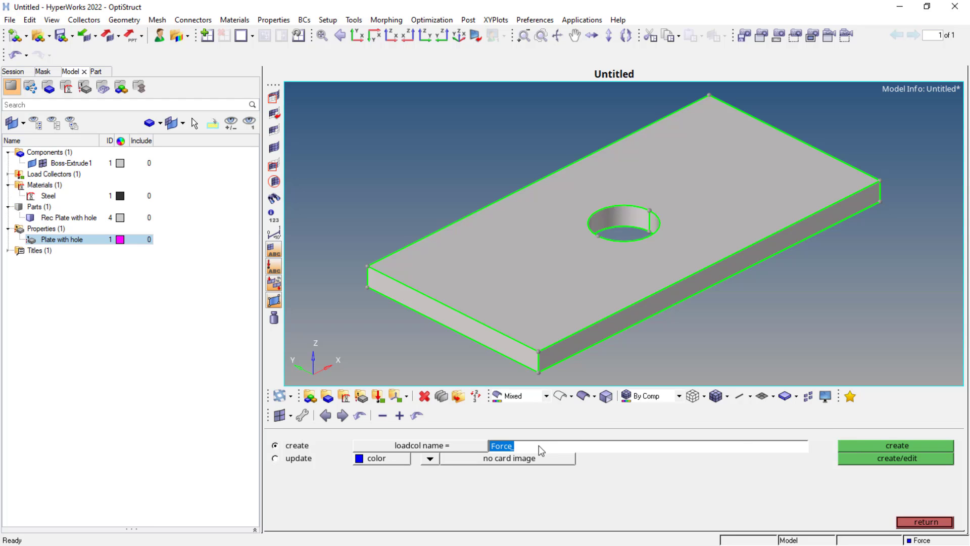
type("SP_")
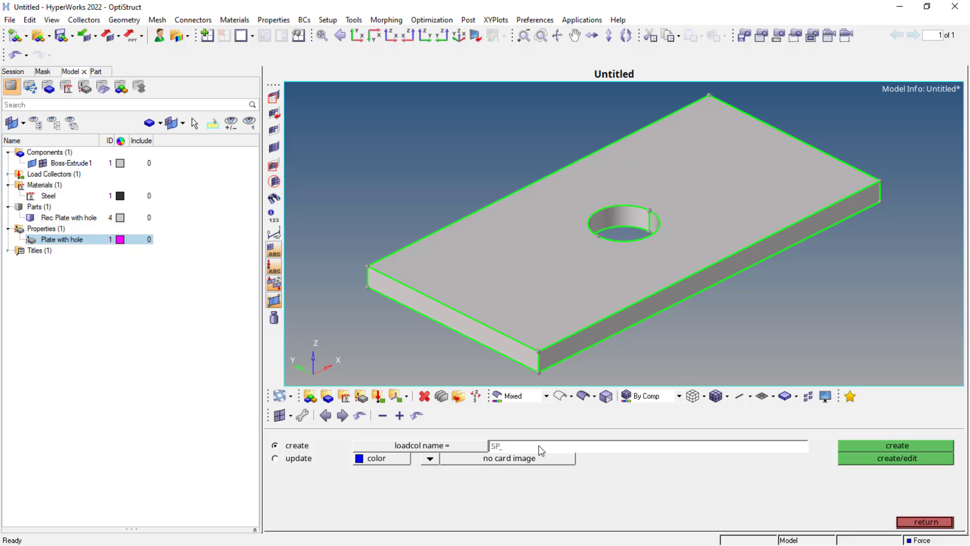
type("PC Fixute")
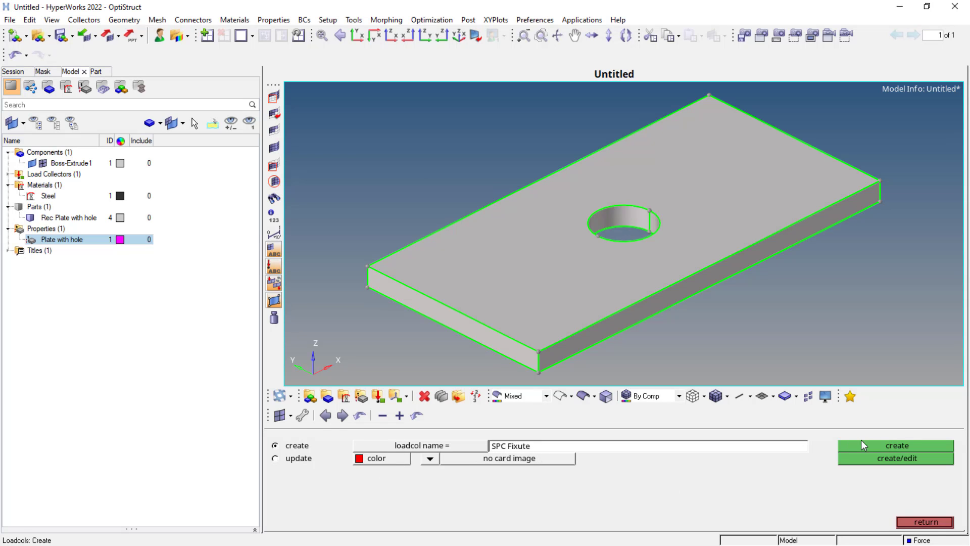
left_click(894, 445)
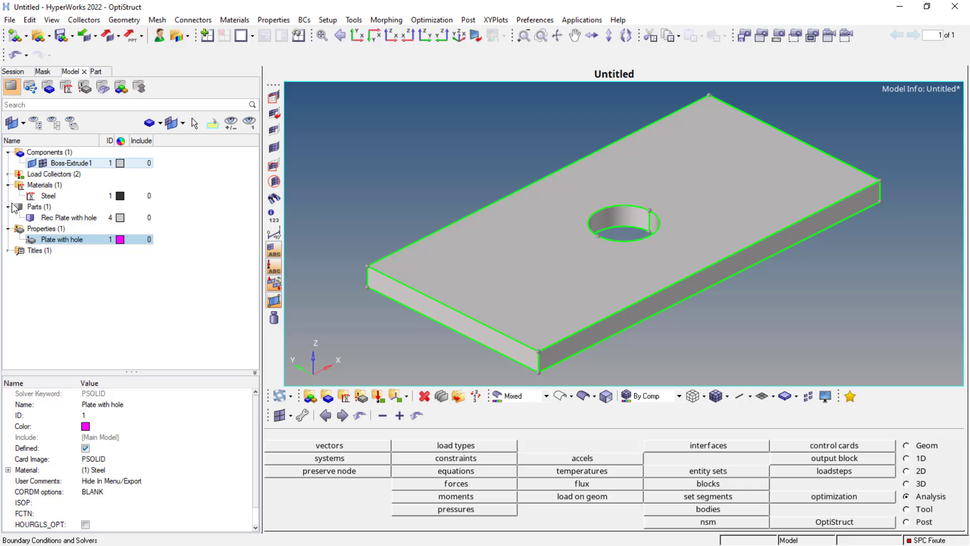
left_click(9, 173)
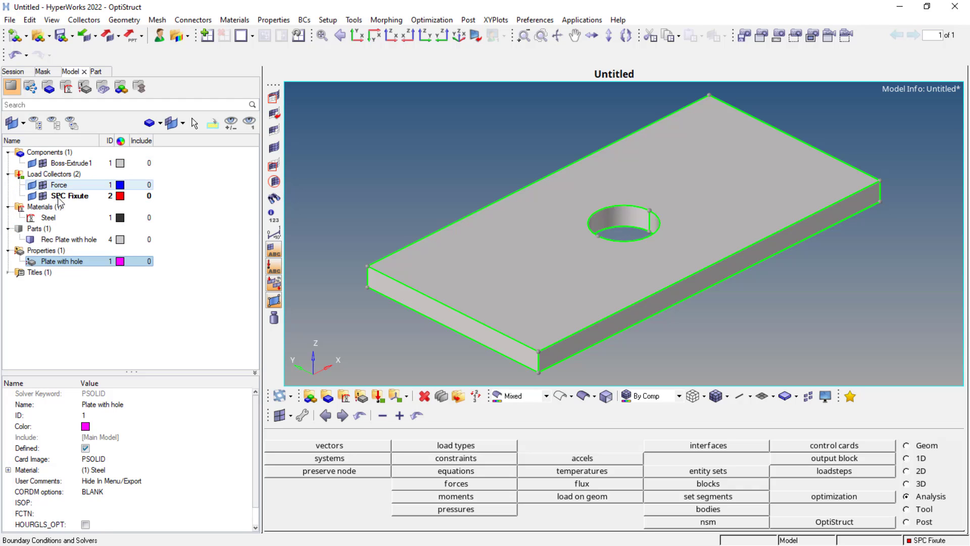
mouse_move(68, 195)
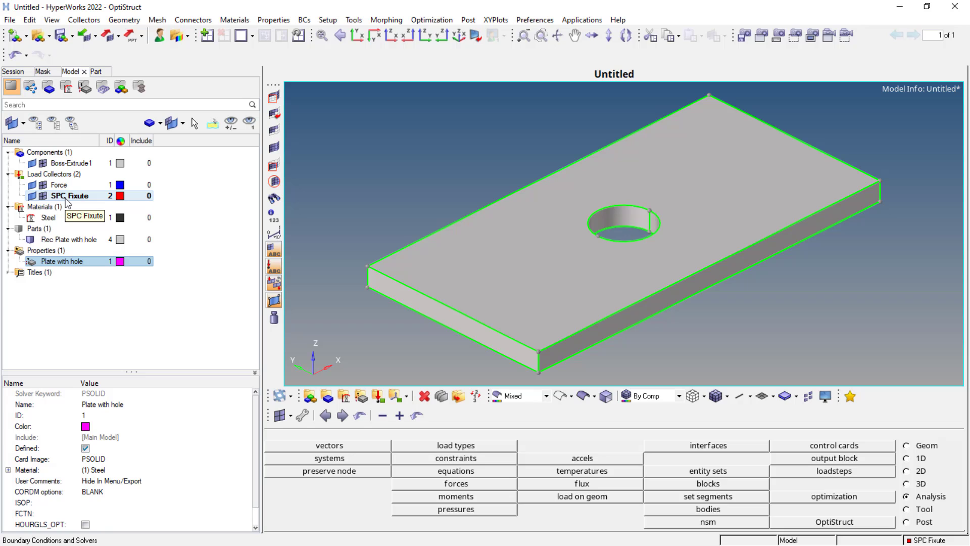
Step: Rename the SPC Fixute load collector to SPC Fixture
right_click(72, 195)
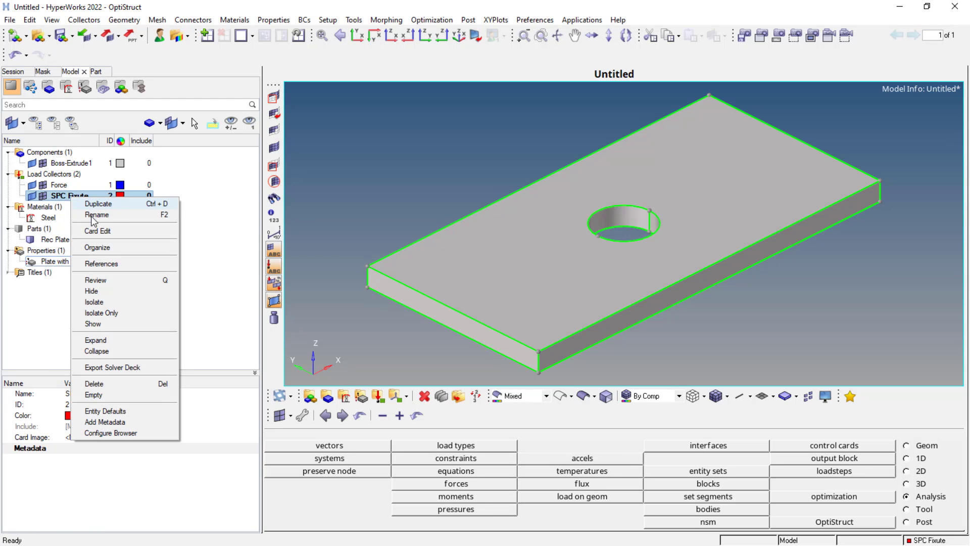
left_click(97, 214)
type("tur")
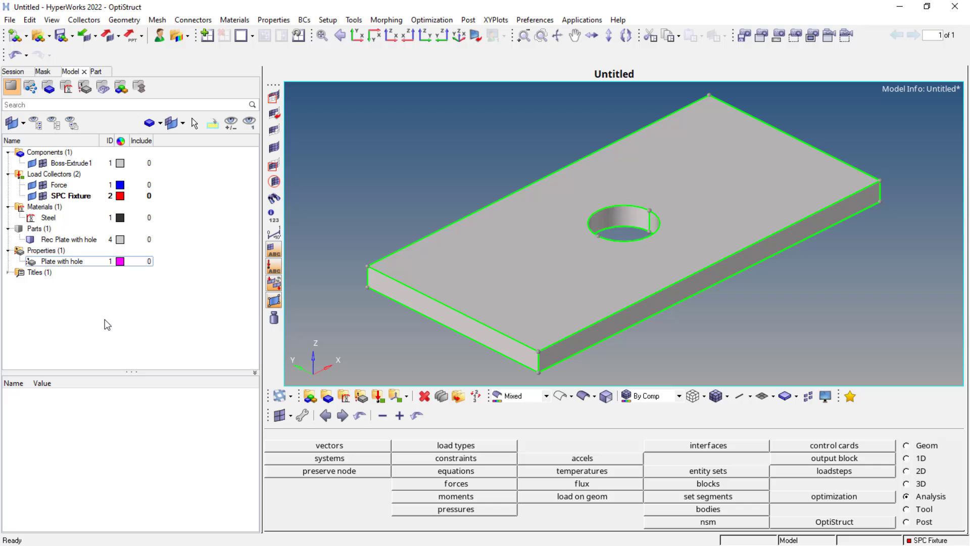
mouse_move(87, 288)
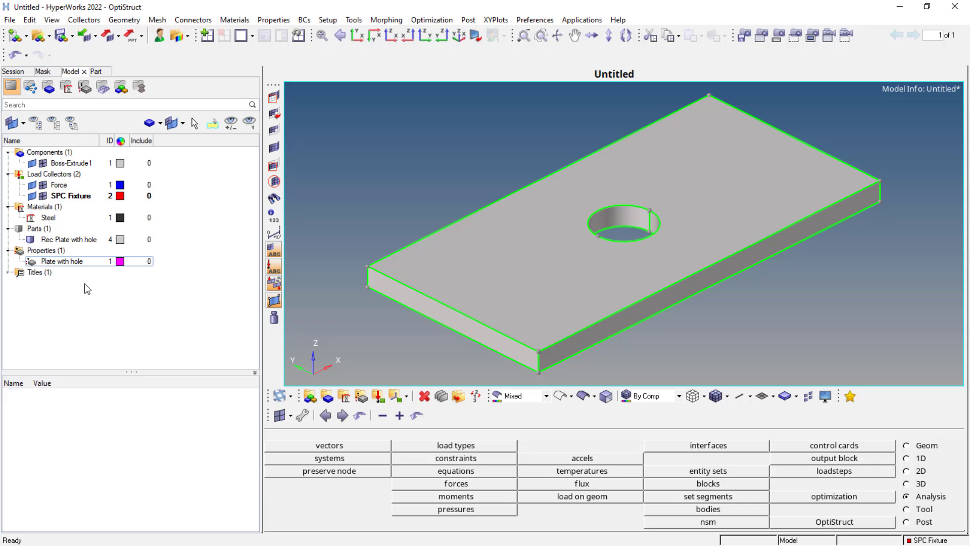
mouse_move(696, 307)
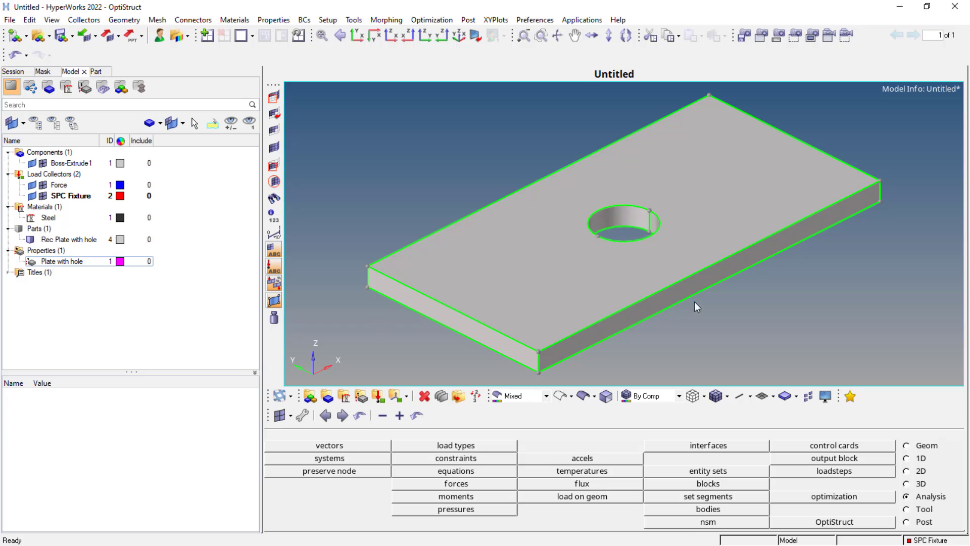
Step: Set up Volume tetra meshing with the enclosed volume defined by the plate solid
left_click(907, 483)
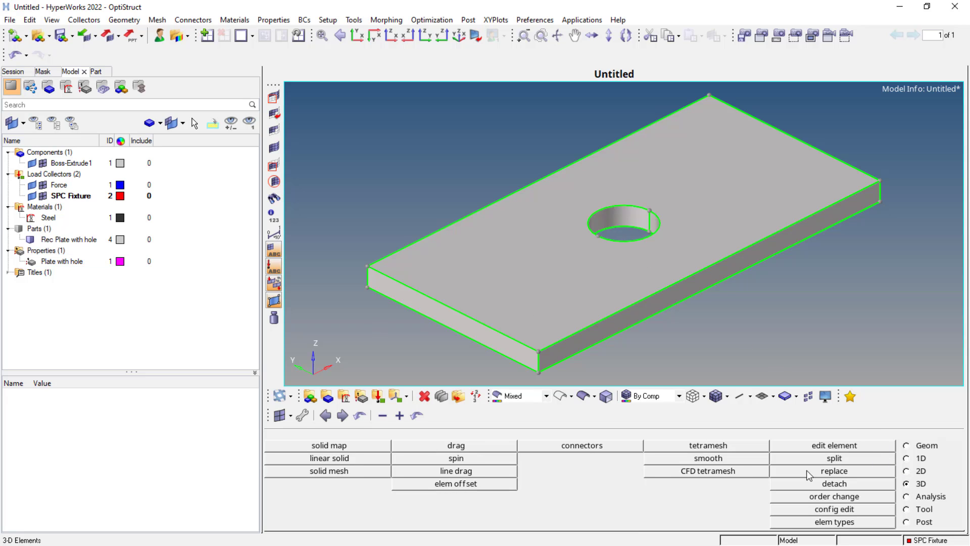
left_click(707, 445)
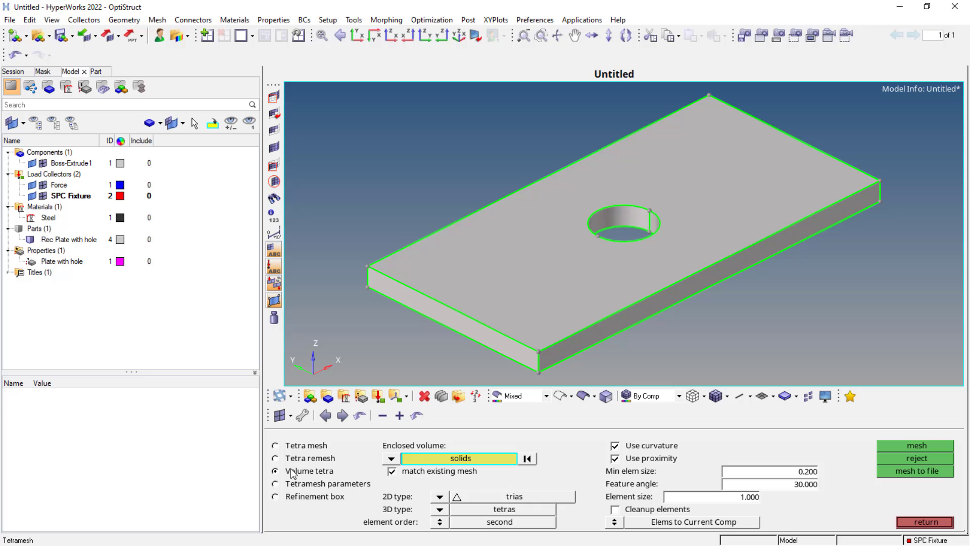
left_click(274, 444)
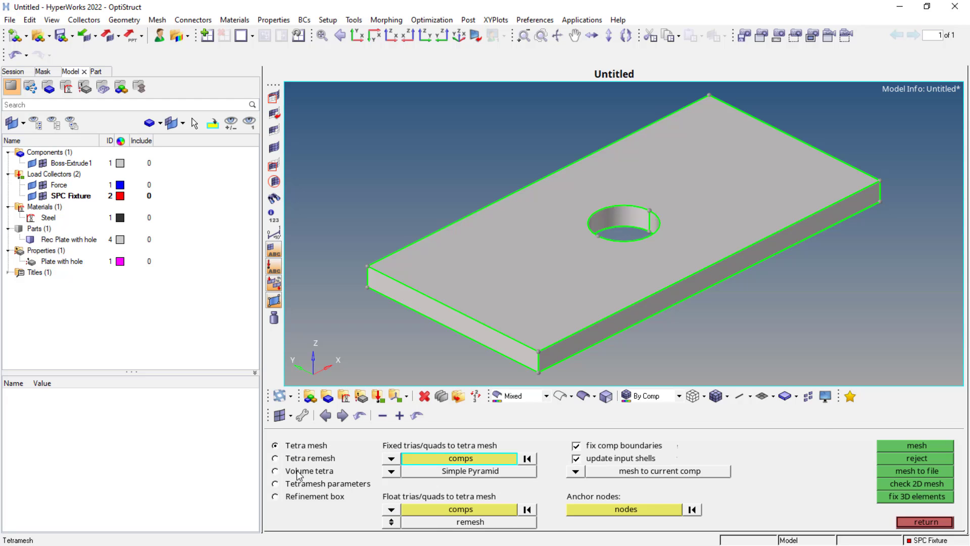
left_click(274, 470)
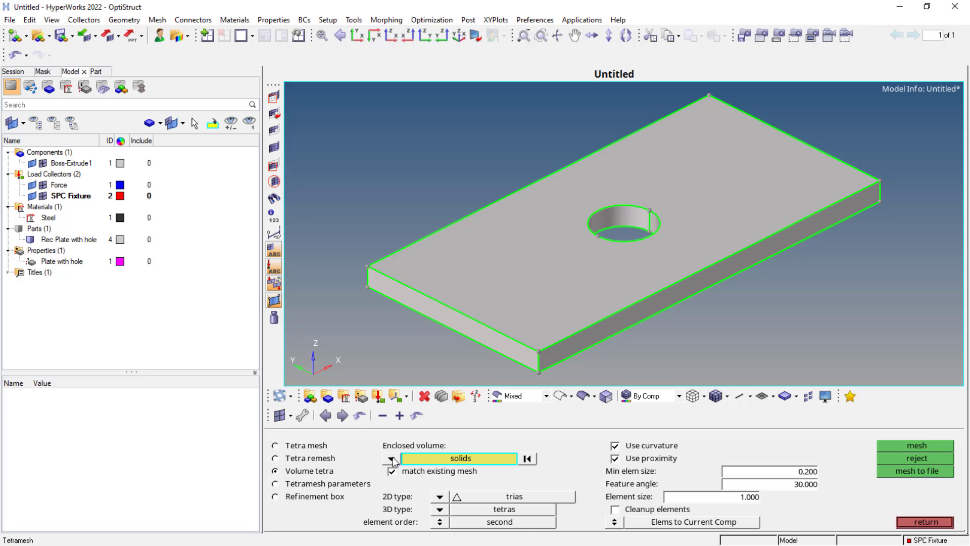
left_click(394, 459)
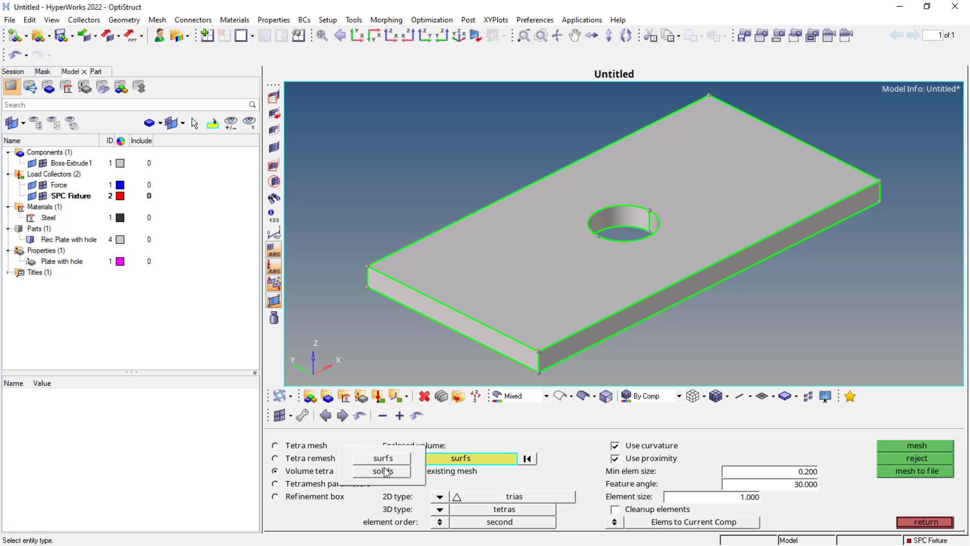
left_click(382, 471)
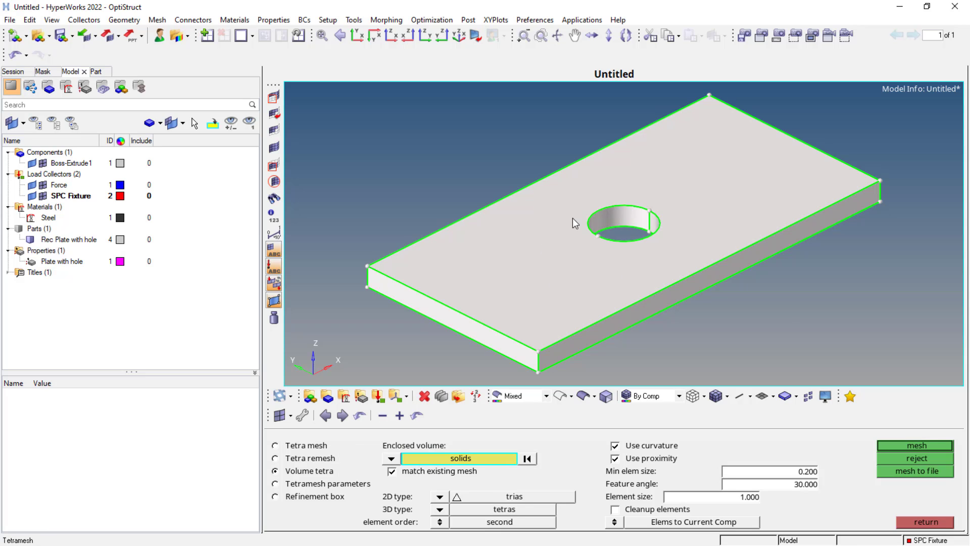
left_click(615, 445)
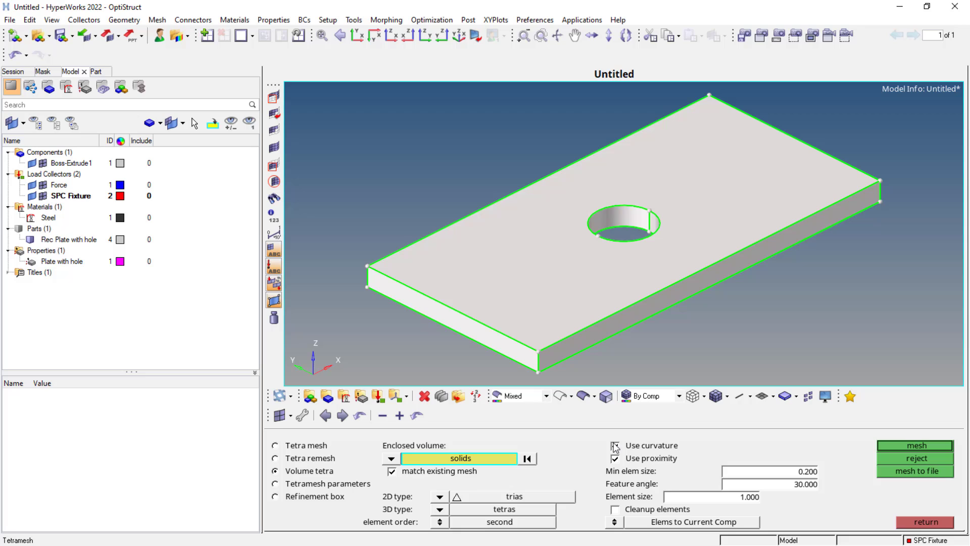
Step: Keep curvature and proximity on with element size 1.000, trias and second-order tetras
left_click(616, 445)
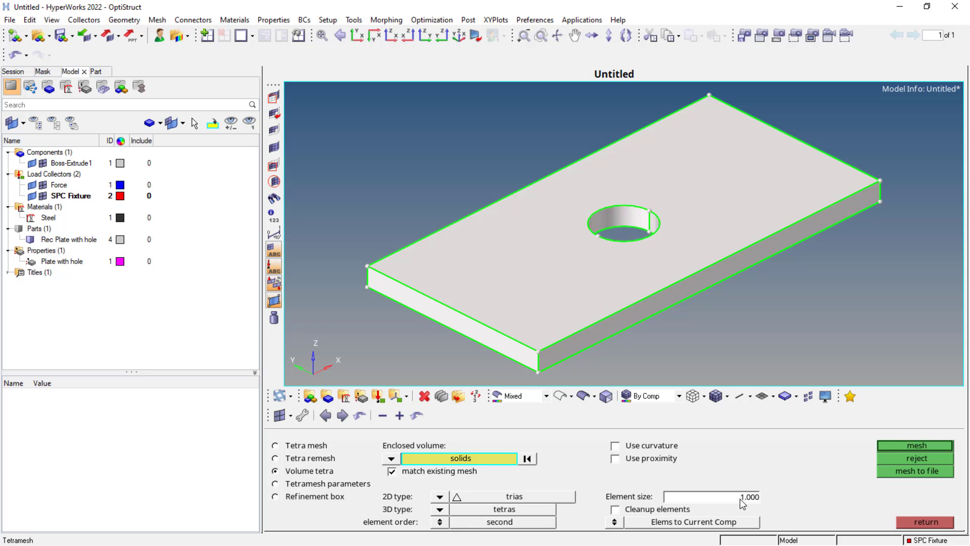
left_click(615, 444)
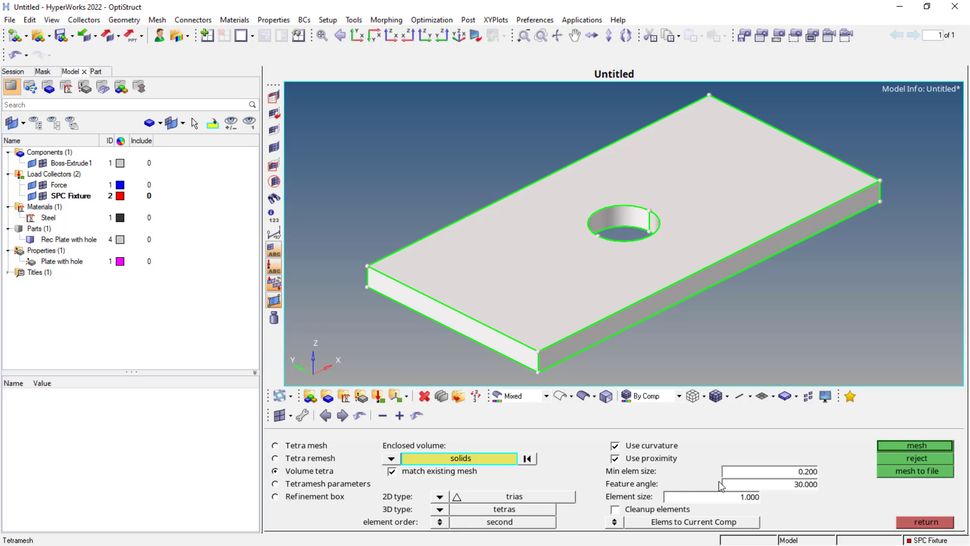
triple_click(748, 496)
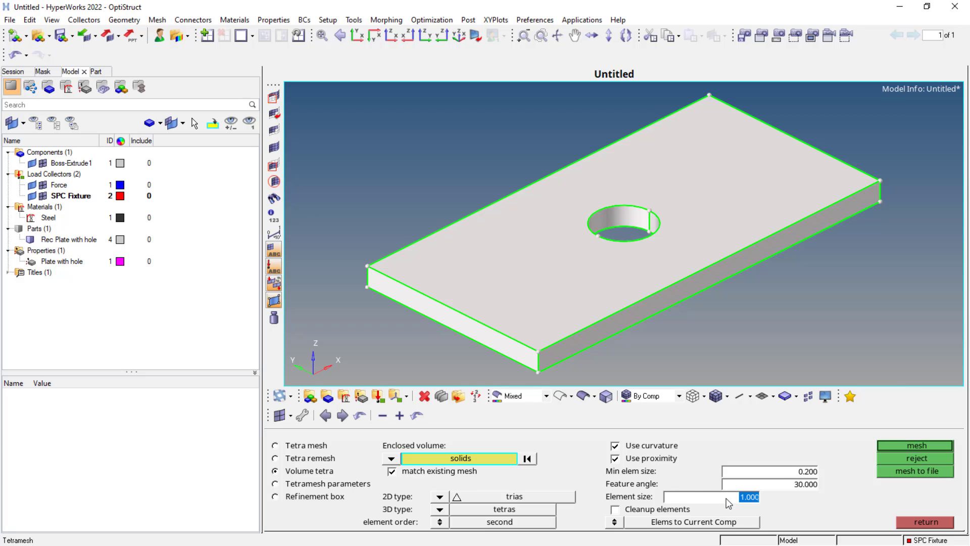
mouse_move(441, 500)
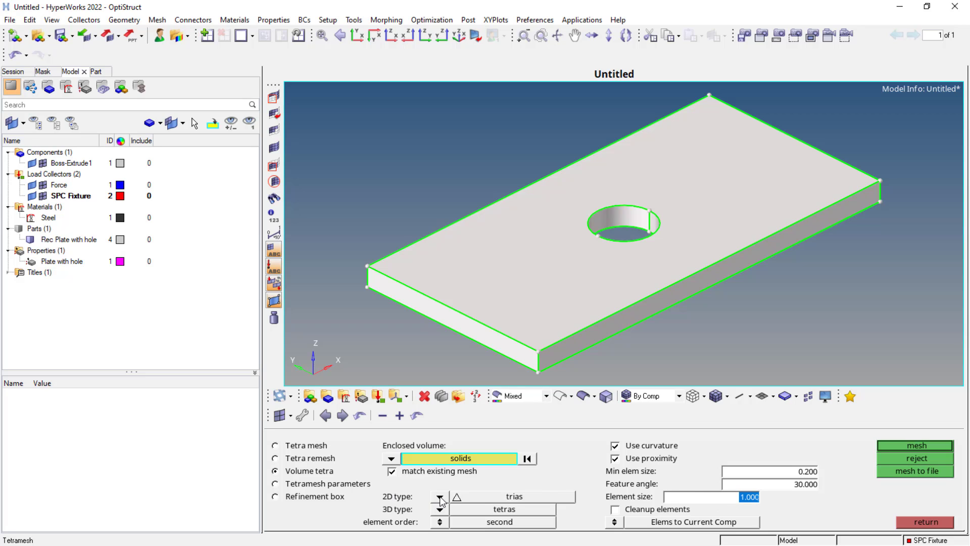
left_click(440, 495)
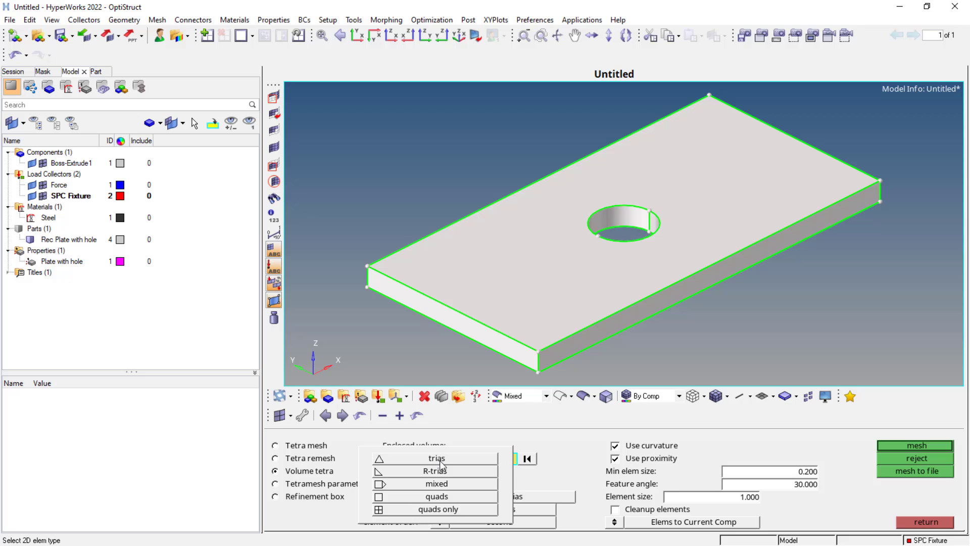
mouse_move(439, 472)
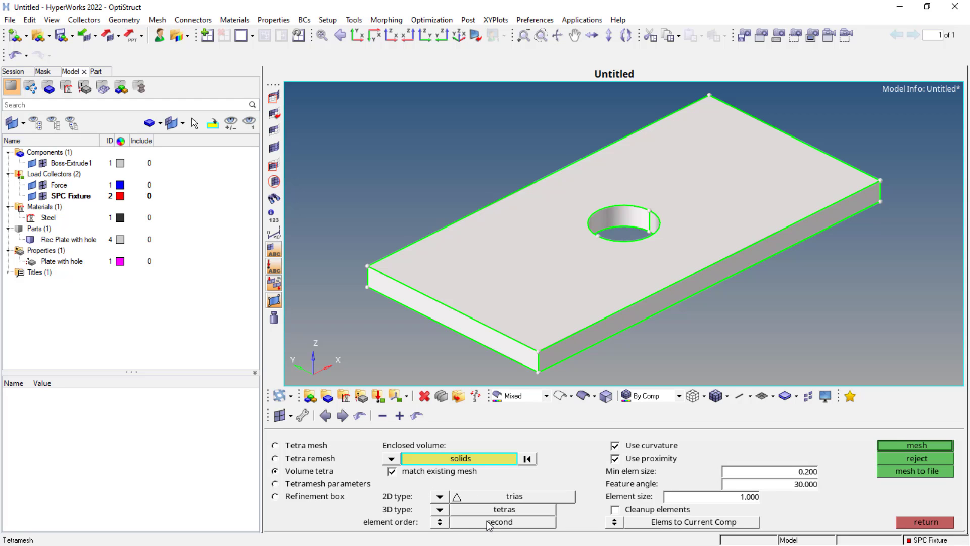
Step: Generate the tetra mesh into auto001, show shaded elements with mesh lines, and return
left_click(914, 446)
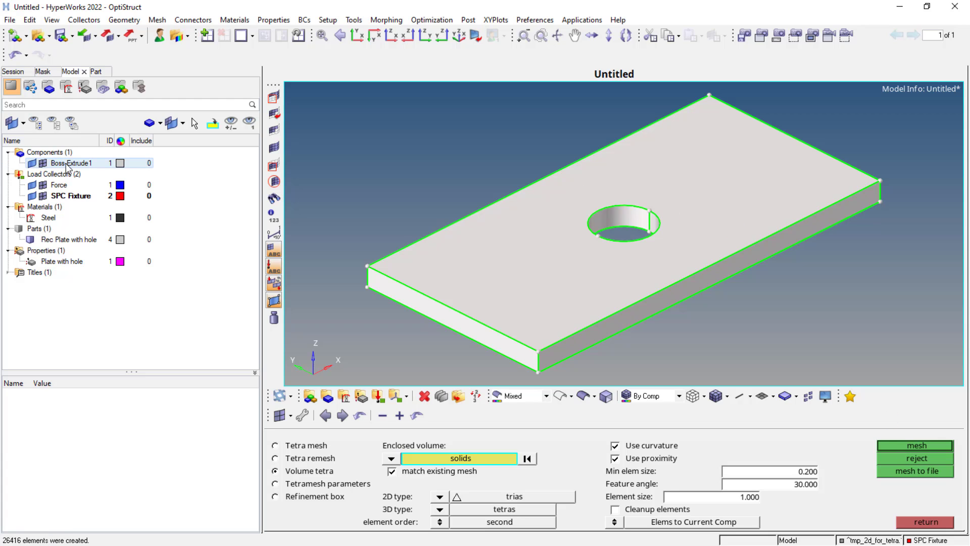
mouse_move(70, 163)
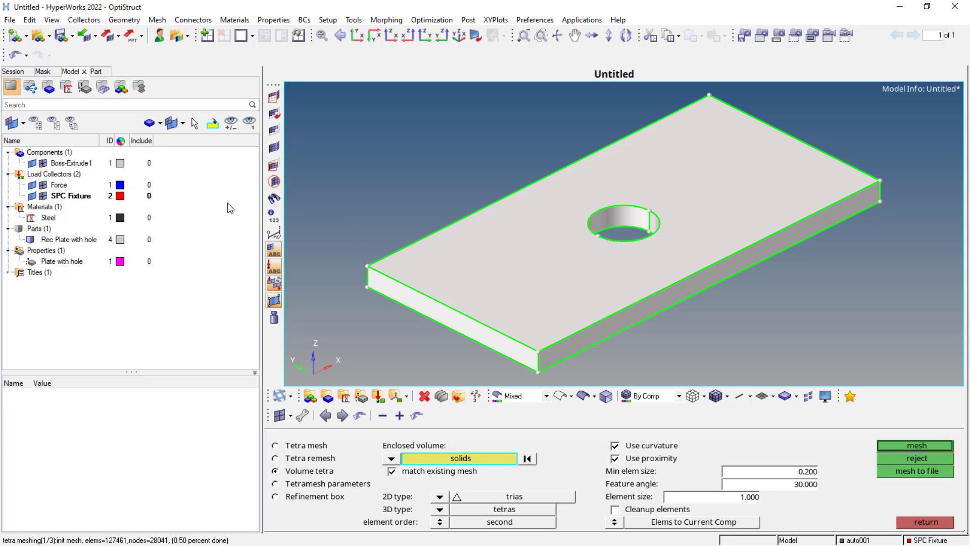
mouse_move(70, 163)
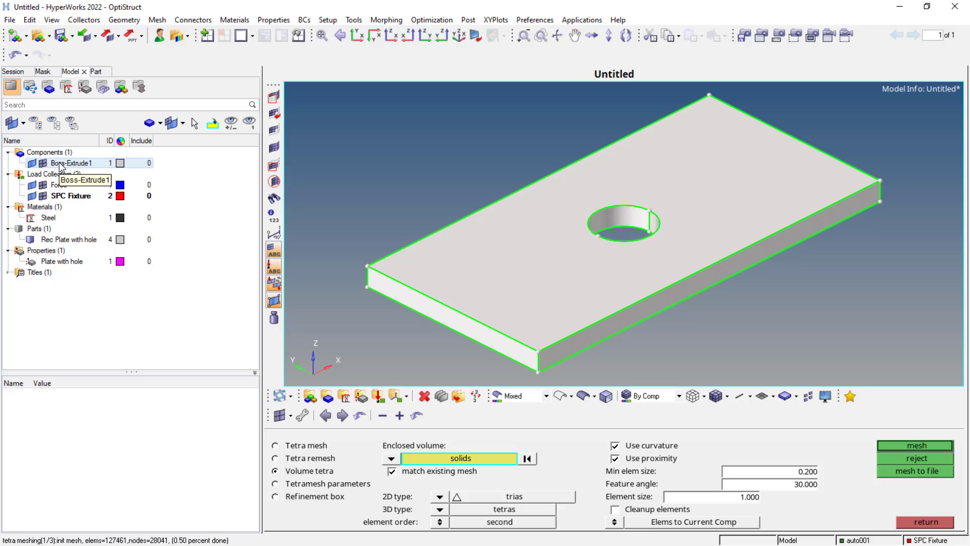
left_click(916, 445)
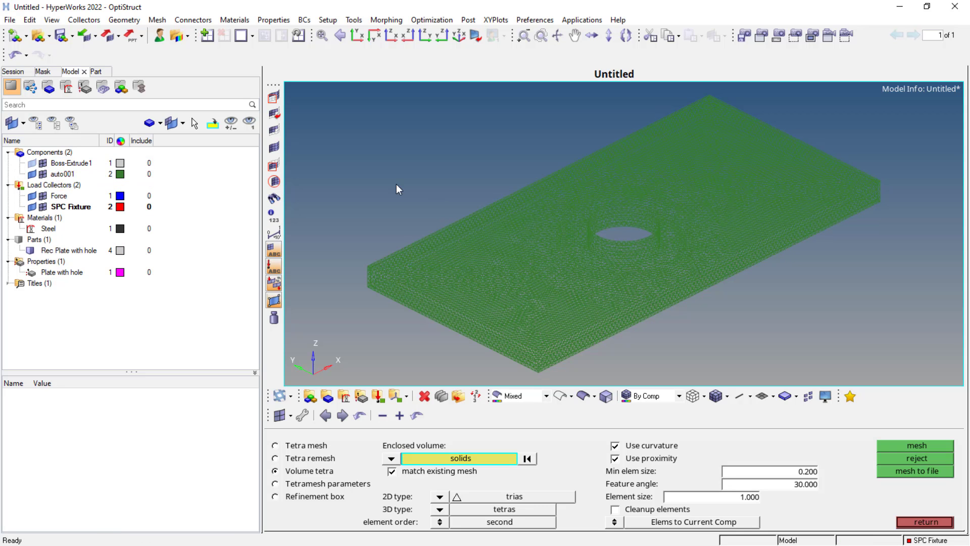
left_click(62, 174)
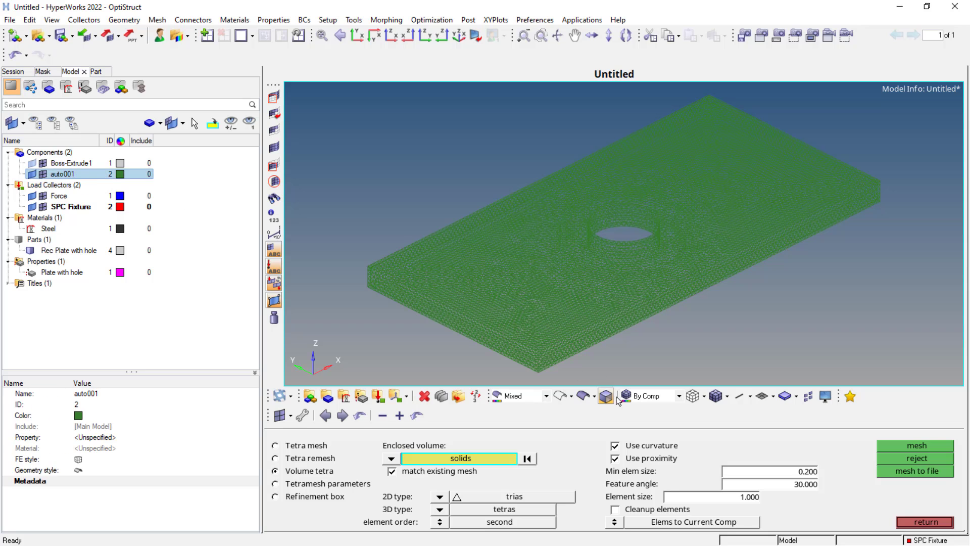
mouse_move(715, 396)
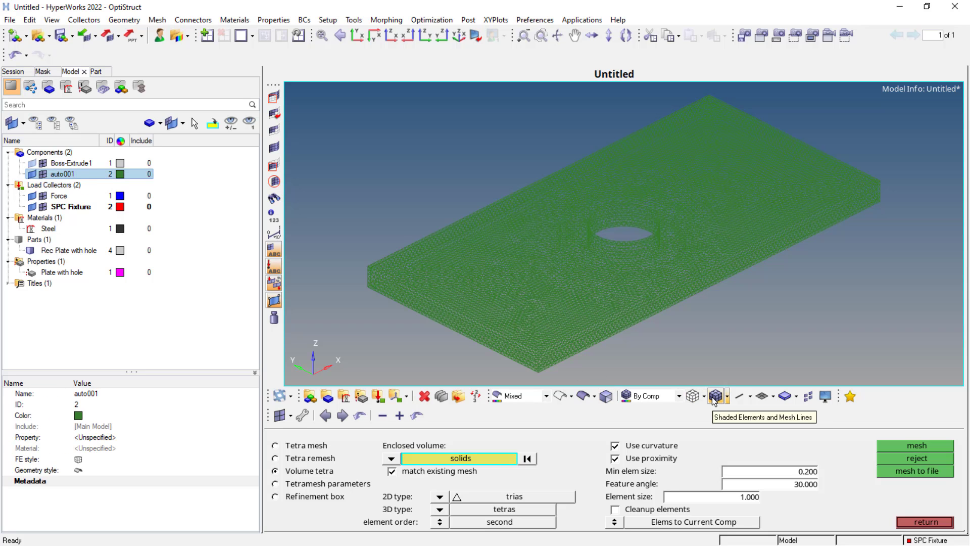
left_click(714, 395)
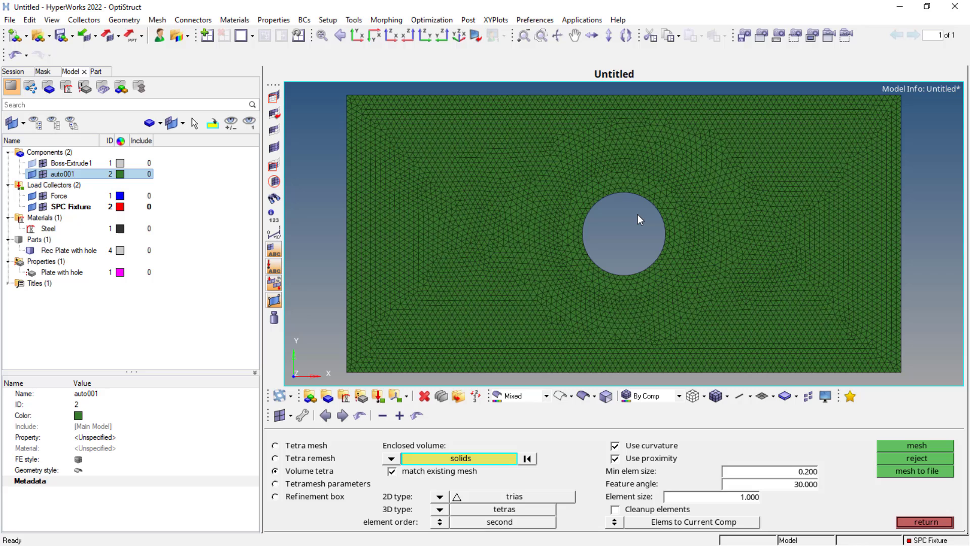
mouse_move(643, 233)
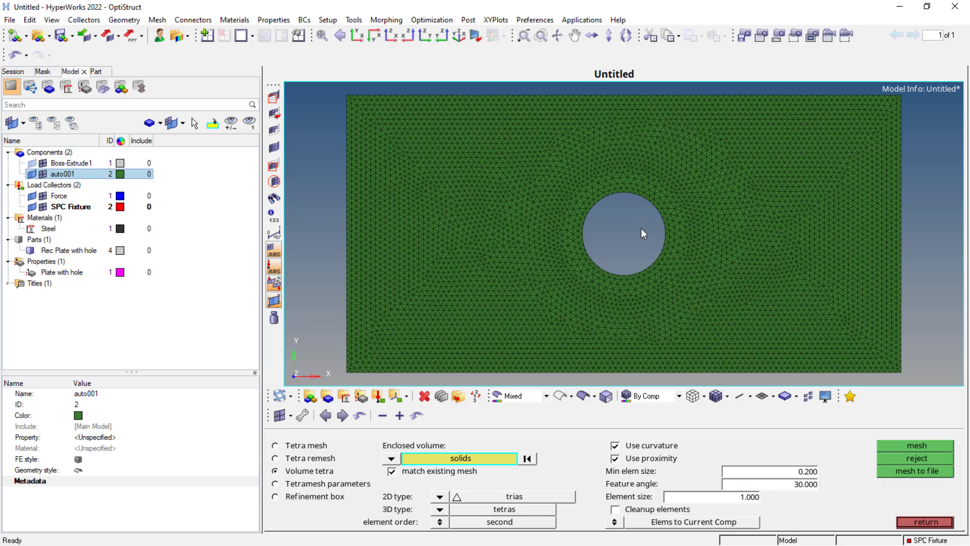
left_click(925, 521)
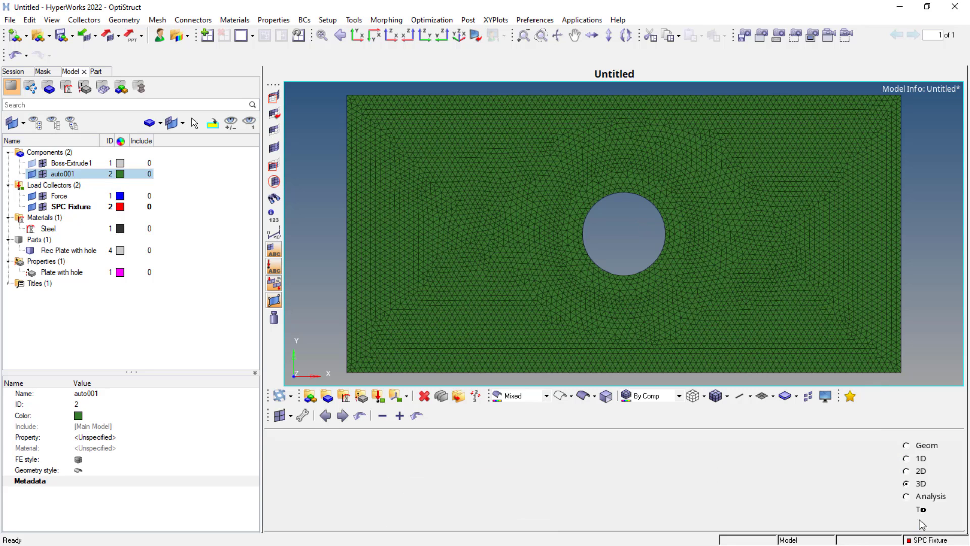
Step: From Geom > nodes, switch to the YZ side view showing the plate edge-on, then return
left_click(907, 445)
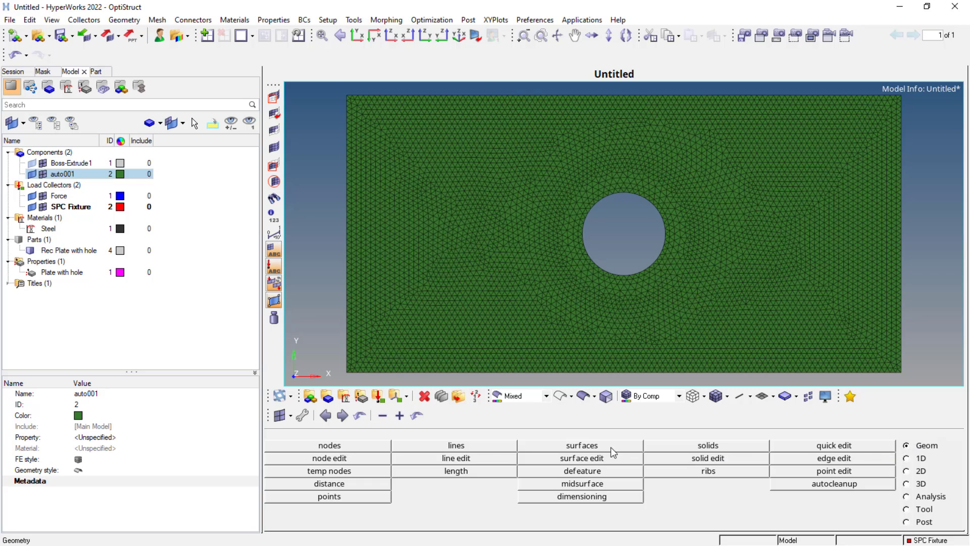
mouse_move(339, 452)
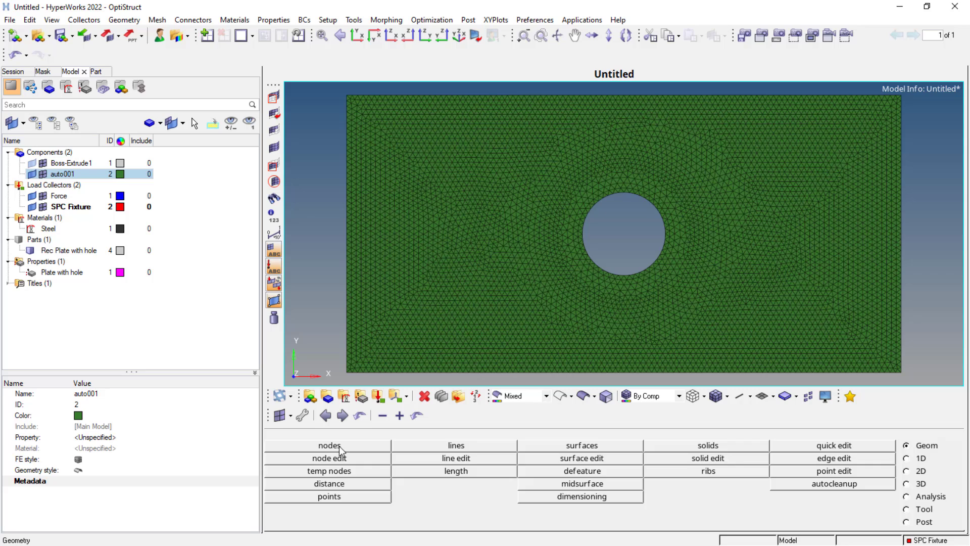
left_click(329, 444)
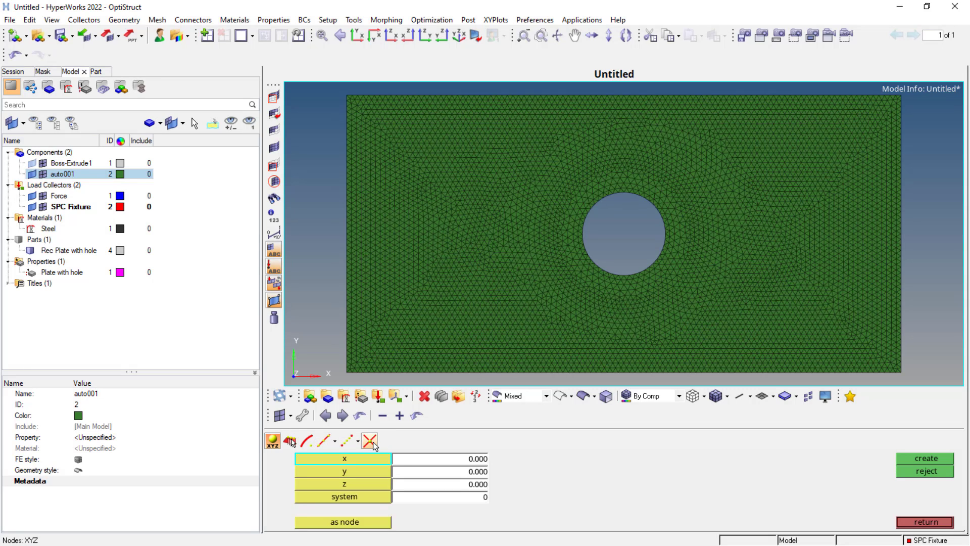
mouse_move(369, 441)
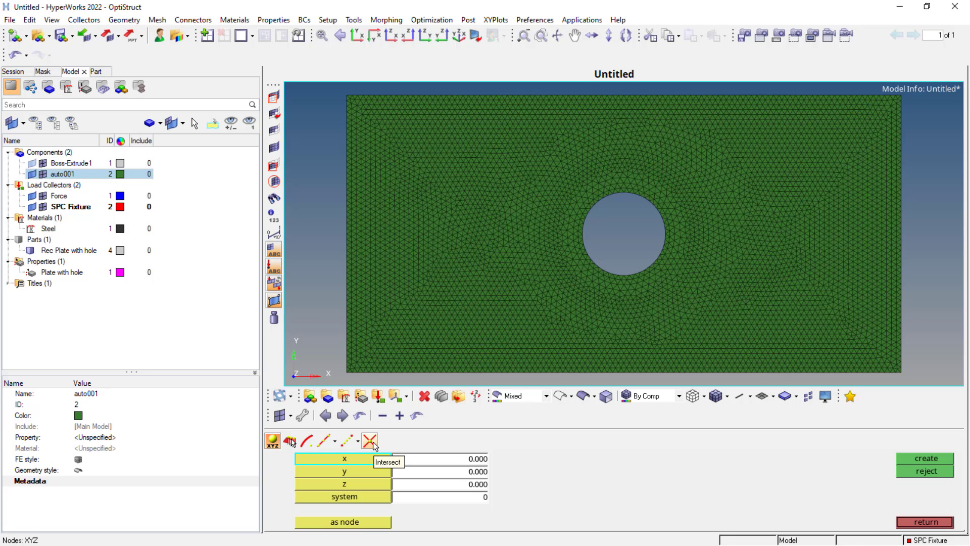
mouse_move(348, 441)
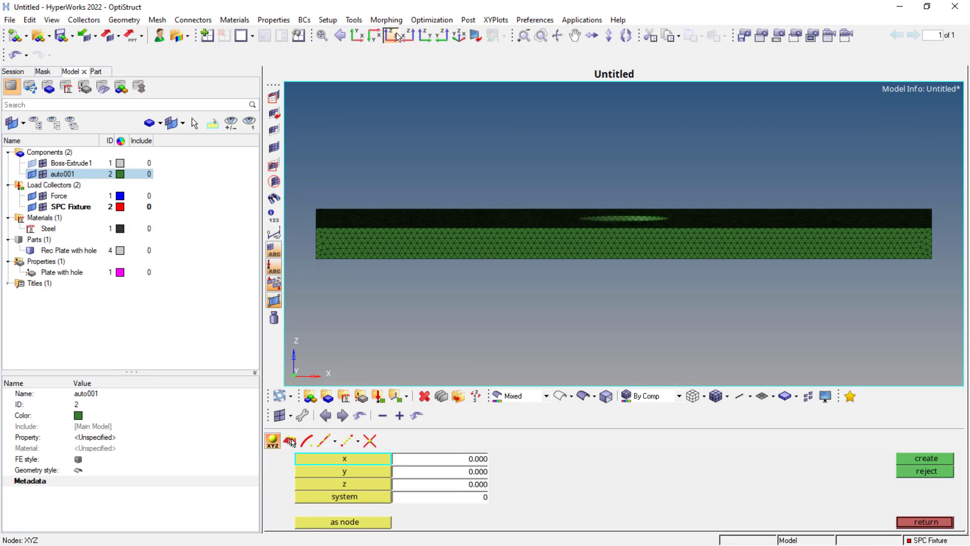
left_click(423, 35)
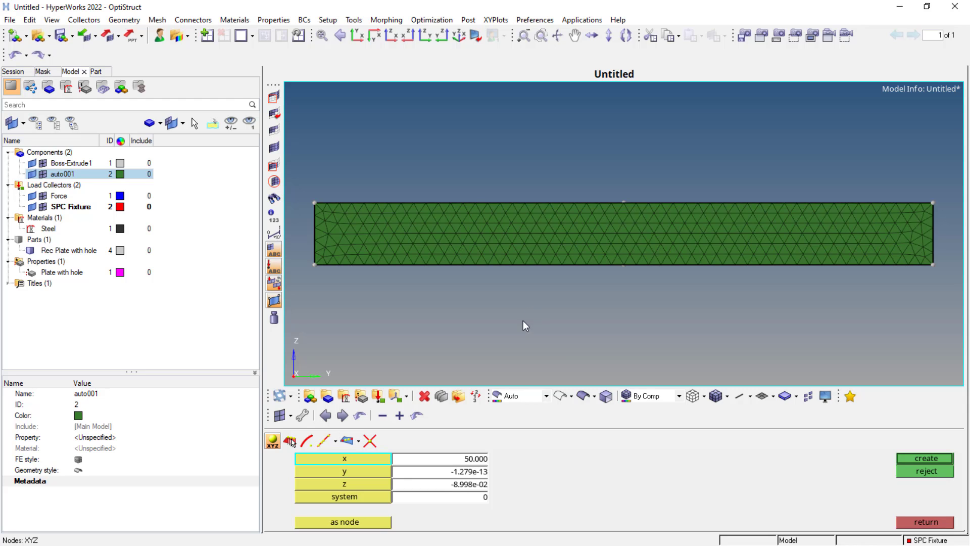
left_click(906, 445)
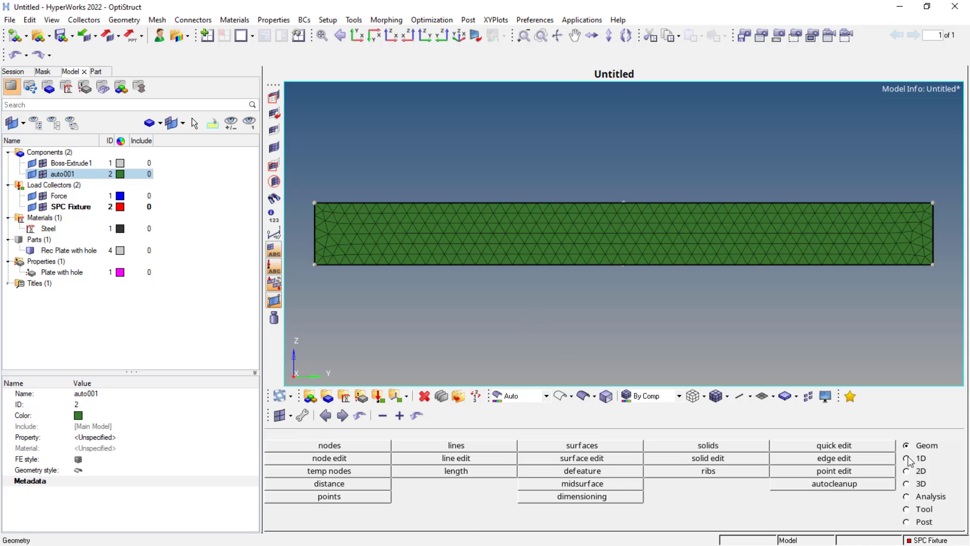
Step: Create a Linear Nodes line through the top and bottom mid-edge nodes across the plate thickness
left_click(454, 445)
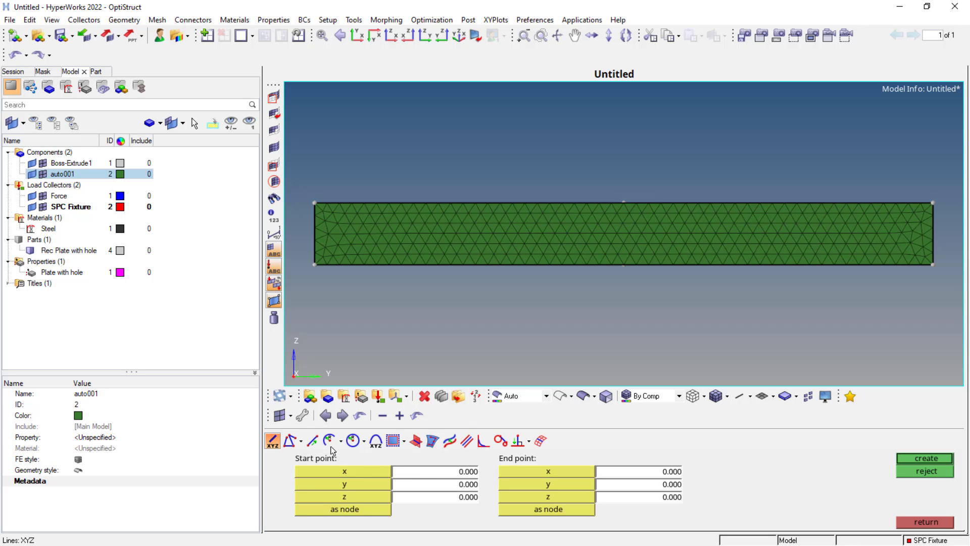
left_click(287, 440)
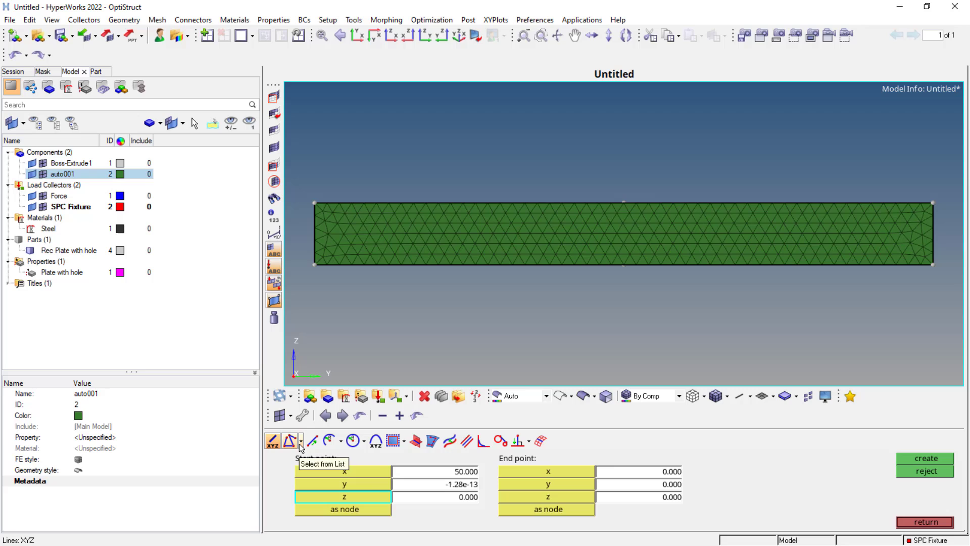
left_click(299, 440)
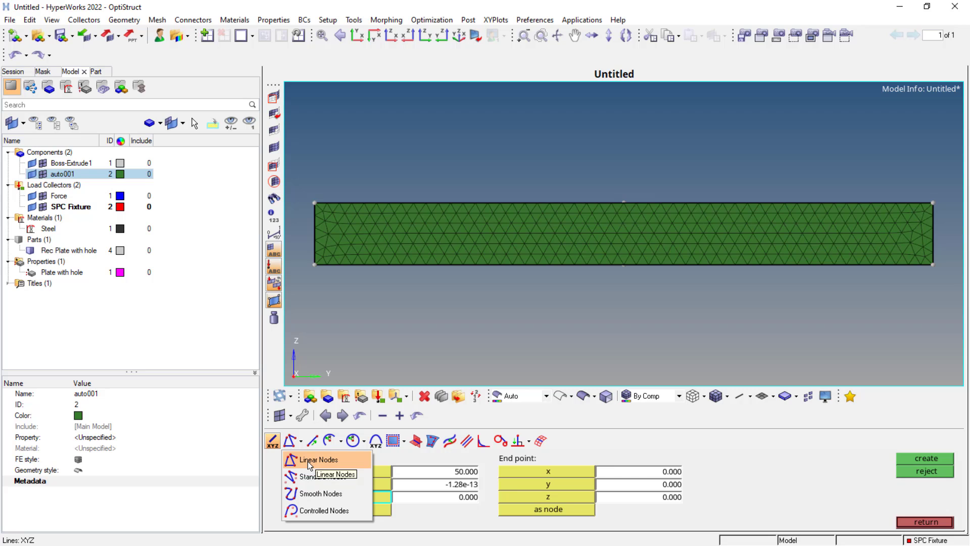
left_click(318, 459)
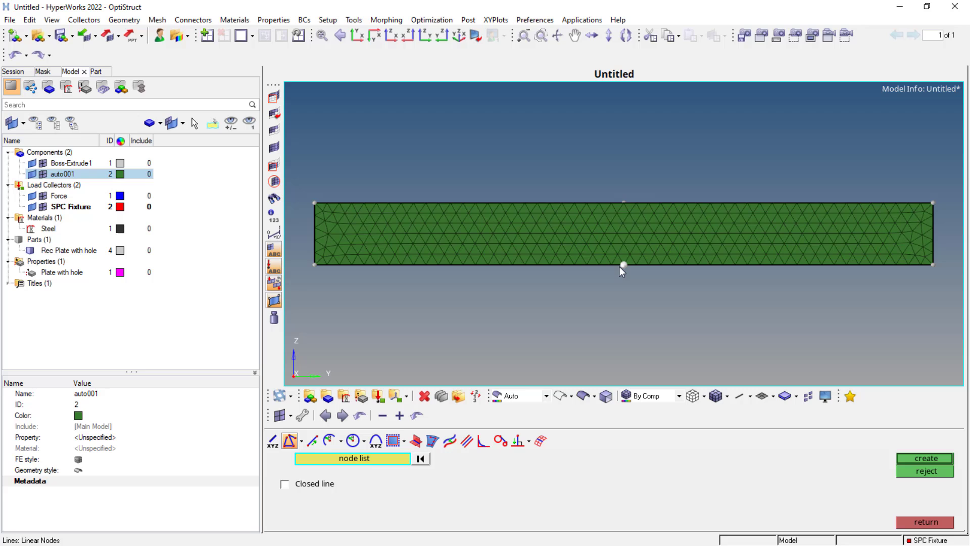
mouse_move(625, 207)
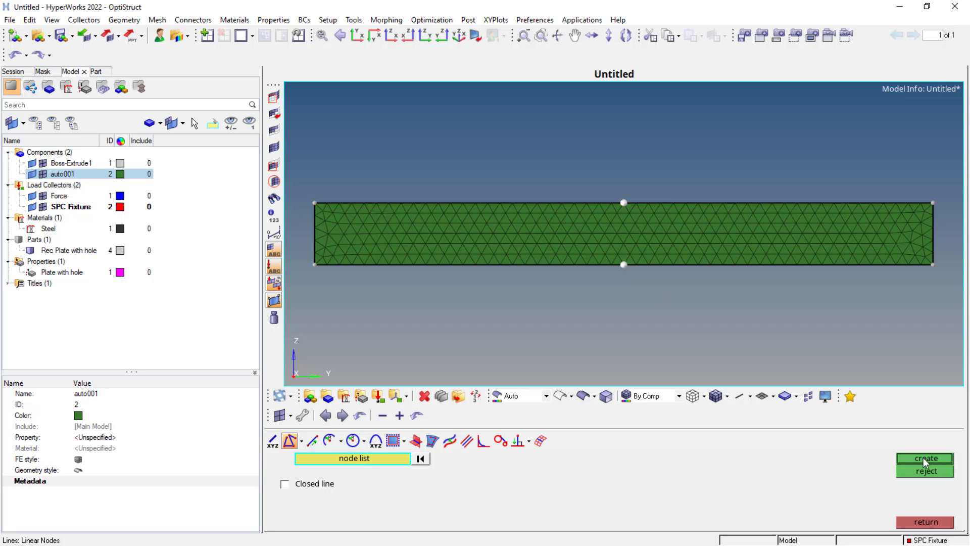
left_click(924, 459)
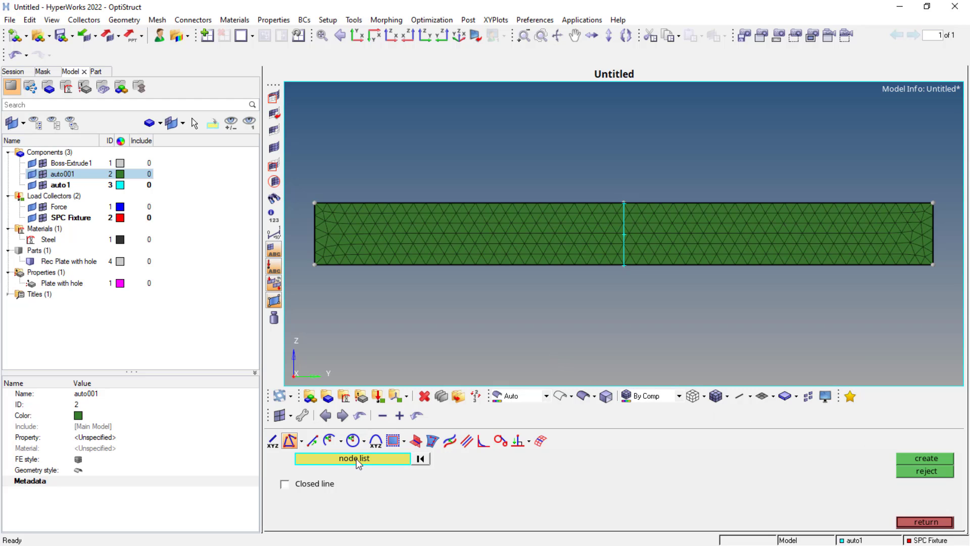
mouse_move(914, 466)
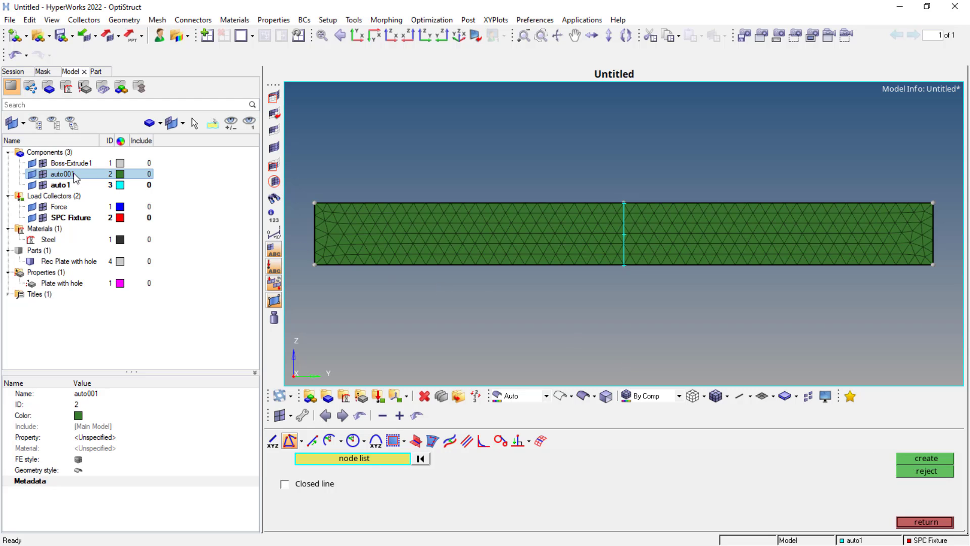
mouse_move(61, 173)
type("Line")
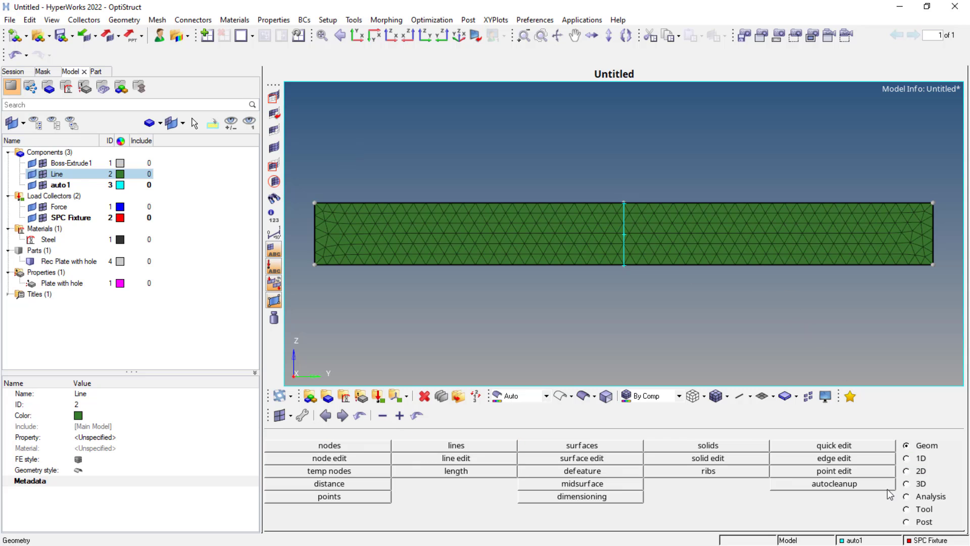
Step: Extract one node at the midpoint of the cross-thickness line via Extract on Line
left_click(328, 444)
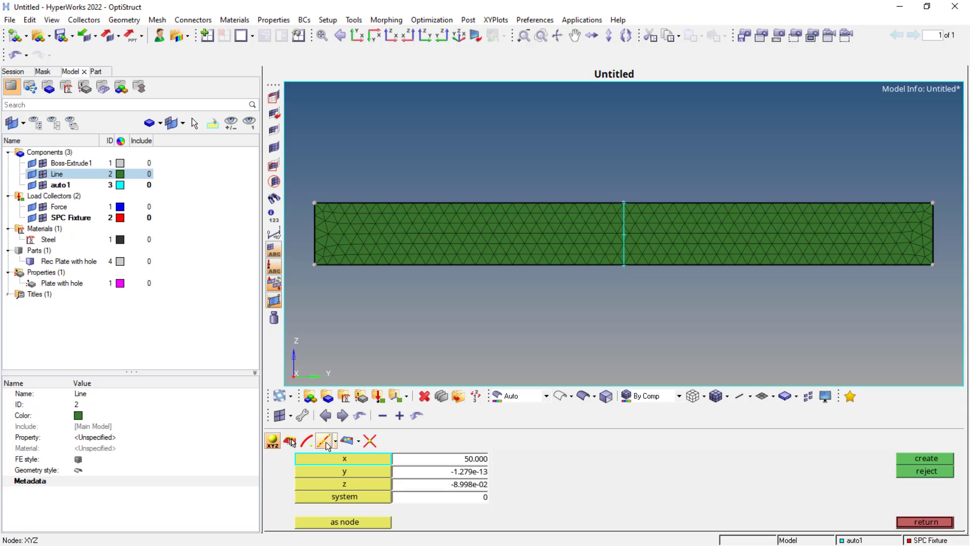
left_click(326, 441)
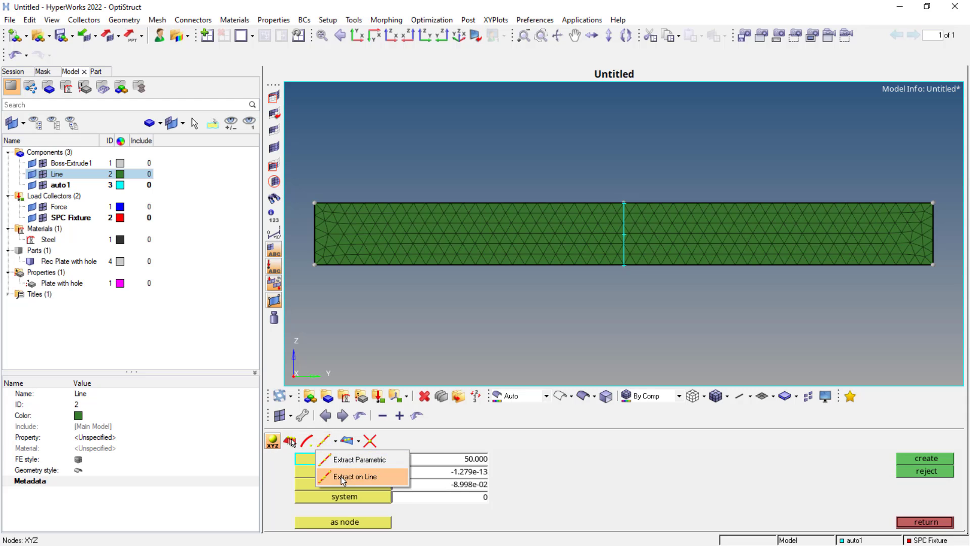
left_click(355, 476)
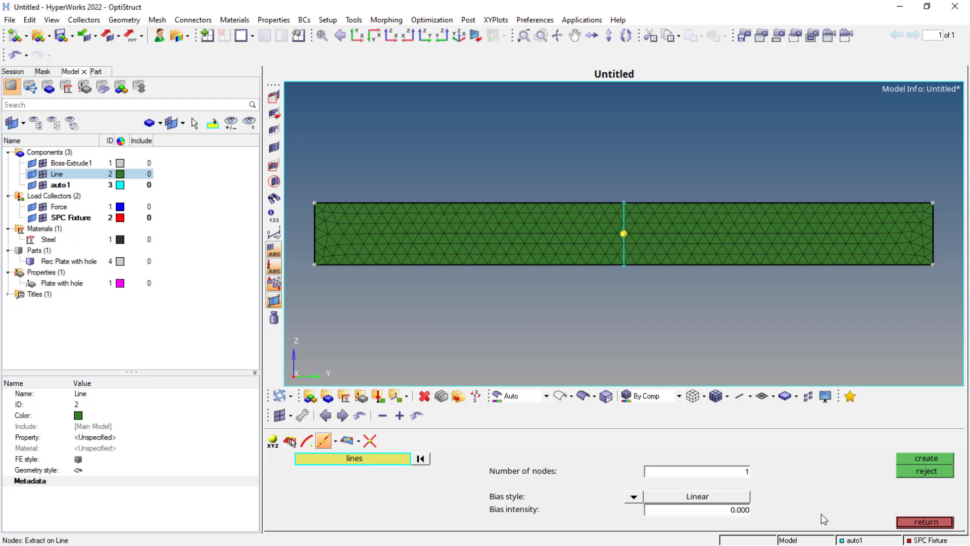
left_click(924, 521)
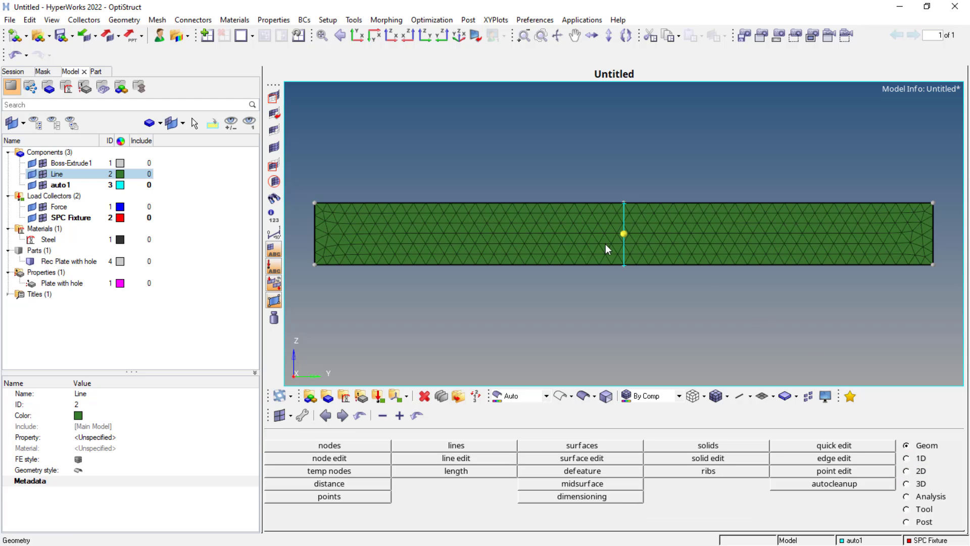
mouse_move(314, 210)
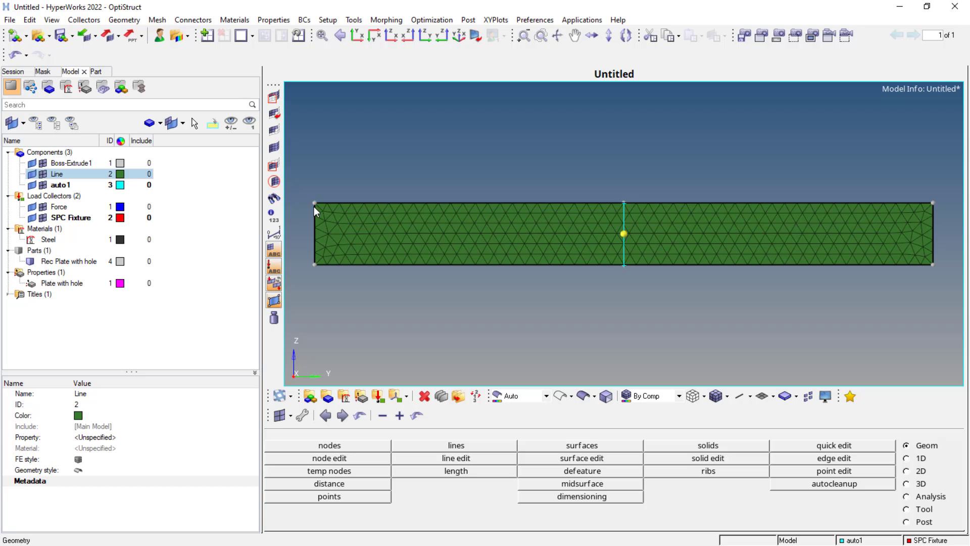
mouse_move(439, 329)
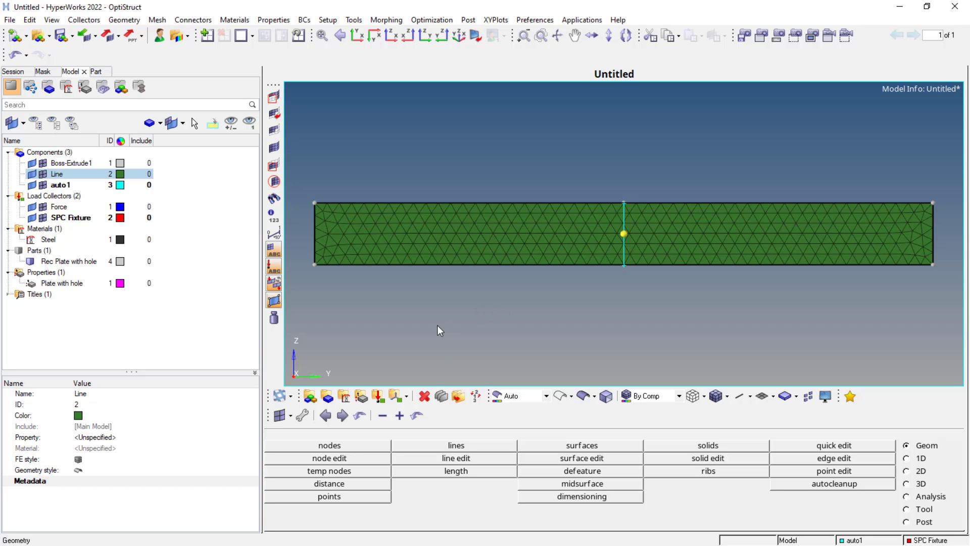
mouse_move(889, 472)
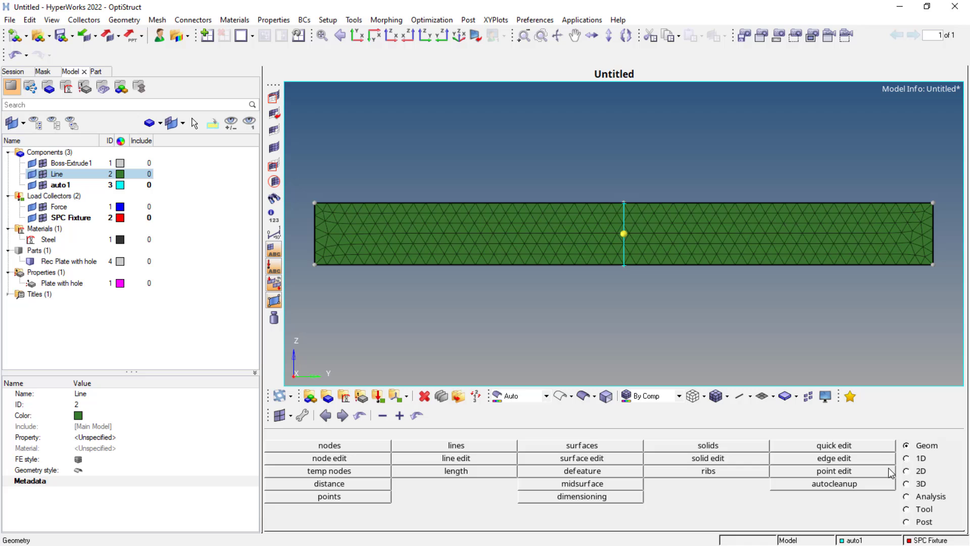
mouse_move(891, 452)
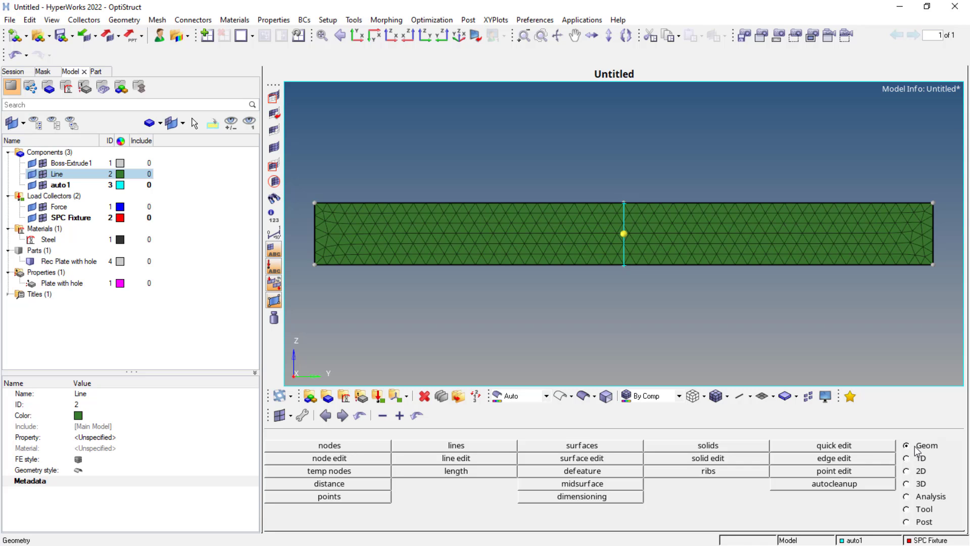
mouse_move(930, 503)
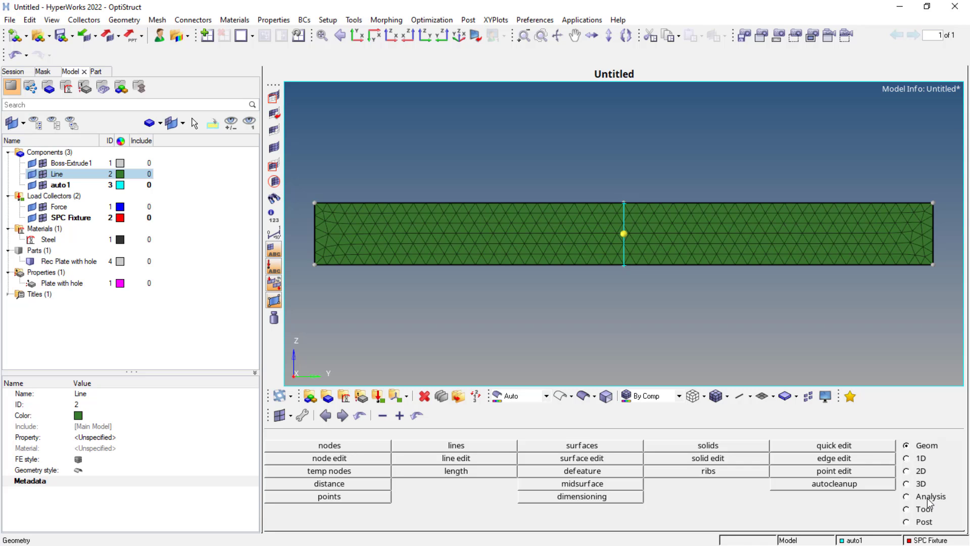
Step: Reach the 1D > rigids panel to begin creating a rigid element
left_click(907, 508)
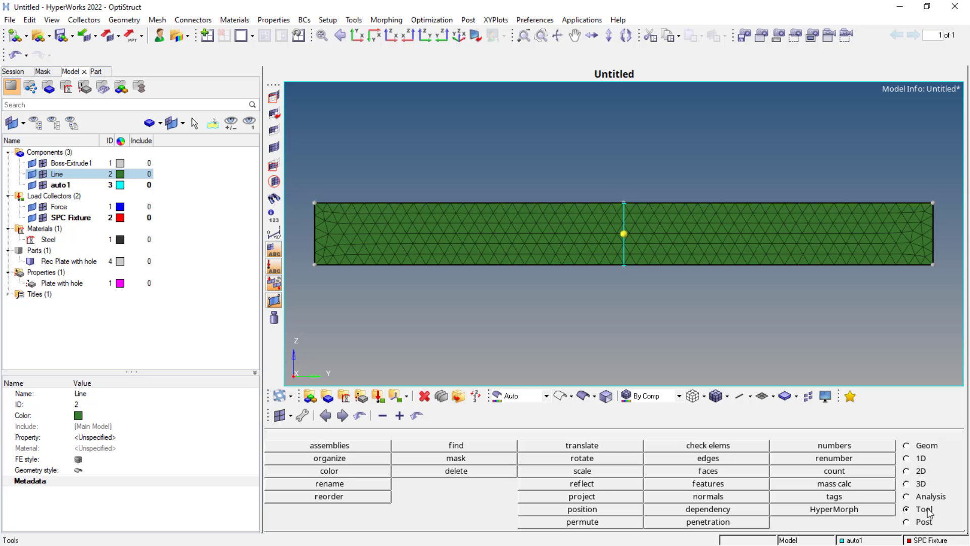
left_click(907, 496)
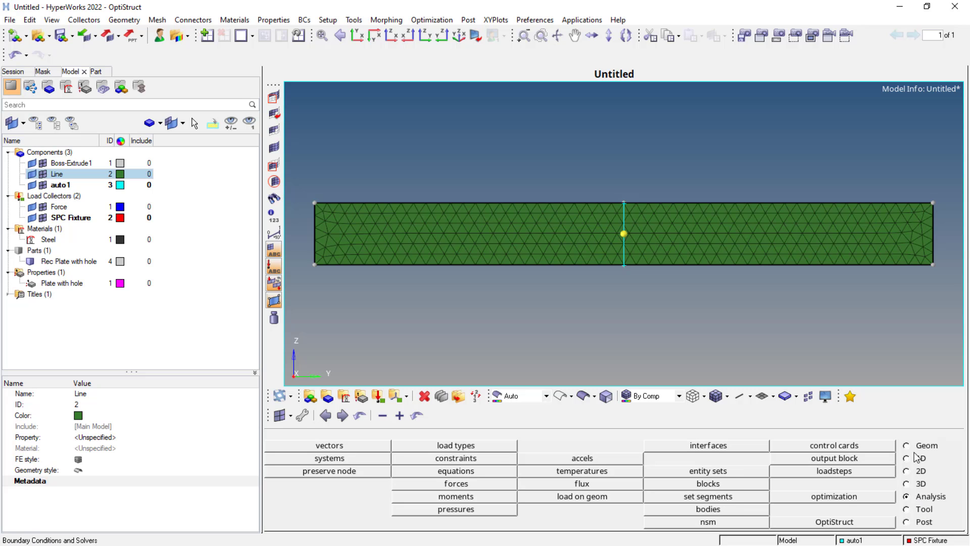
left_click(921, 458)
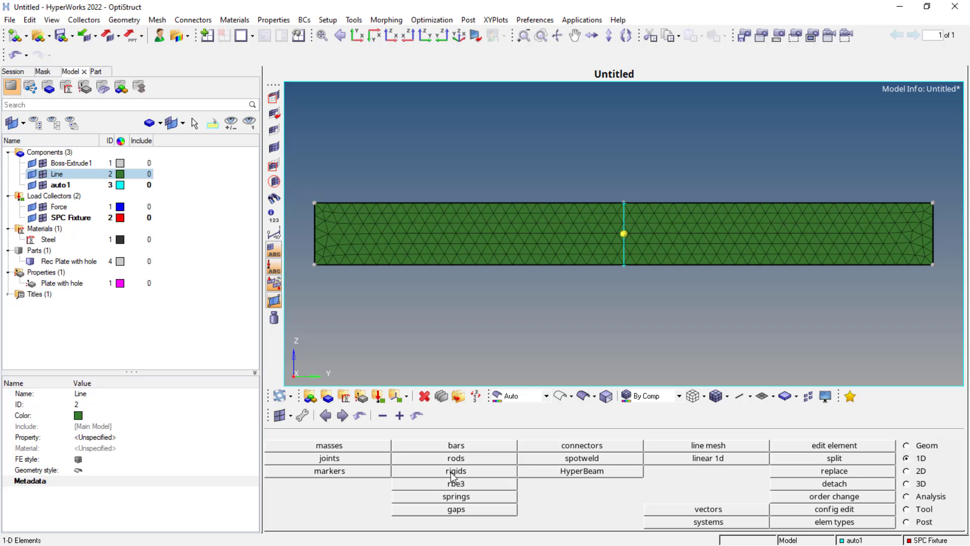
left_click(455, 470)
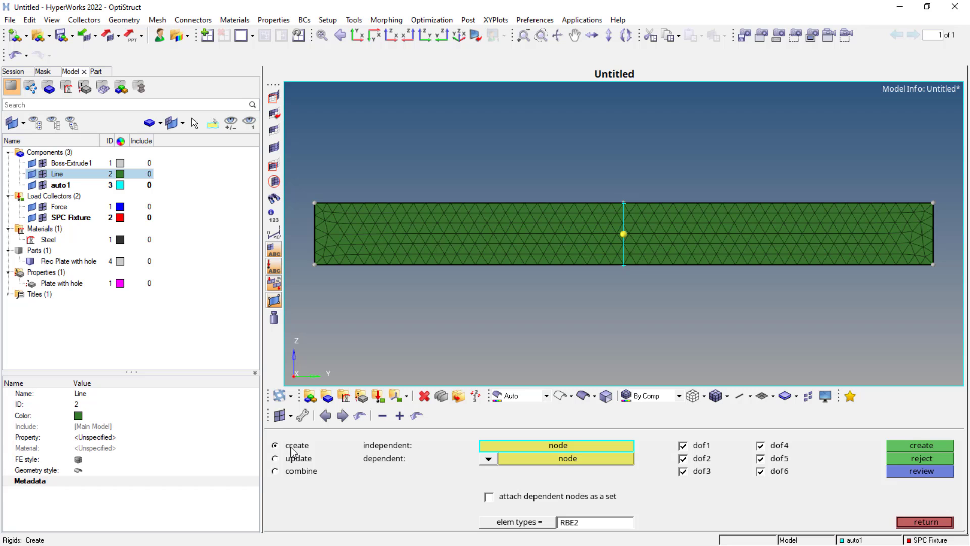
mouse_move(401, 451)
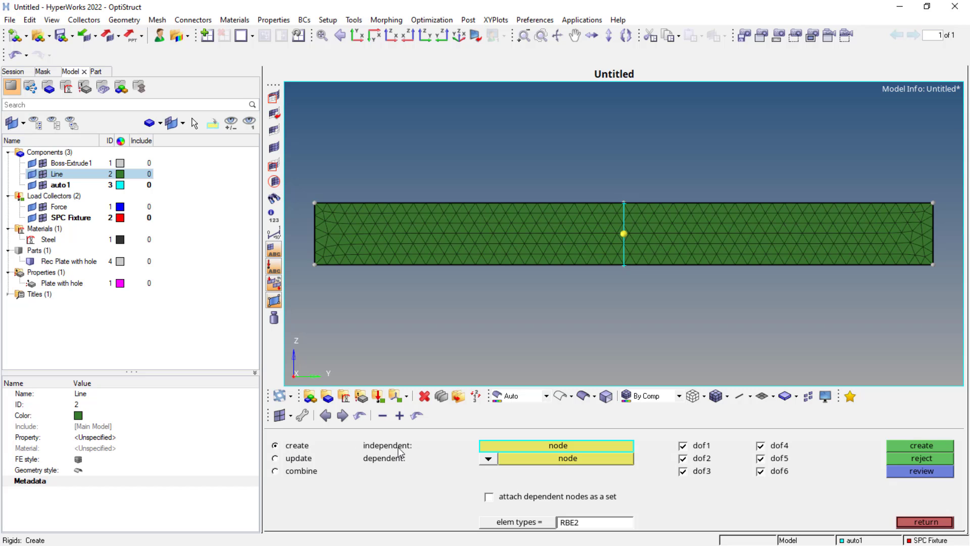
mouse_move(663, 304)
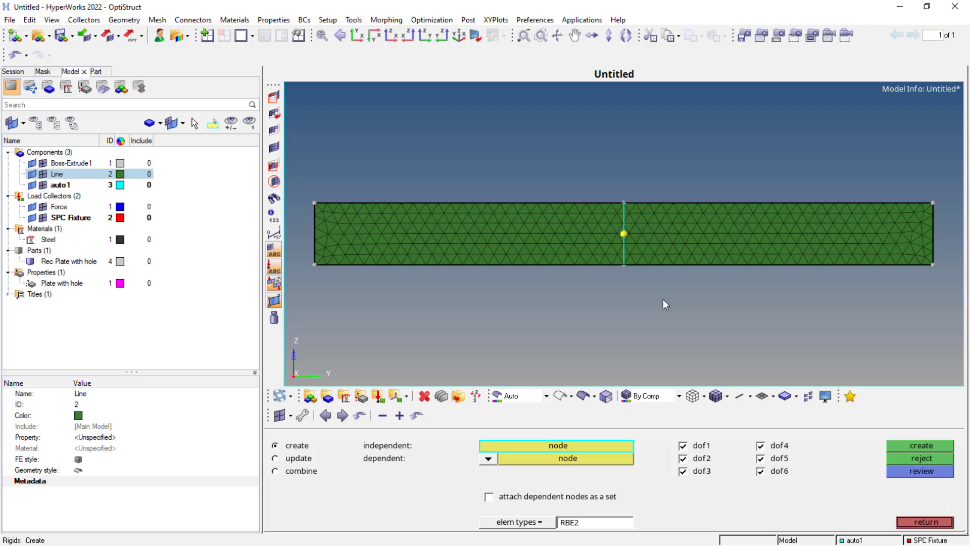
mouse_move(634, 238)
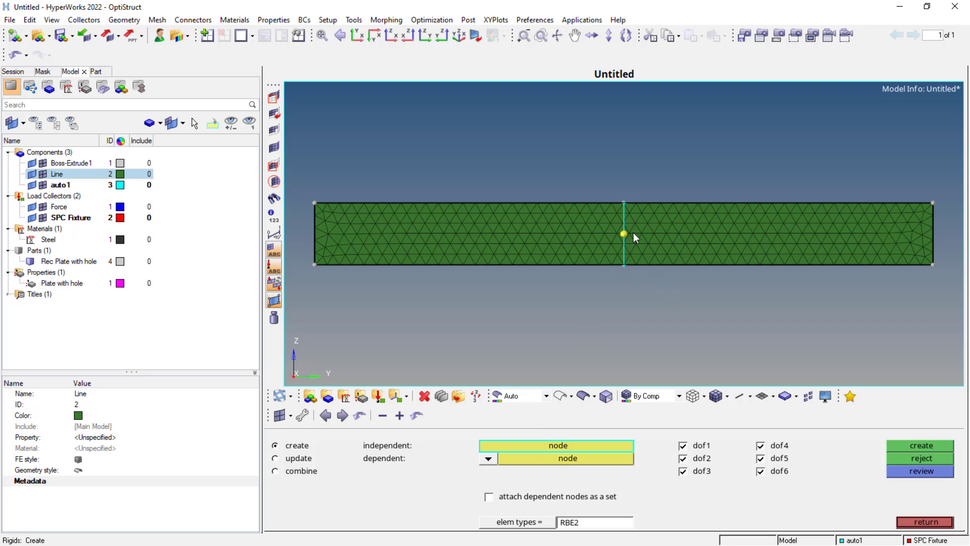
Step: Create an RBE2 from the centre node to multiple dependent nodes picked by surface
left_click(567, 458)
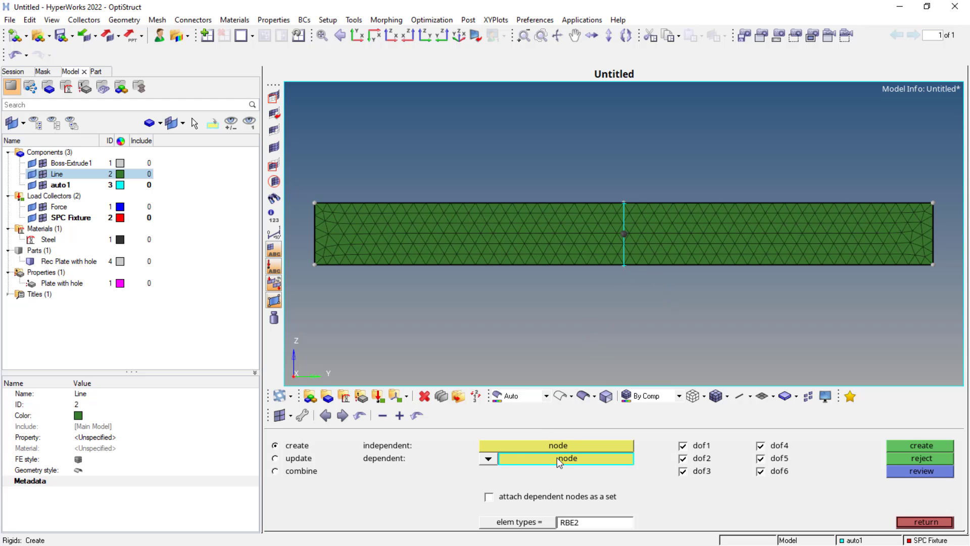
left_click(488, 457)
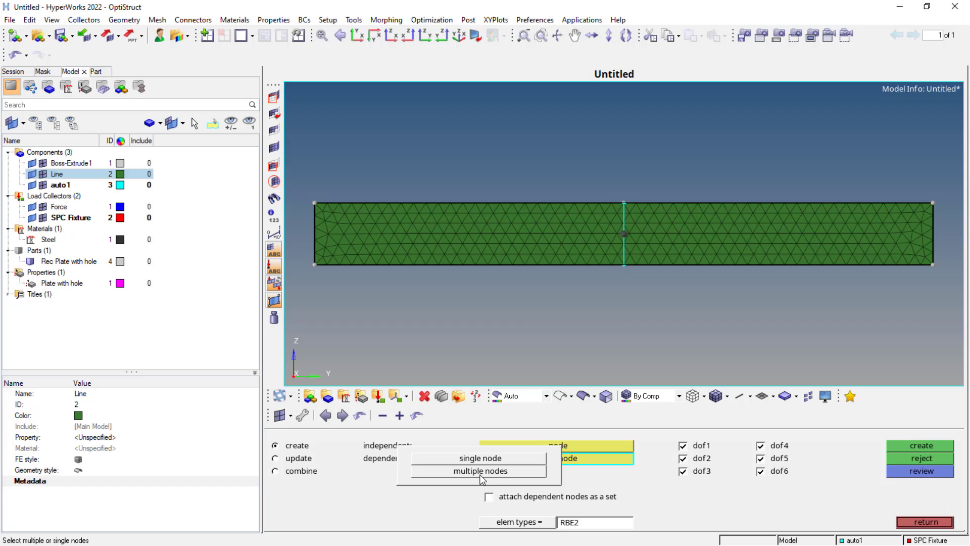
mouse_move(479, 471)
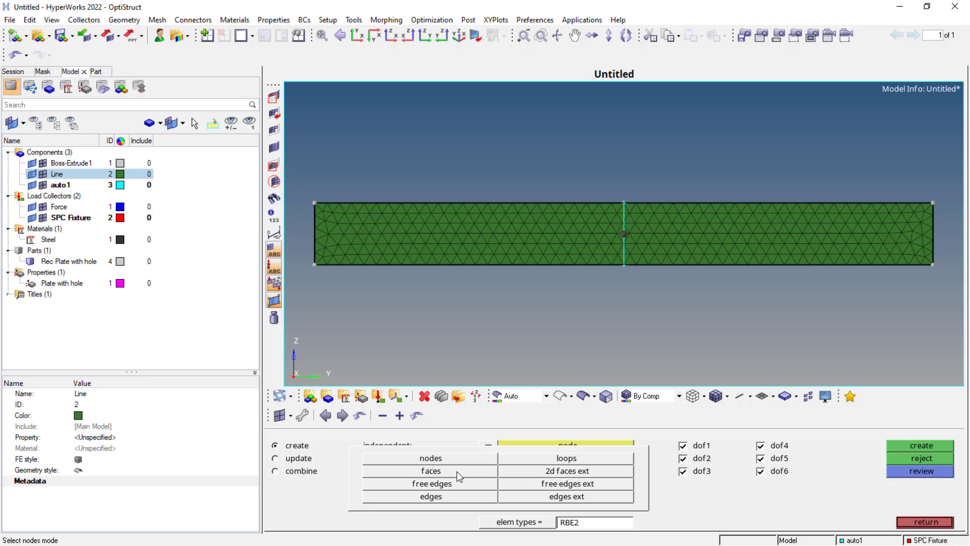
mouse_move(454, 470)
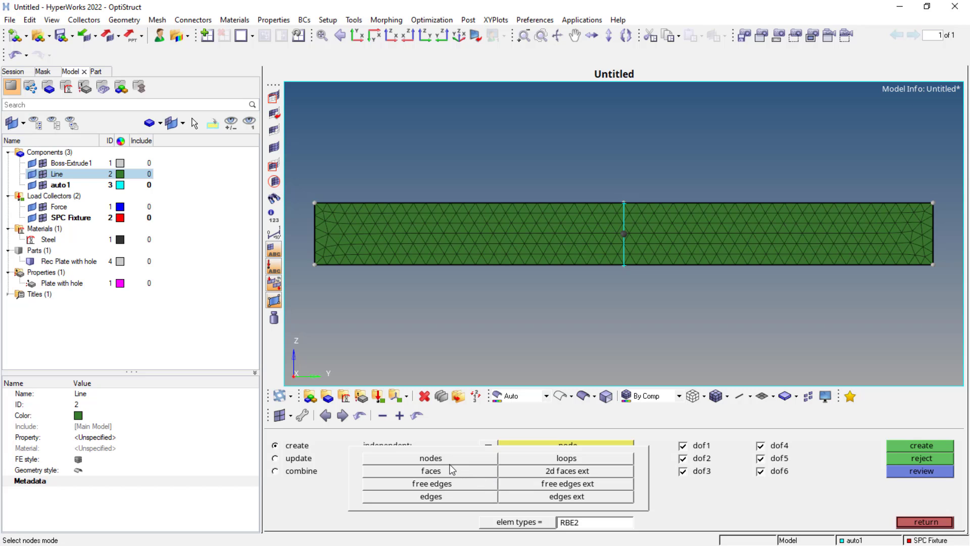
mouse_move(459, 464)
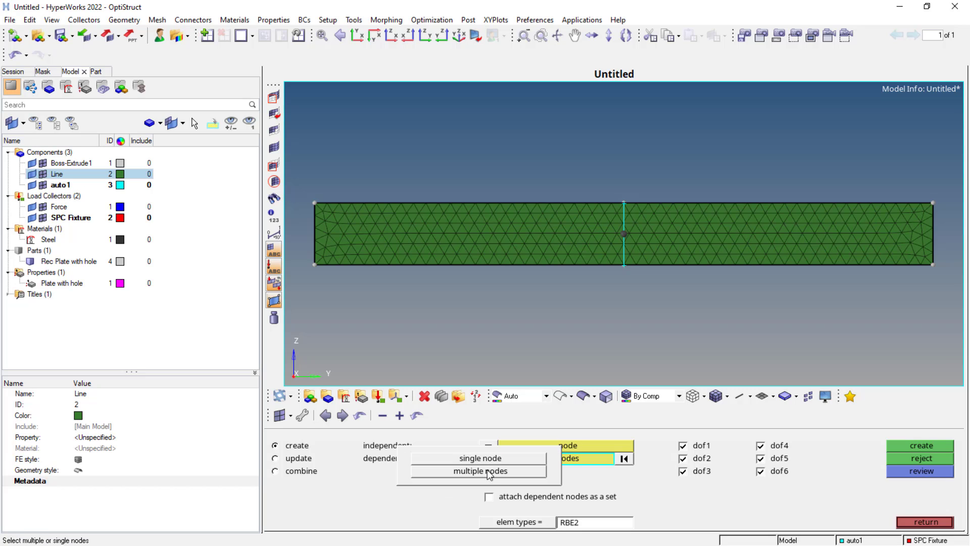
left_click(479, 471)
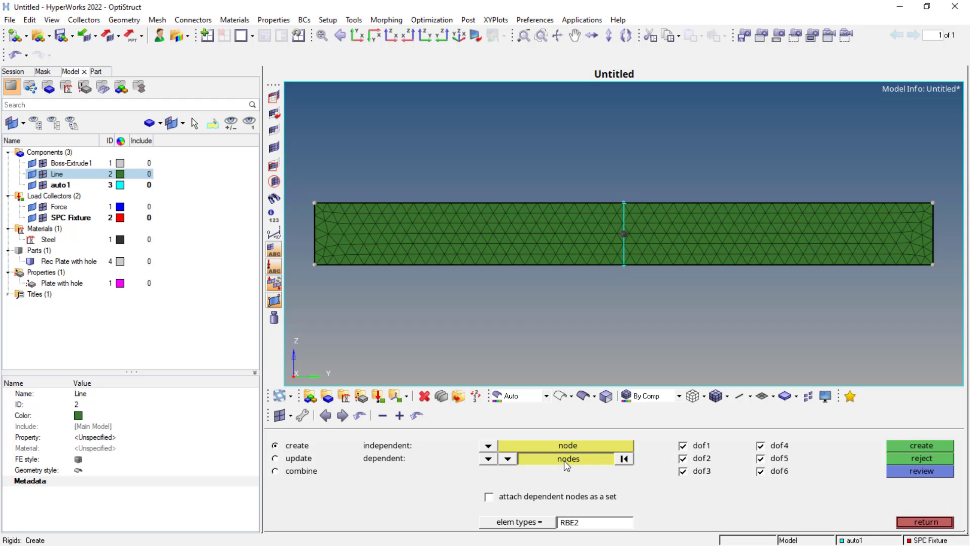
left_click(507, 459)
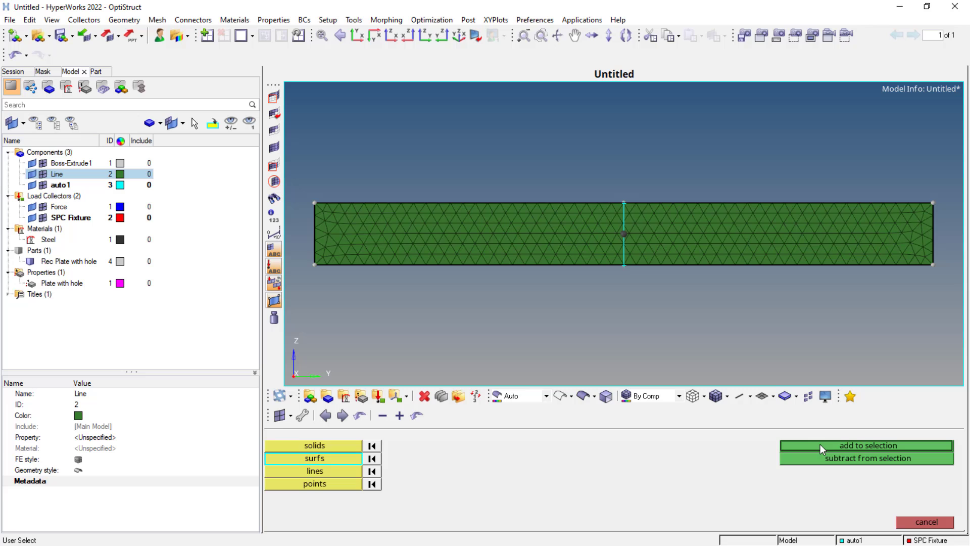
mouse_move(570, 247)
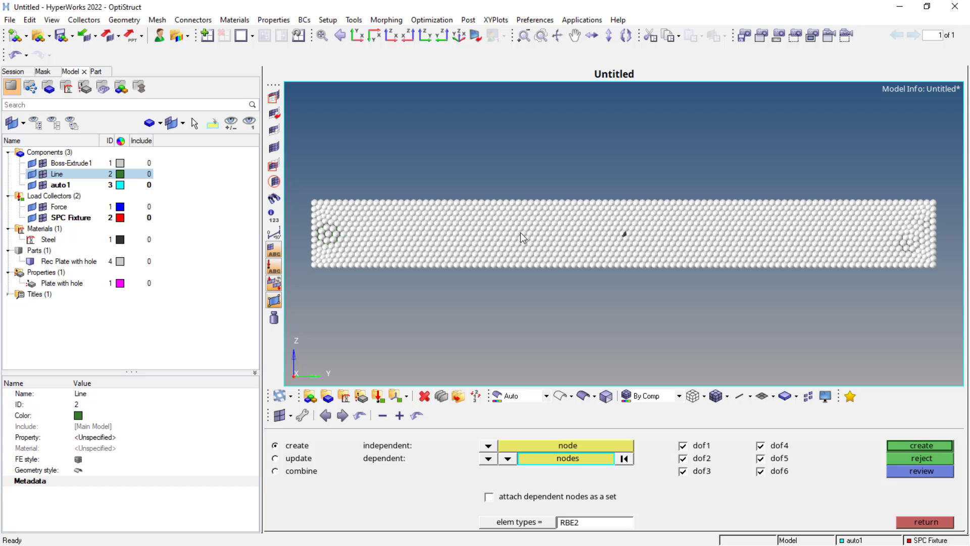
mouse_move(515, 241)
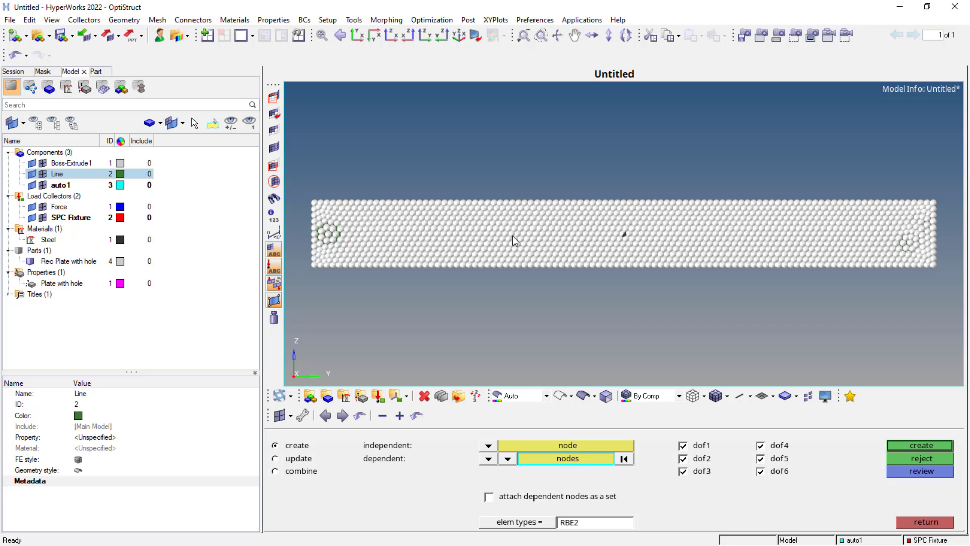
mouse_move(738, 351)
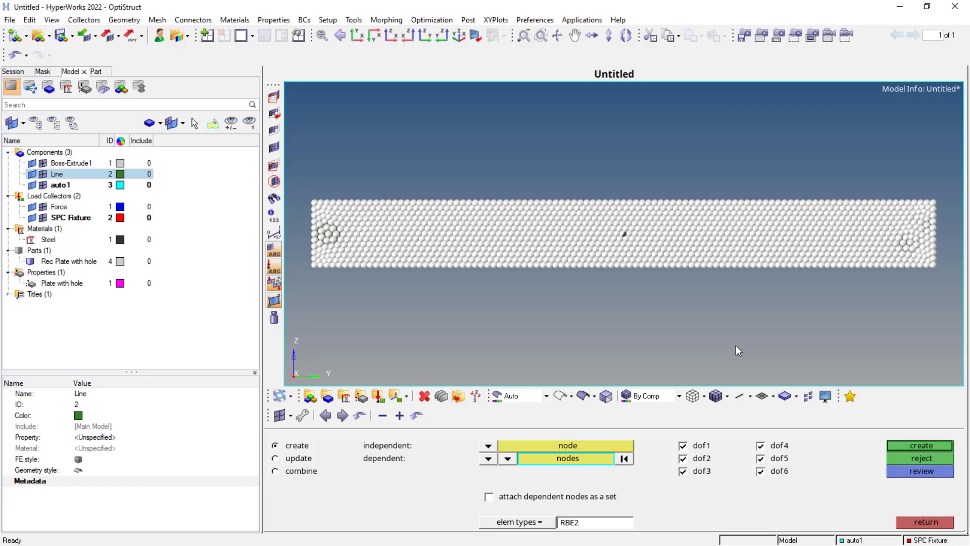
mouse_move(741, 339)
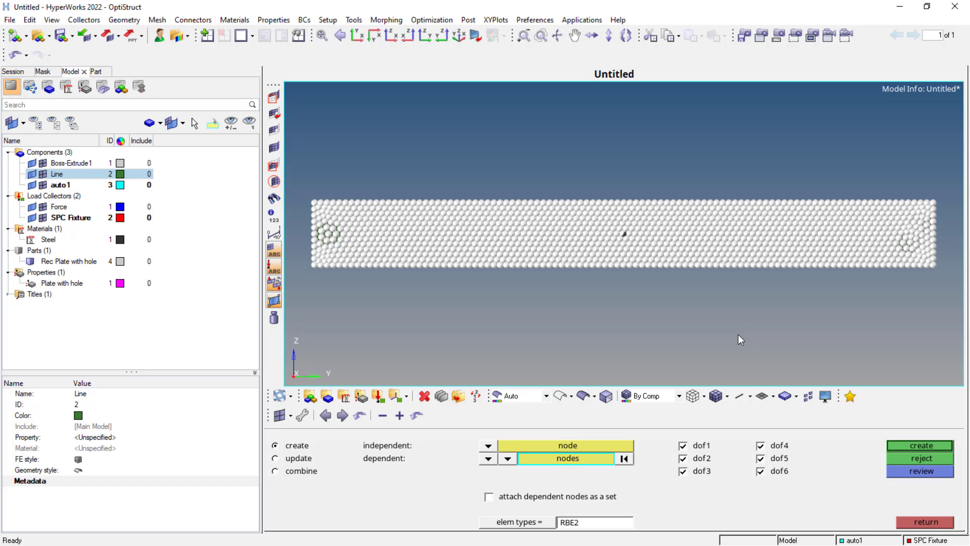
mouse_move(910, 448)
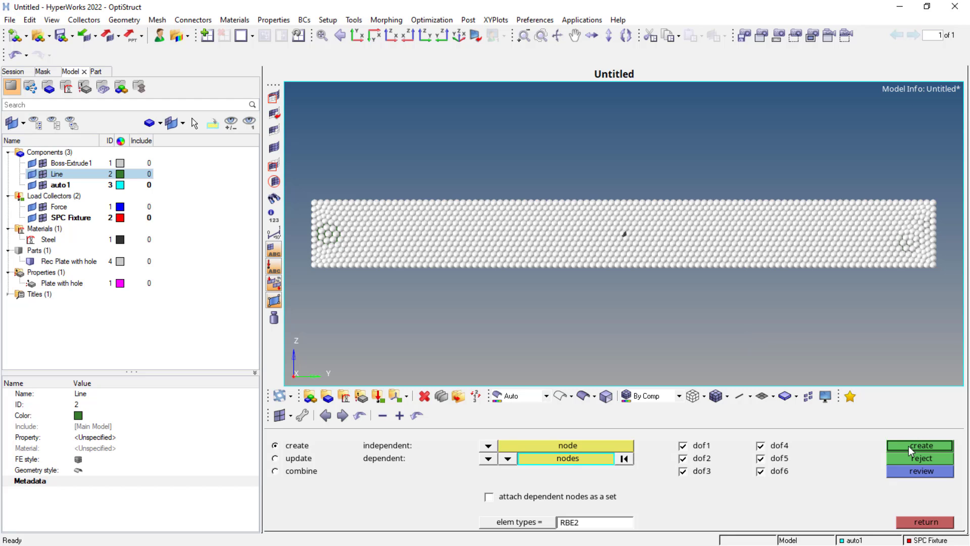
left_click(919, 445)
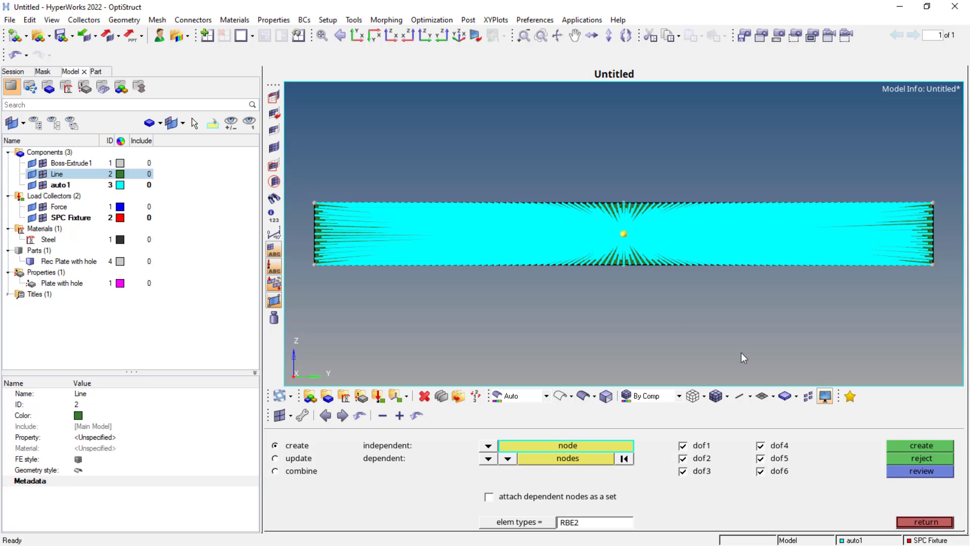
mouse_move(612, 307)
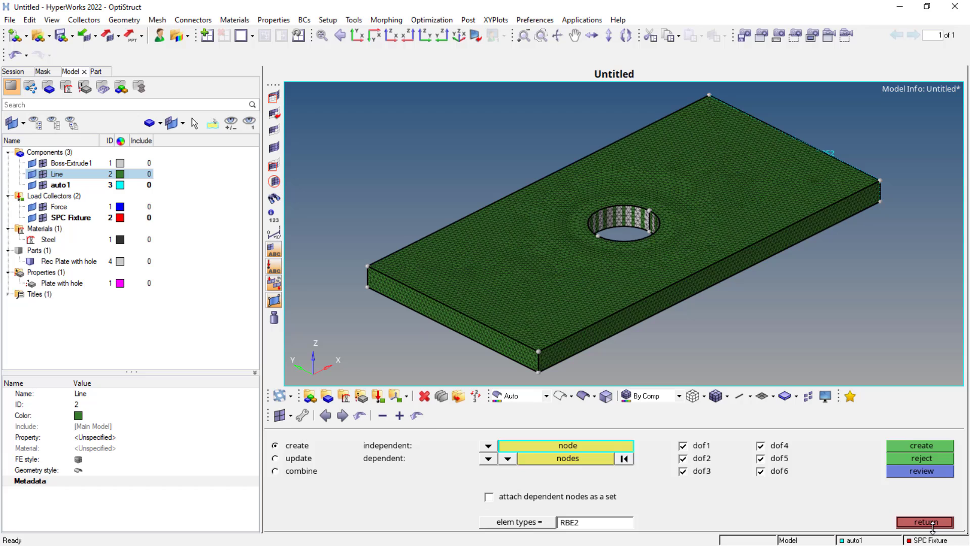
Step: Apply a fixed SPC constraint on the picked surface with dof1–dof6 = 0
left_click(921, 521)
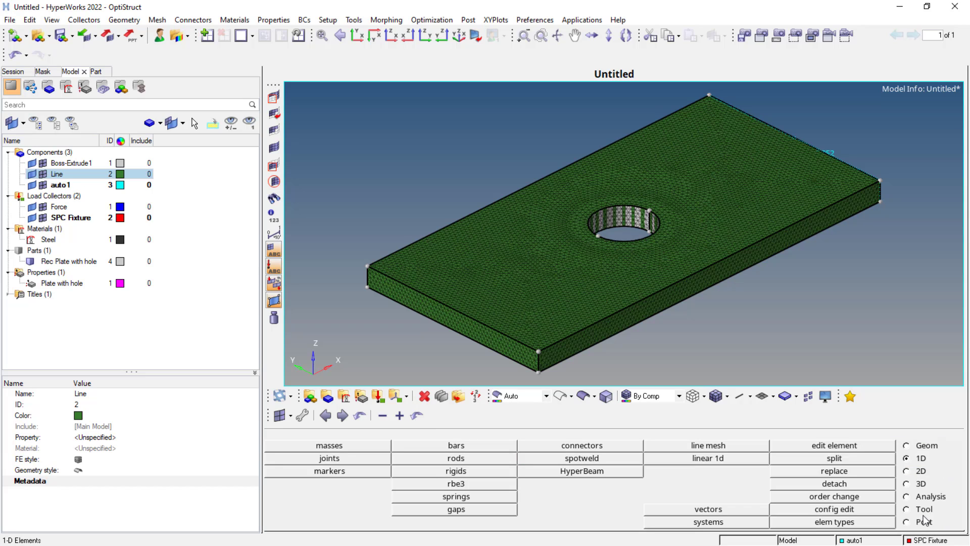
mouse_move(813, 495)
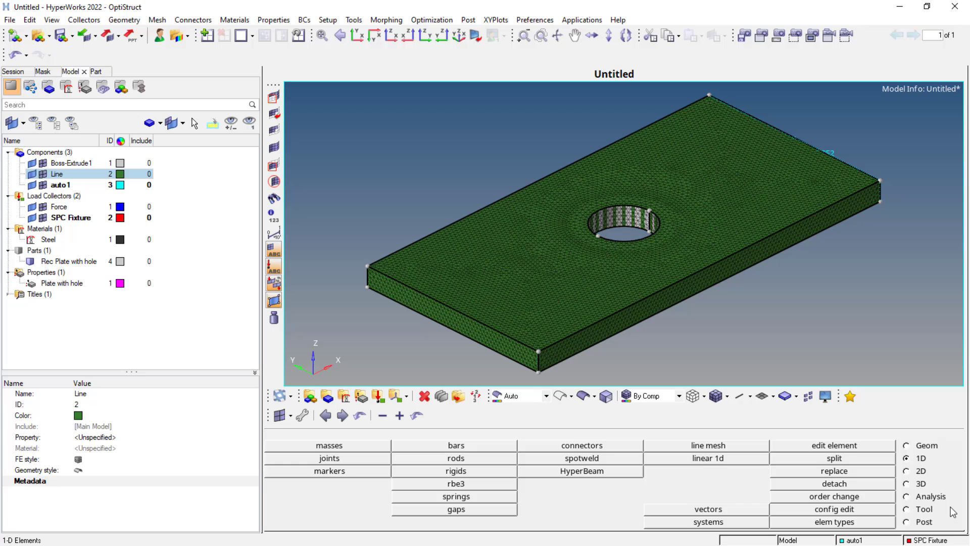
left_click(906, 496)
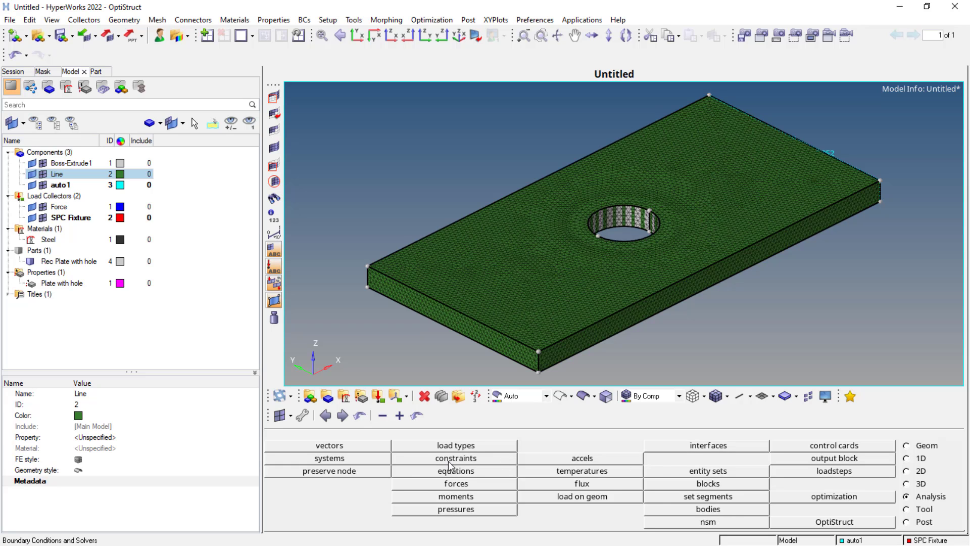
left_click(455, 457)
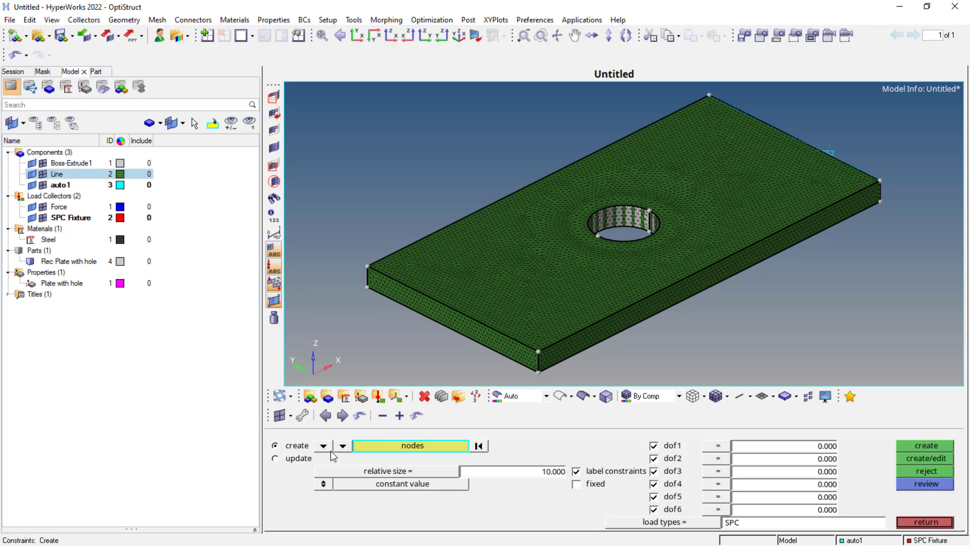
left_click(343, 445)
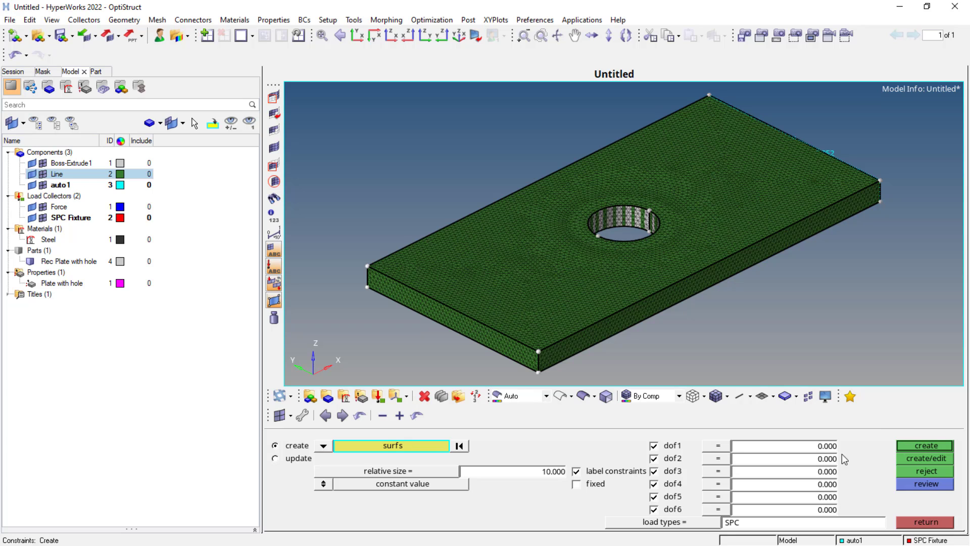
left_click(924, 445)
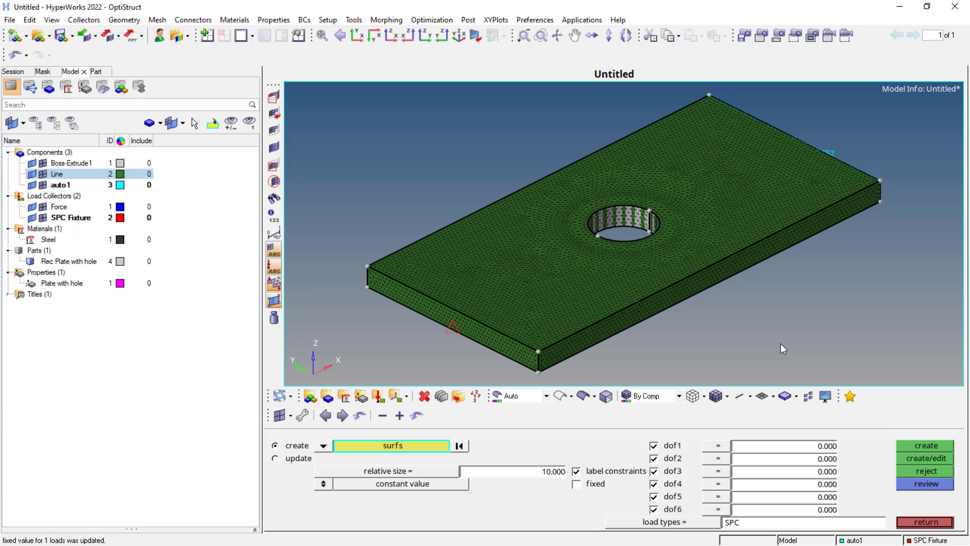
mouse_move(822, 329)
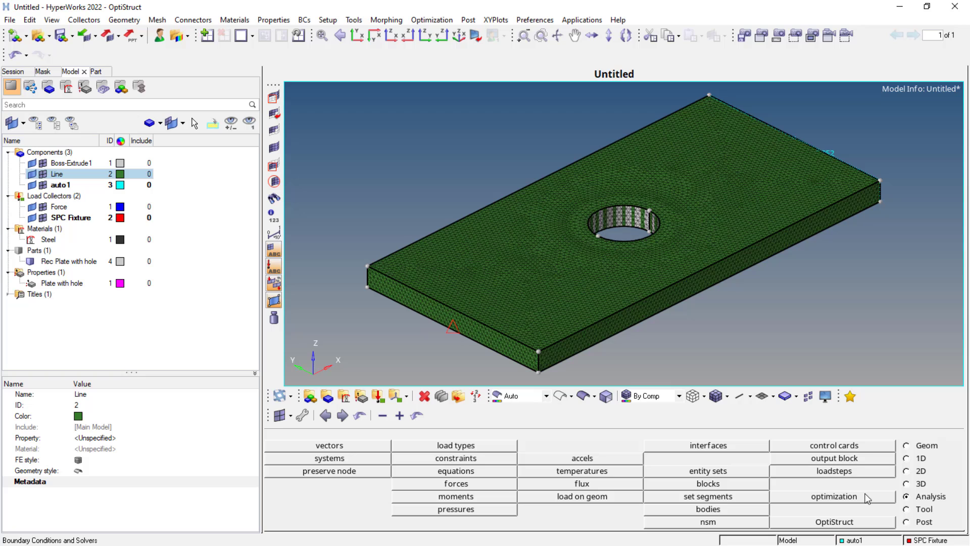
Step: Make the Force load collector current and reach the forces panel
left_click(59, 206)
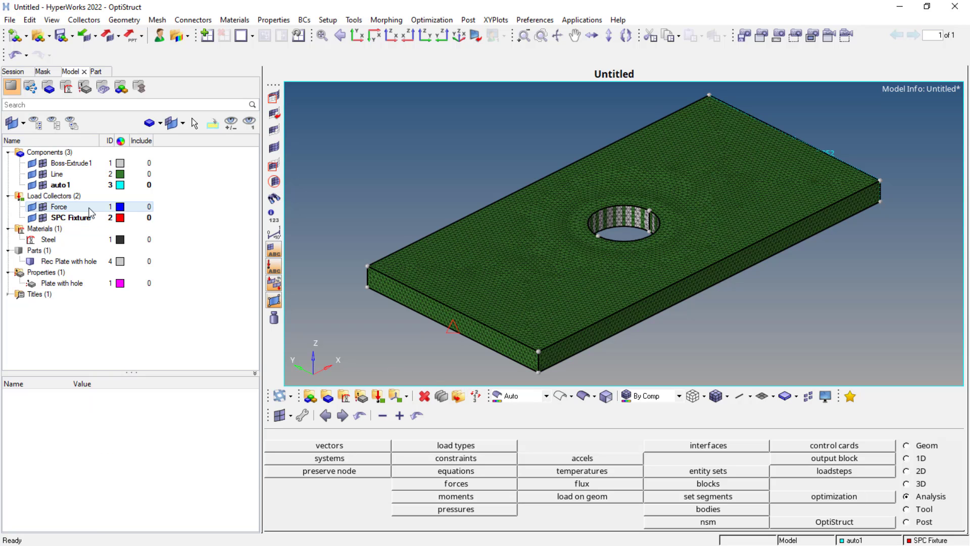
left_click(59, 206)
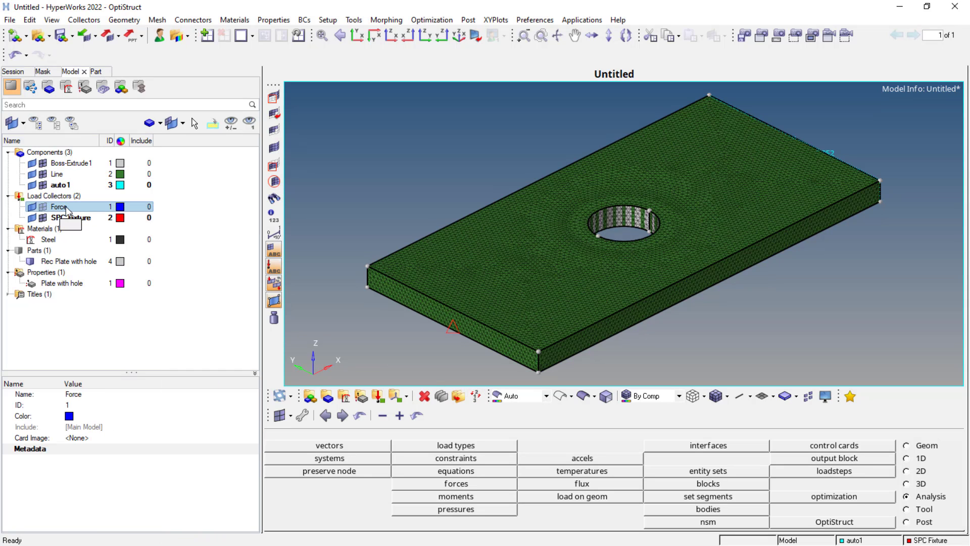
right_click(59, 206)
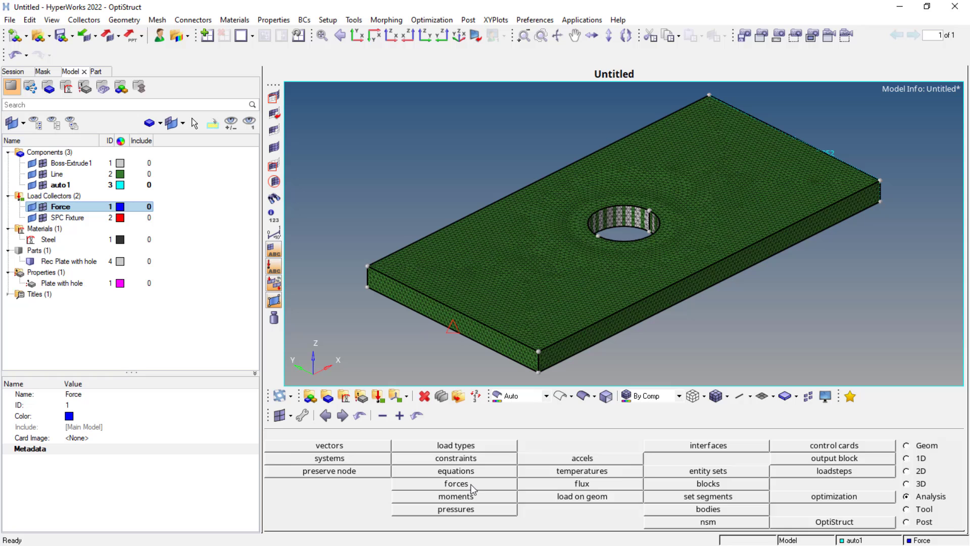
left_click(455, 483)
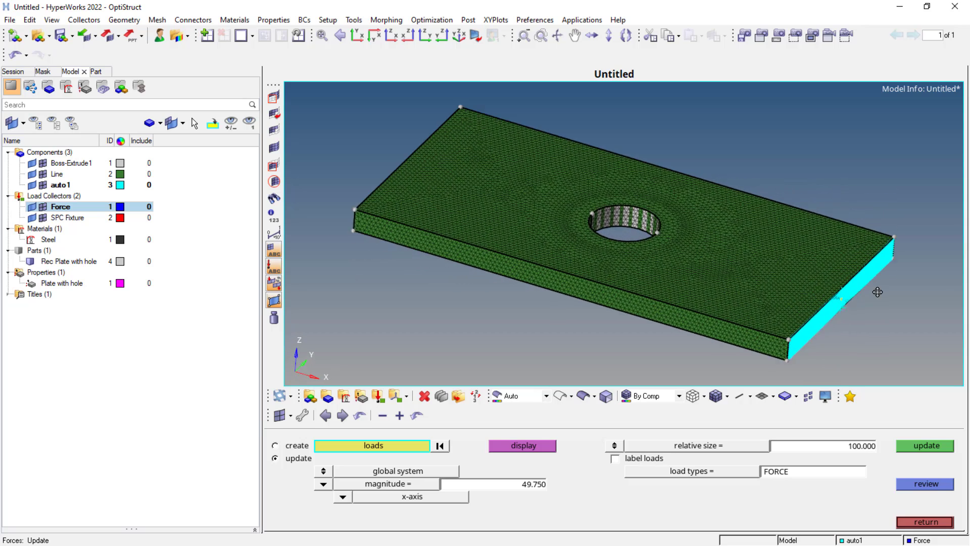
scroll("up", 3)
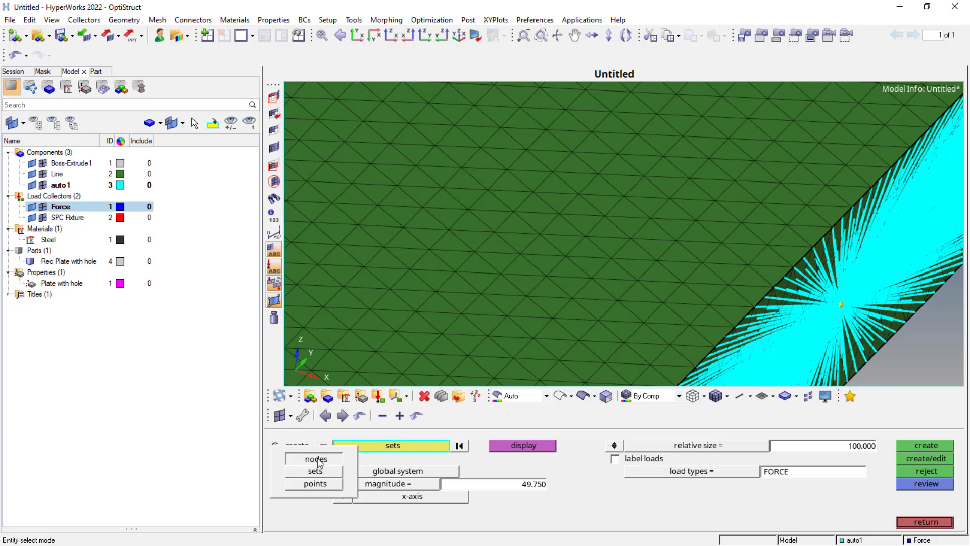
Step: Create a 10000-magnitude x-axis force on the selected end nodes
left_click(315, 459)
type("10000")
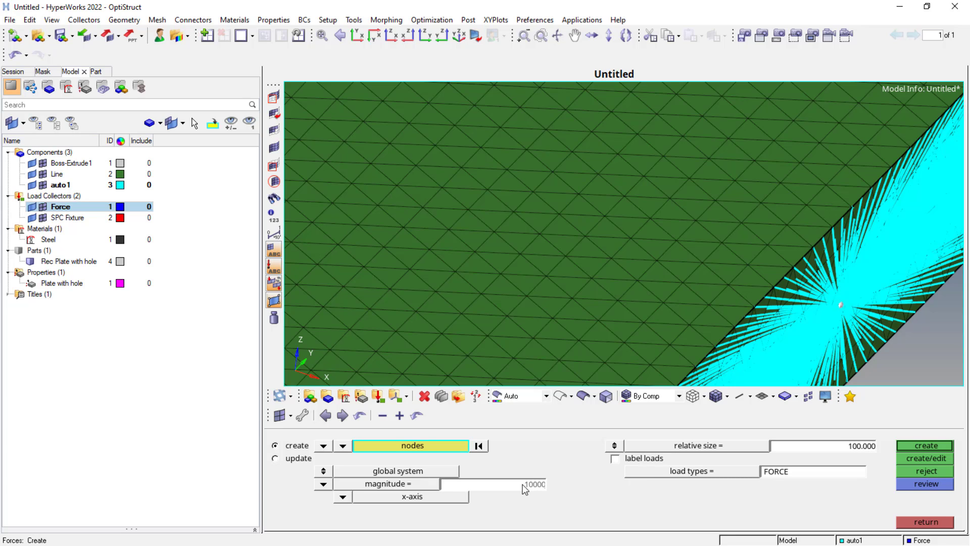
triple_click(860, 446)
type("1")
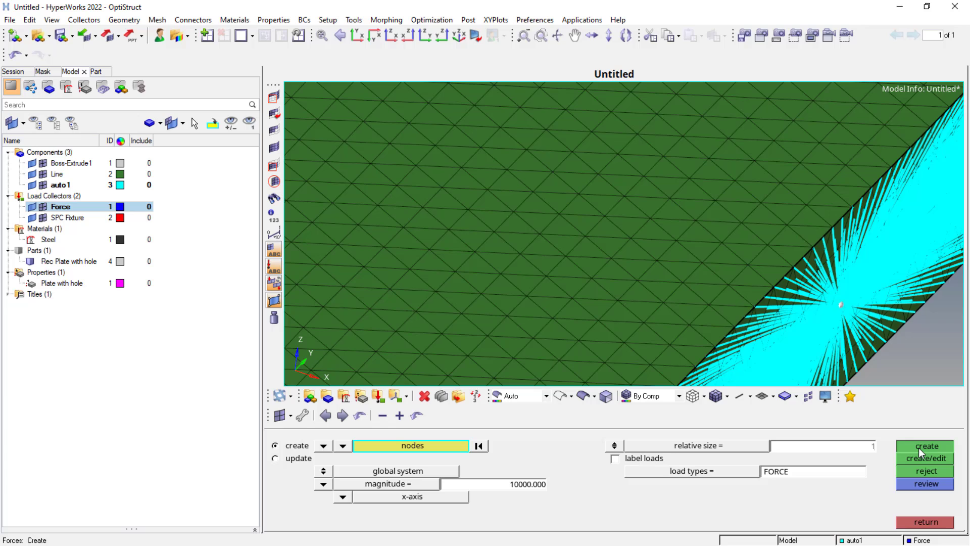
left_click(924, 445)
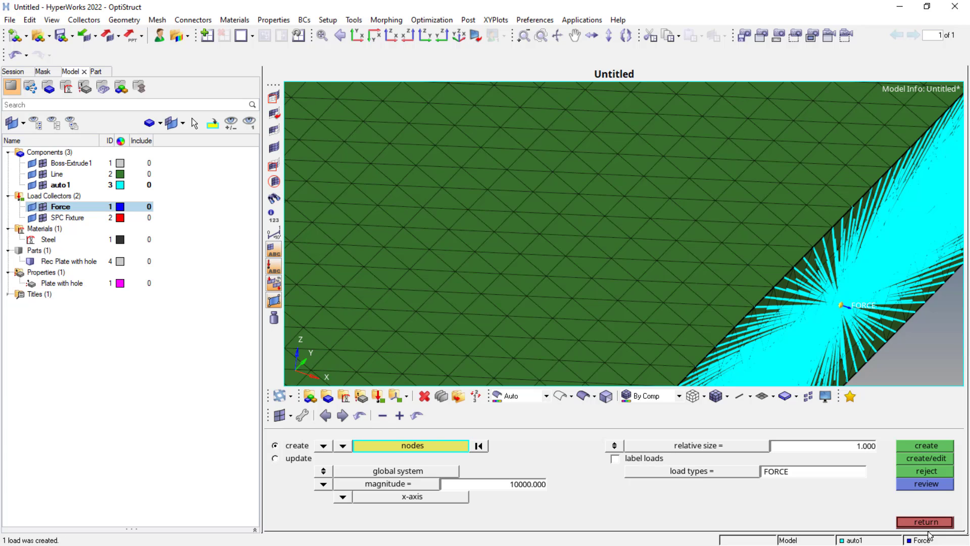
left_click(924, 521)
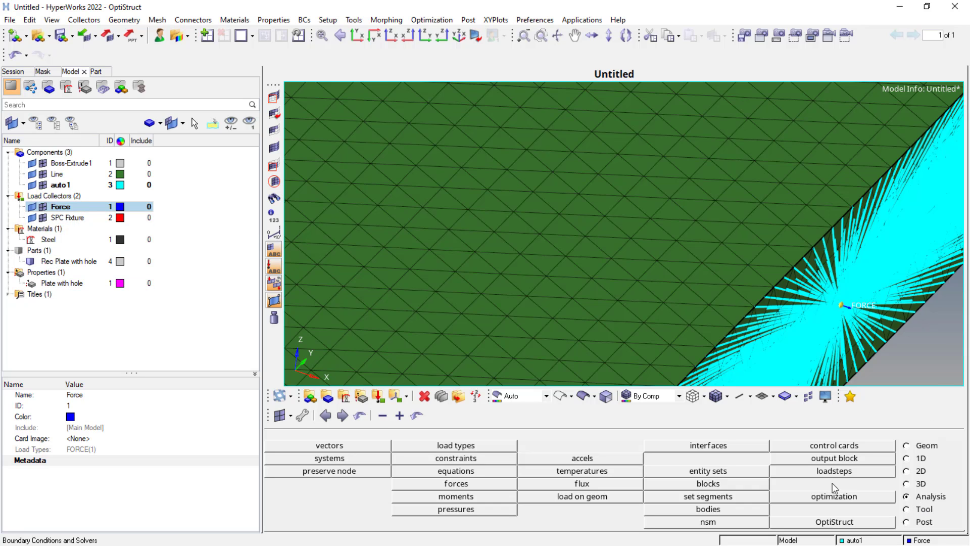
Step: Create linear static load step 'Static Analysis' with SPC 2 and LOAD 1
left_click(833, 471)
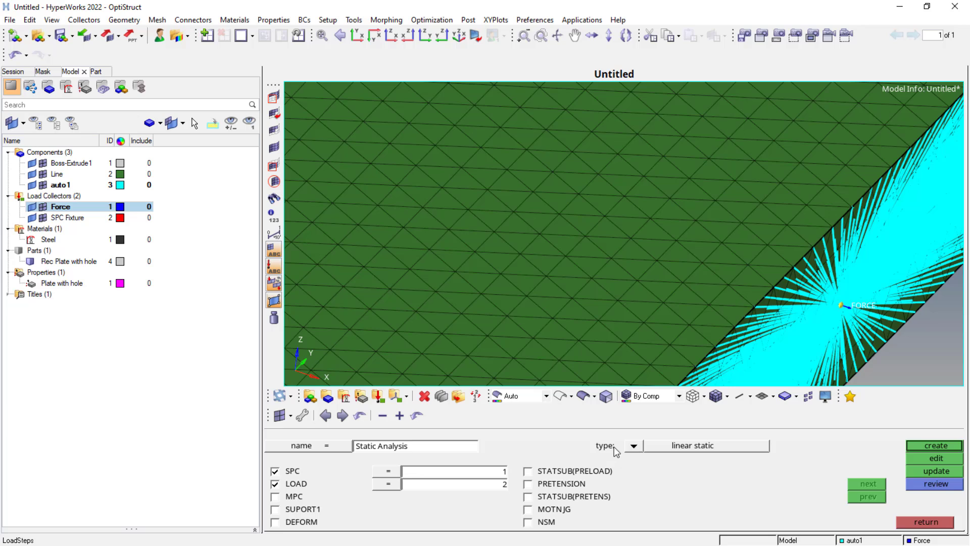
left_click(632, 444)
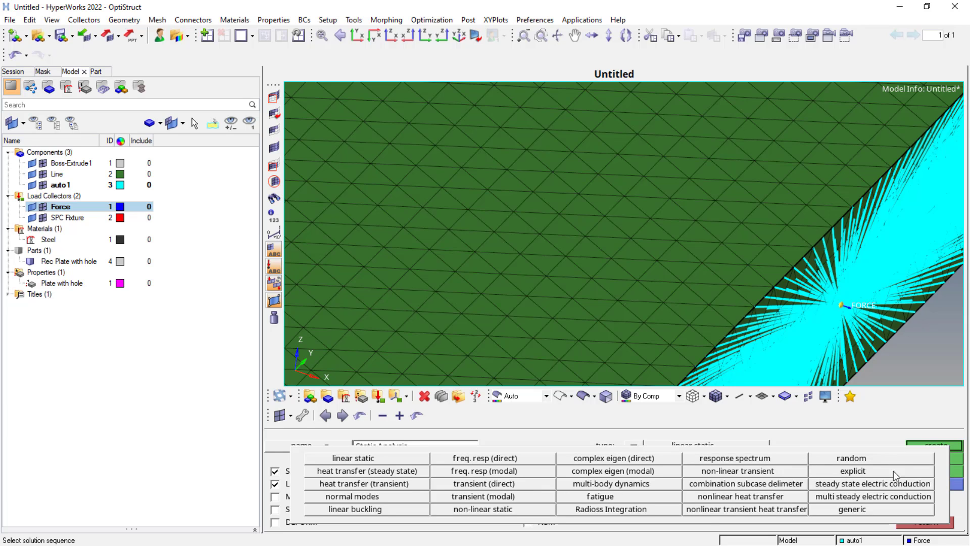
left_click(353, 457)
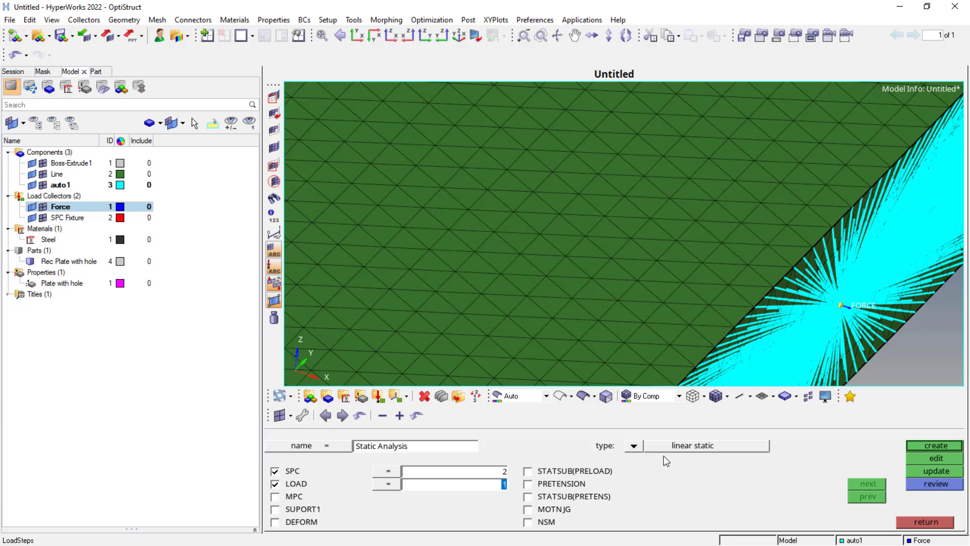
mouse_move(956, 451)
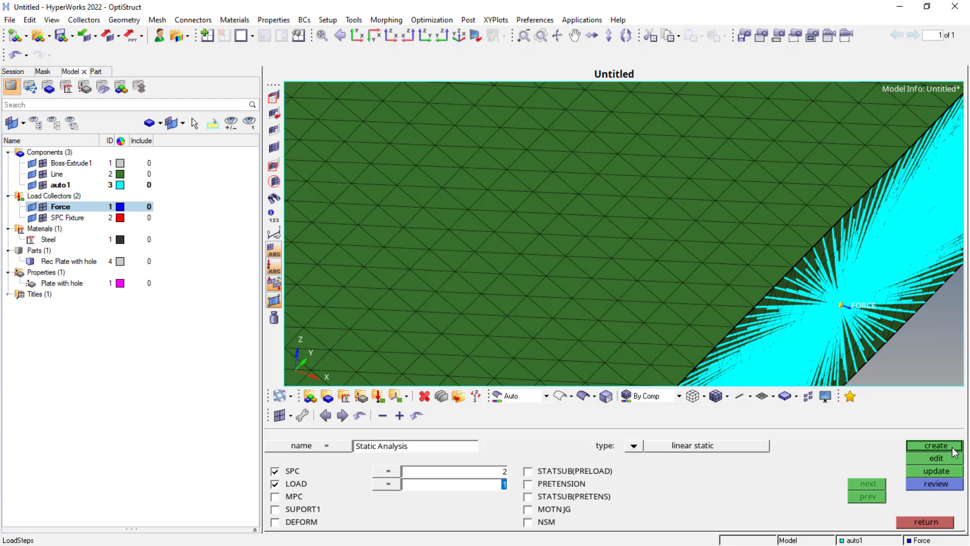
left_click(934, 445)
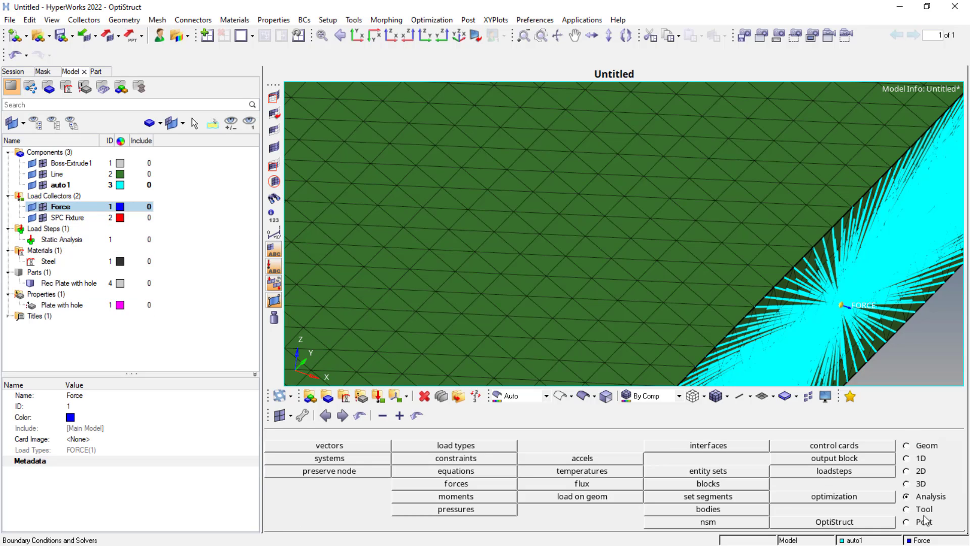
left_click(57, 174)
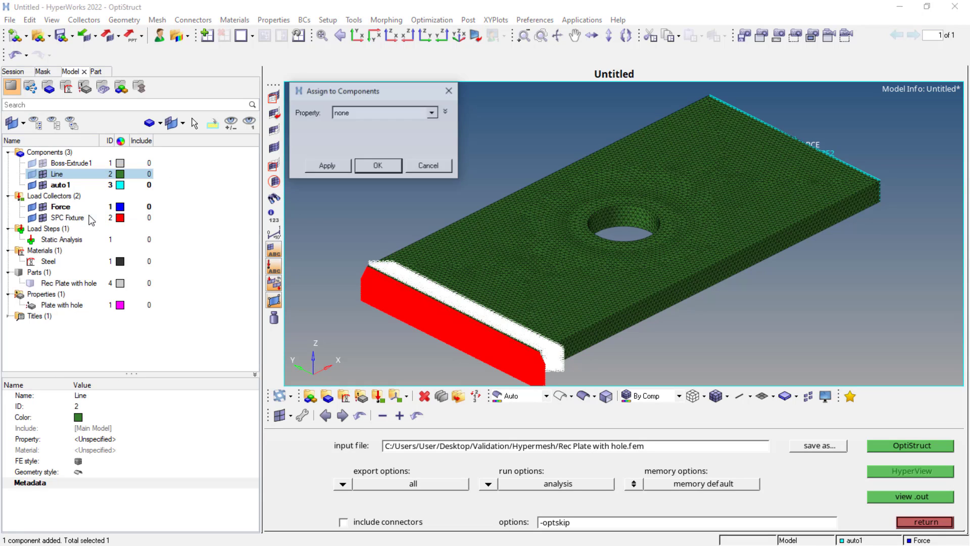
Step: Assign the Plate with hole property to the Line component
left_click(431, 112)
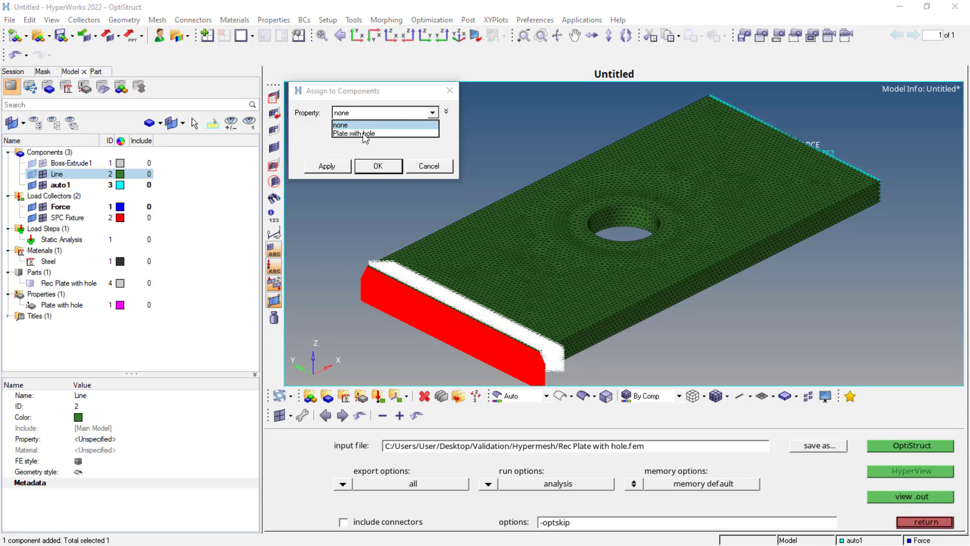
left_click(355, 133)
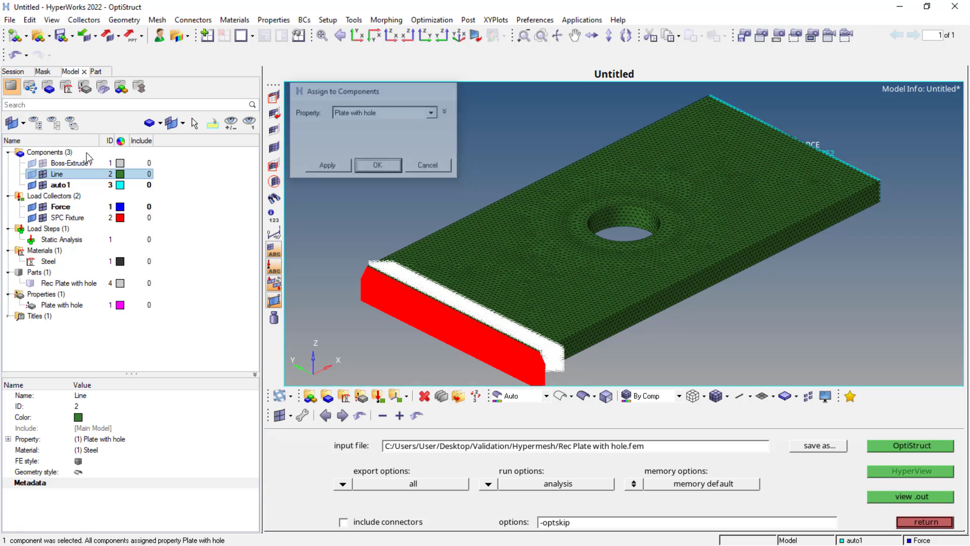
left_click(376, 165)
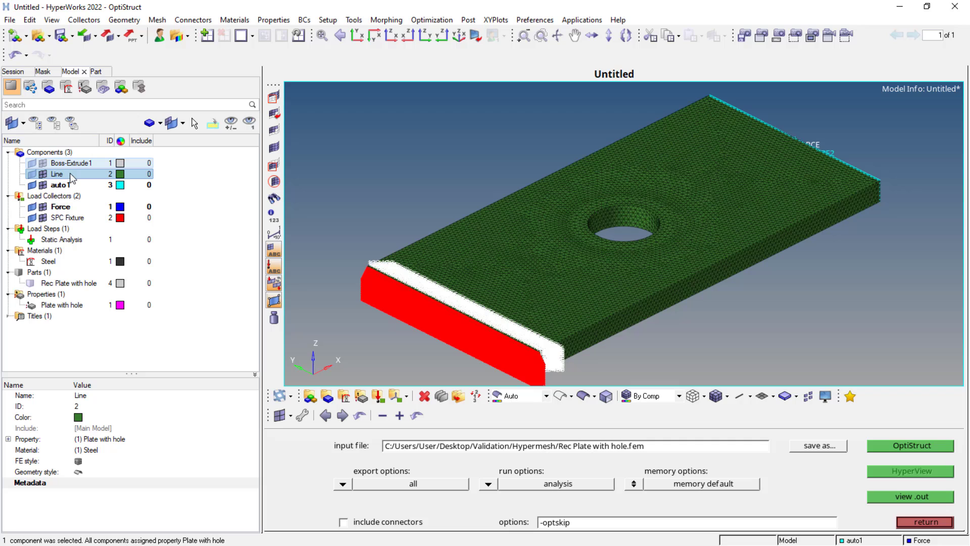
Step: Set the Plate with hole property's material to Steel
left_click(62, 304)
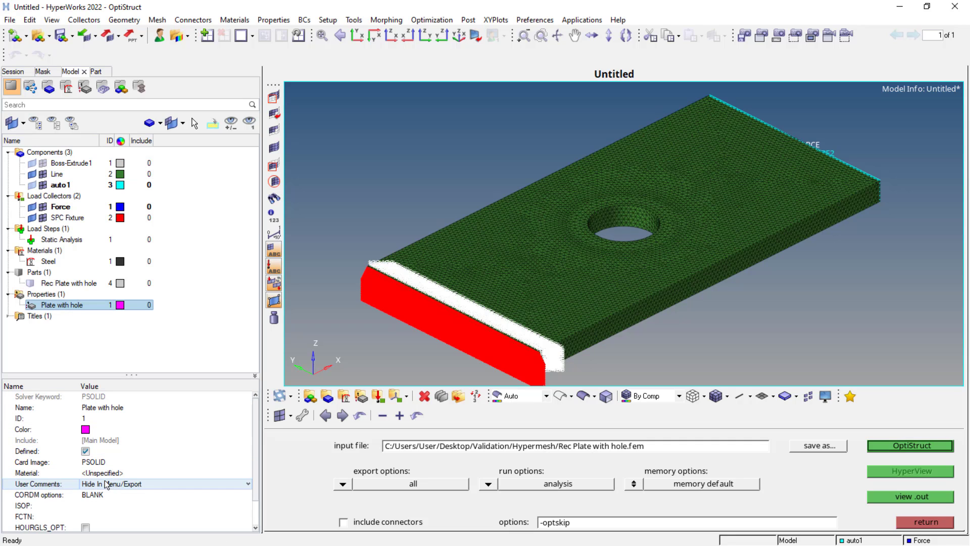
left_click(102, 473)
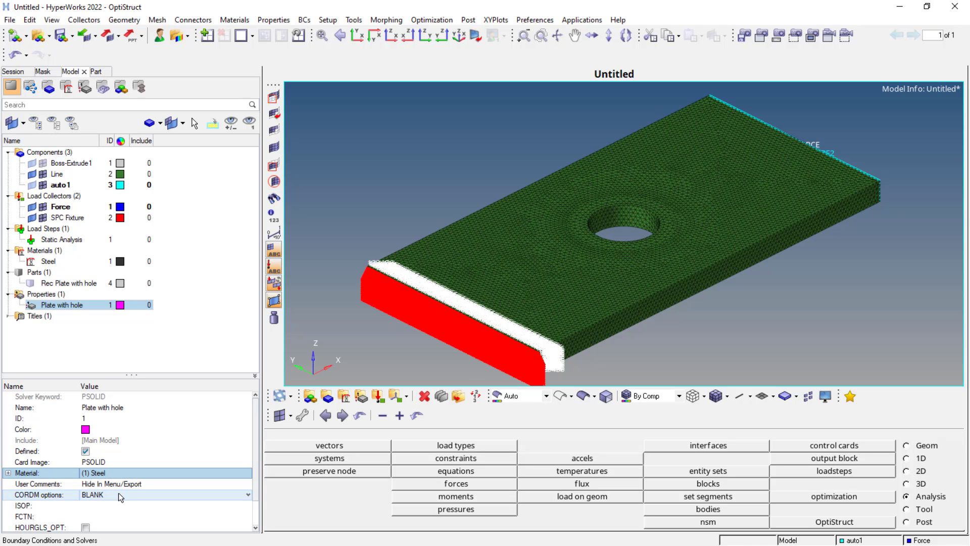
scroll("down", 3)
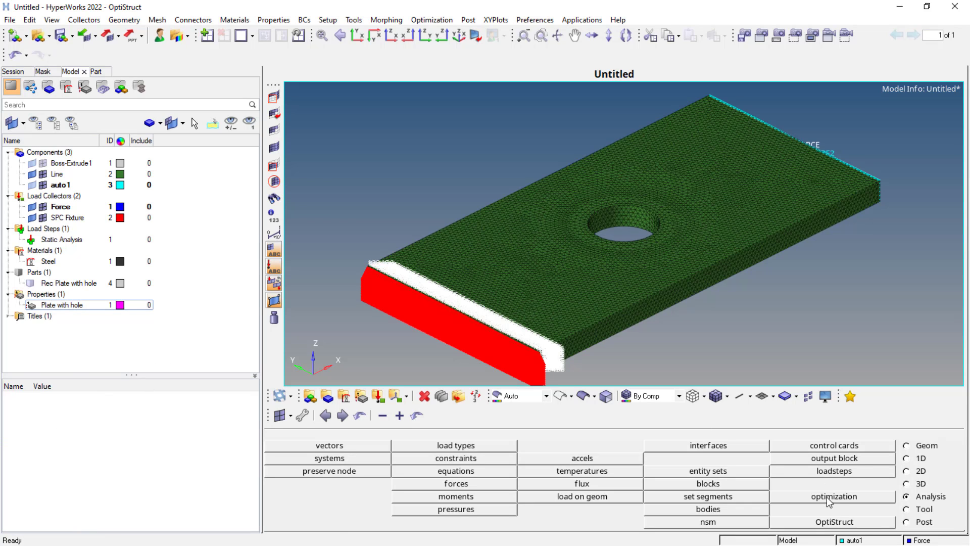
Step: Run OptiStruct, overwriting the existing .fem input file, to solve the model
left_click(831, 521)
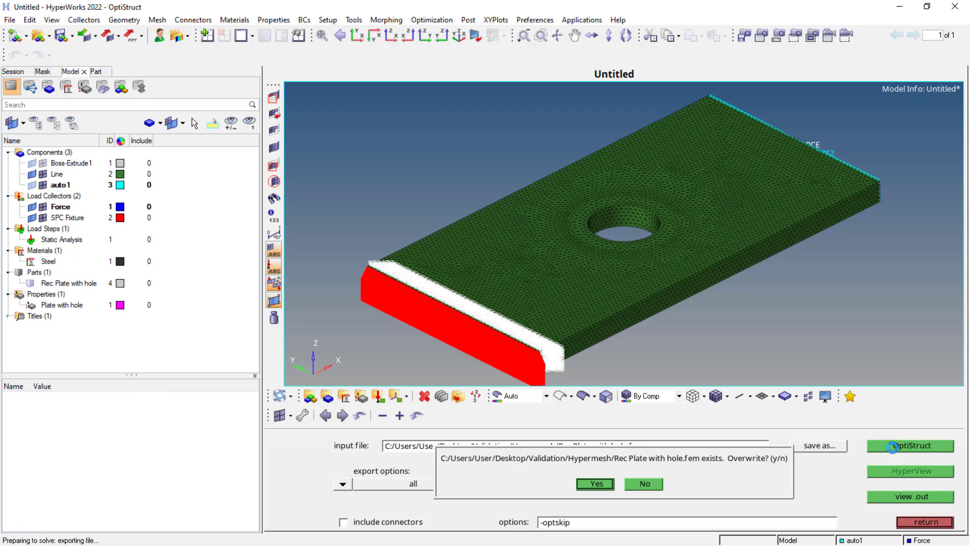
left_click(593, 484)
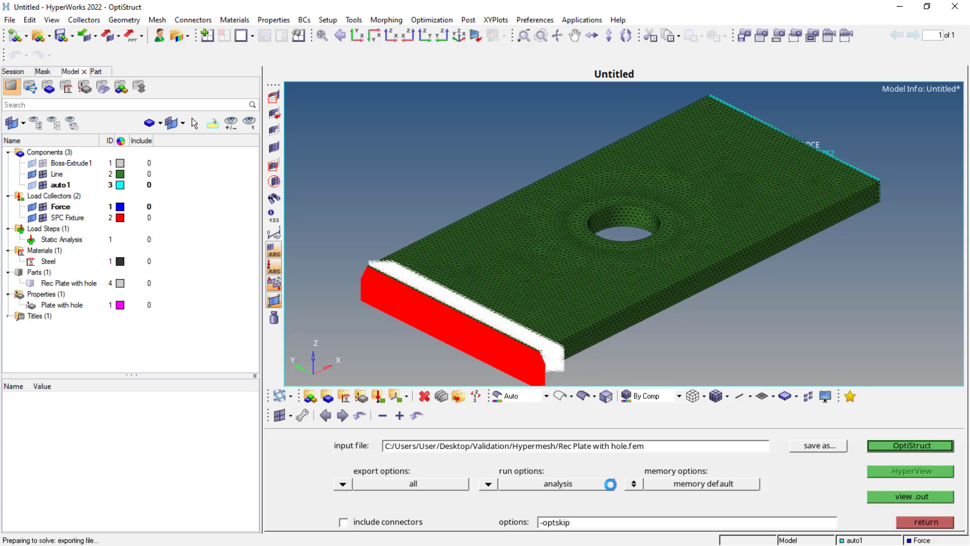
left_click(909, 446)
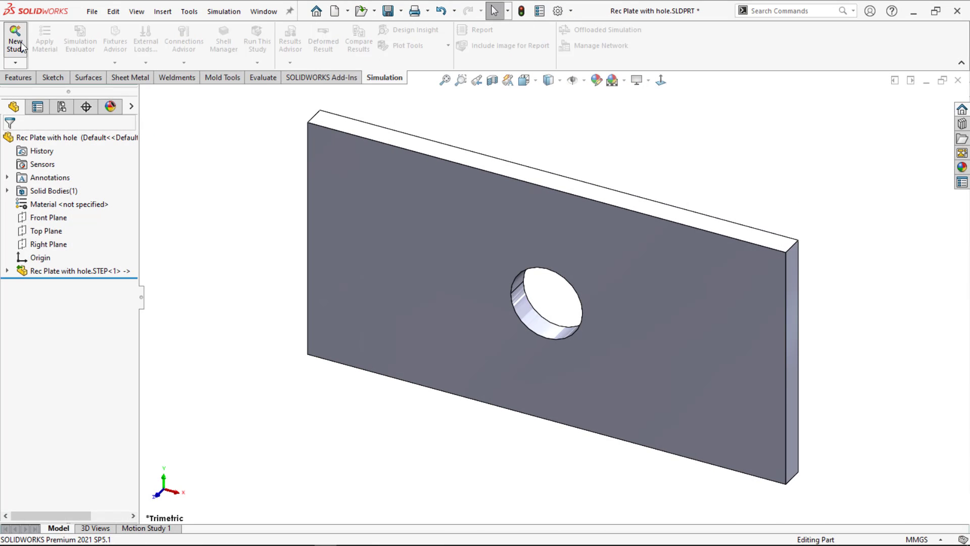
Step: Create static study Static 1 with Fixed Geometry on the plate's left end face
left_click(15, 40)
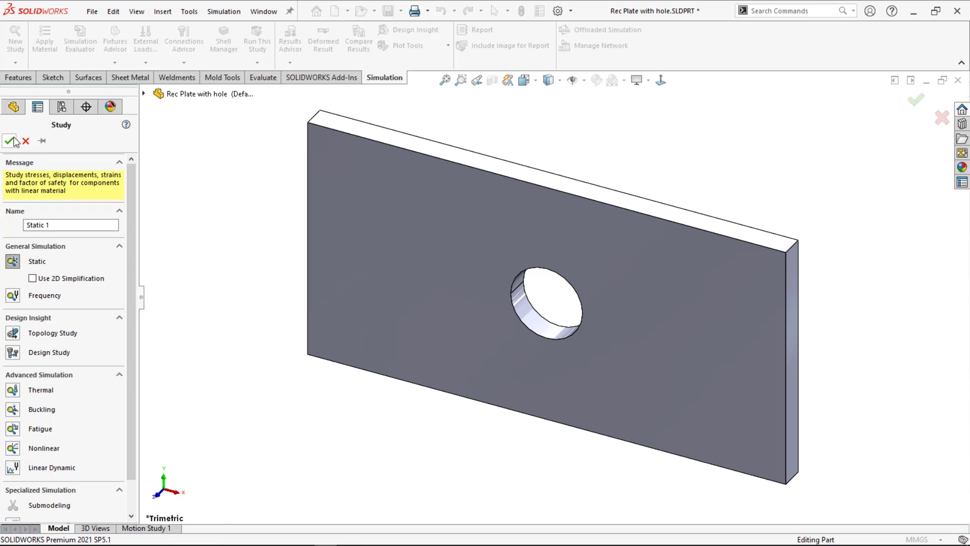
left_click(12, 142)
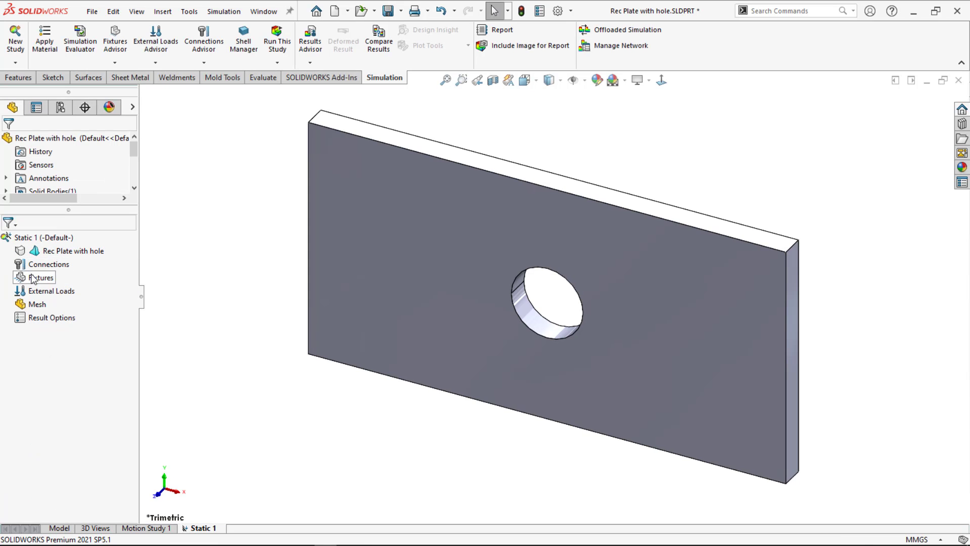
left_click(40, 277)
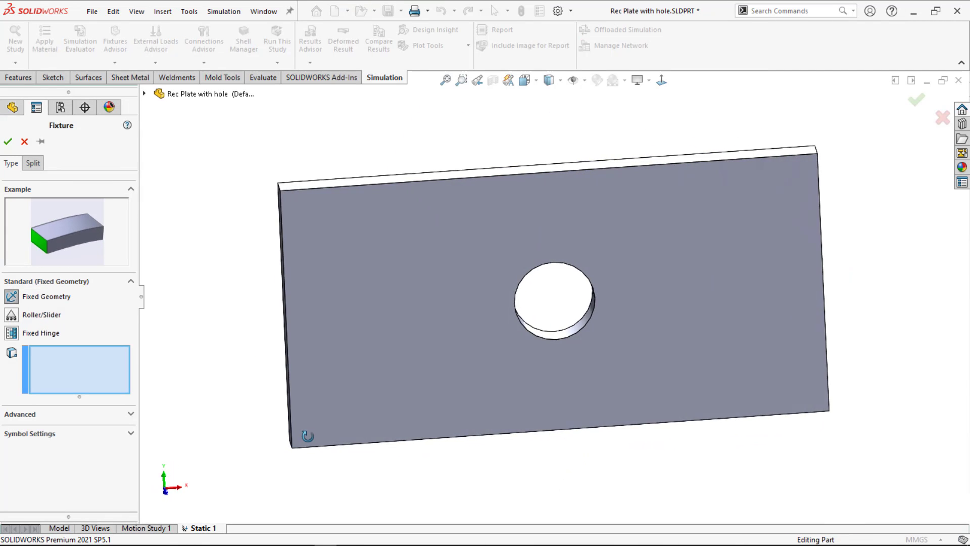
left_click(409, 297)
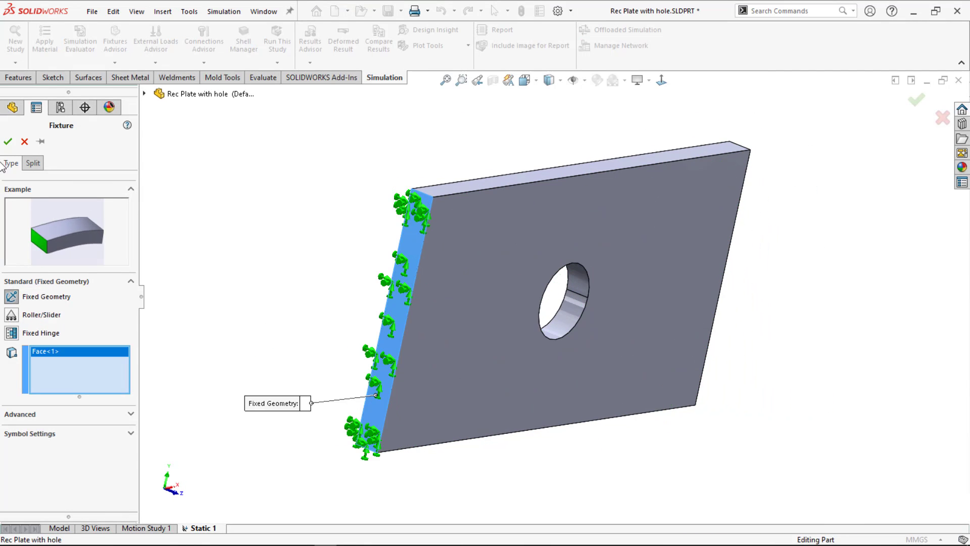
left_click(8, 142)
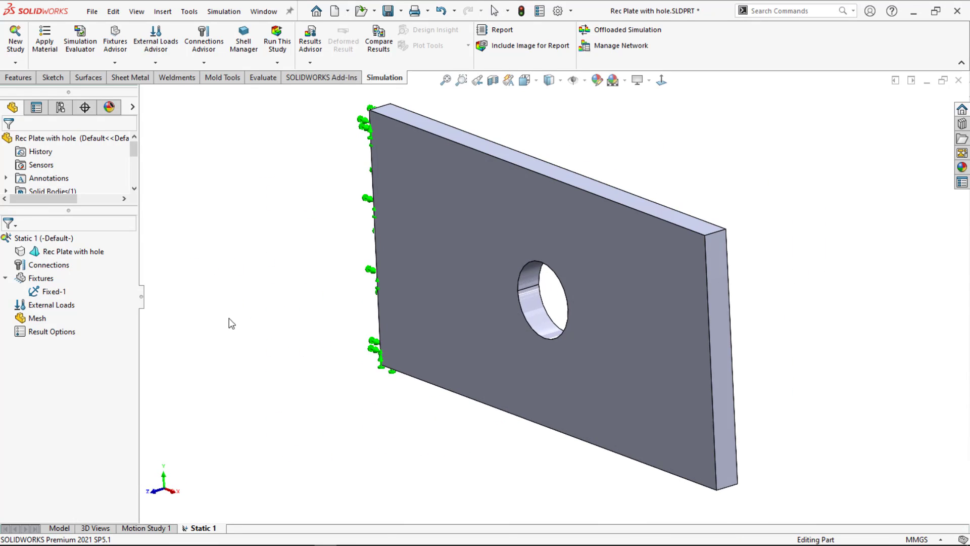
Step: Add a 10000 N force on the right end face under External Loads
right_click(52, 305)
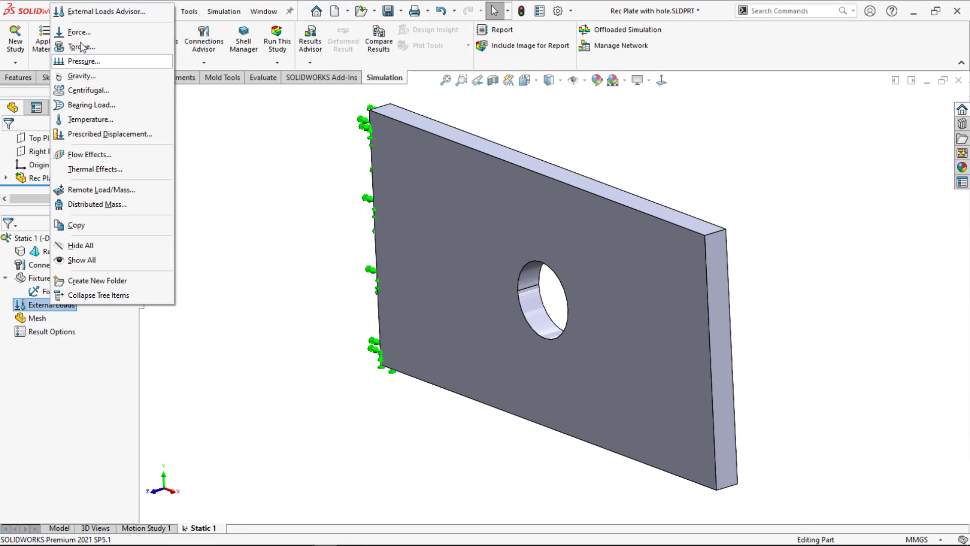
left_click(78, 31)
type("10000")
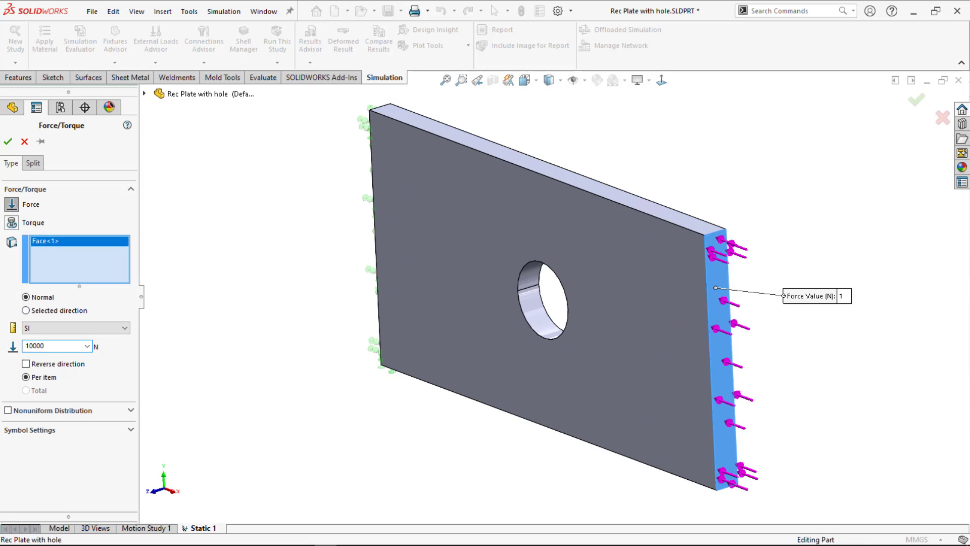
left_click(26, 362)
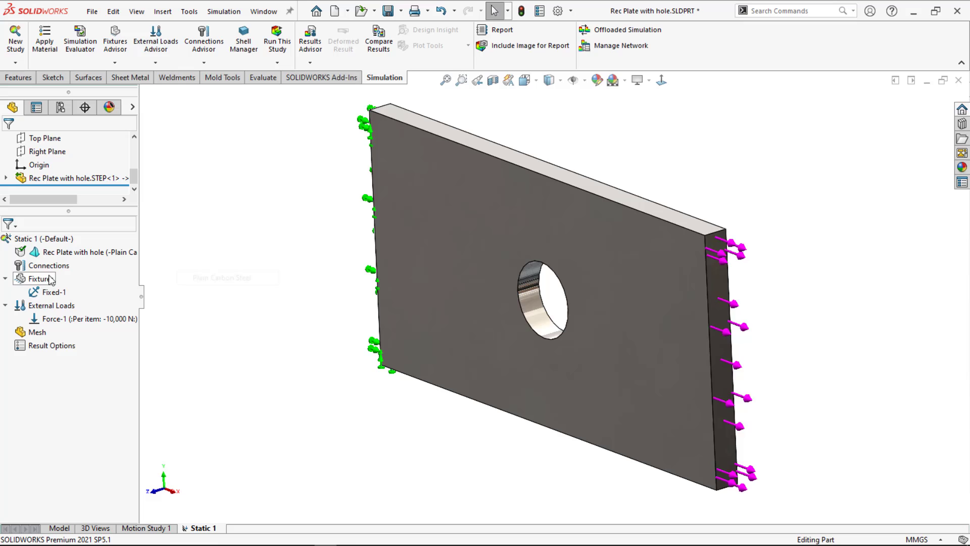
left_click(37, 331)
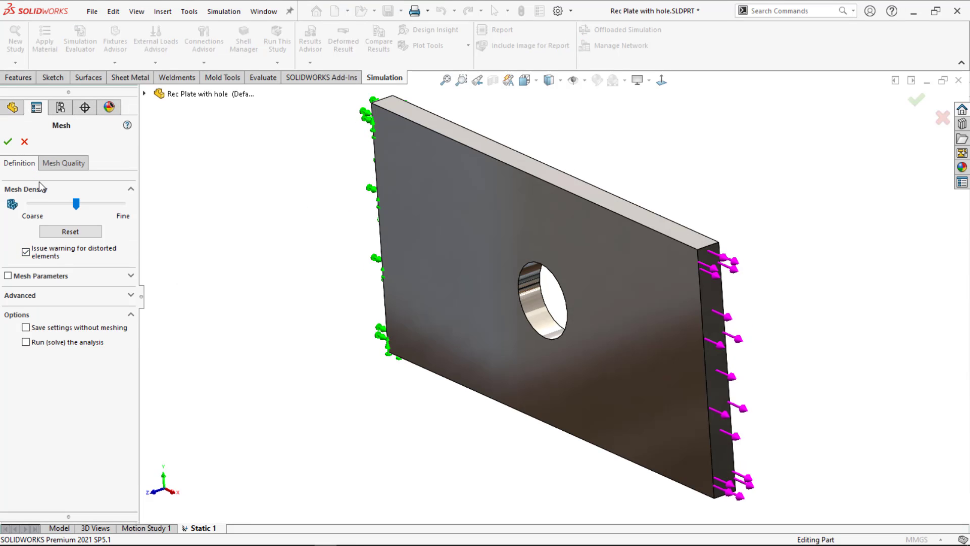
Step: Mesh the plate with a finer blended curvature-based mesh of about 2.24 mm and run the study
left_click(7, 275)
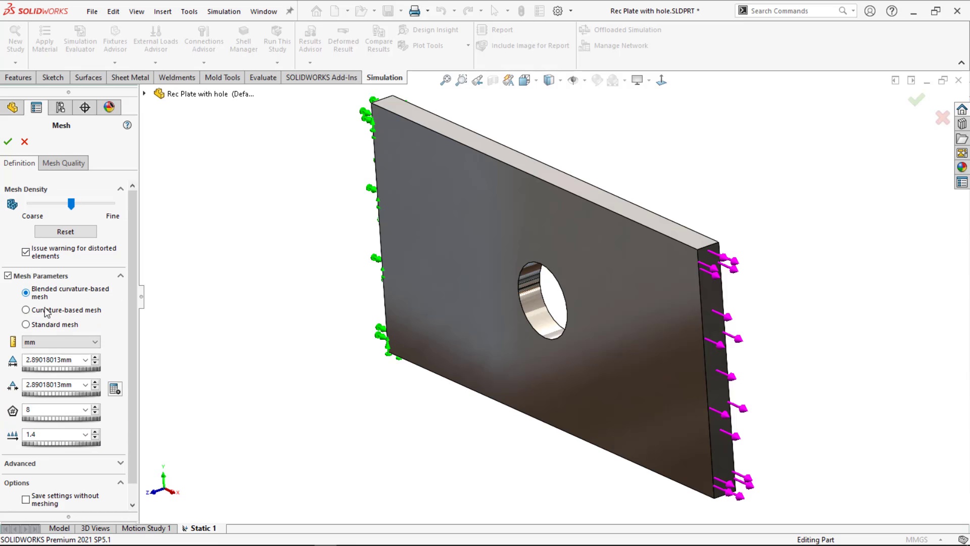
left_click_drag(71, 203, 87, 203)
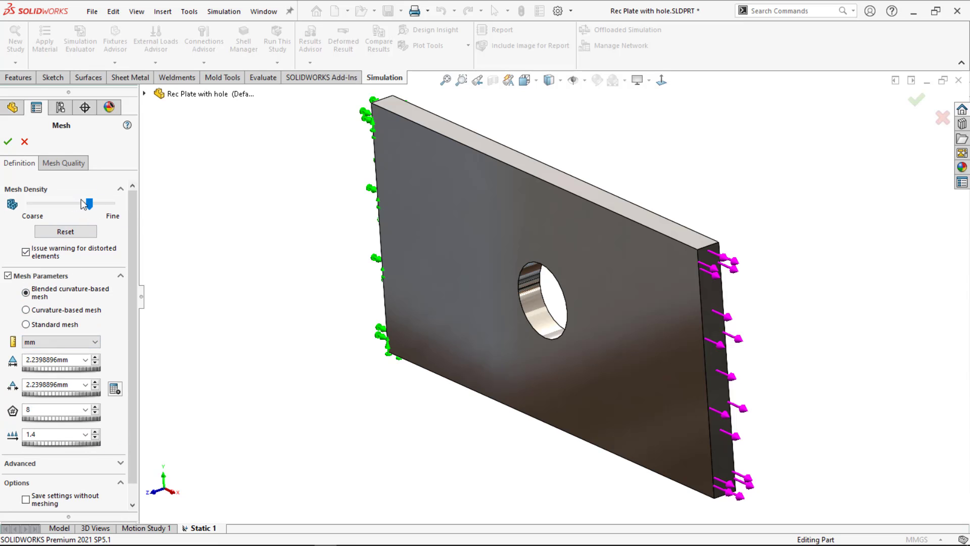
left_click(24, 141)
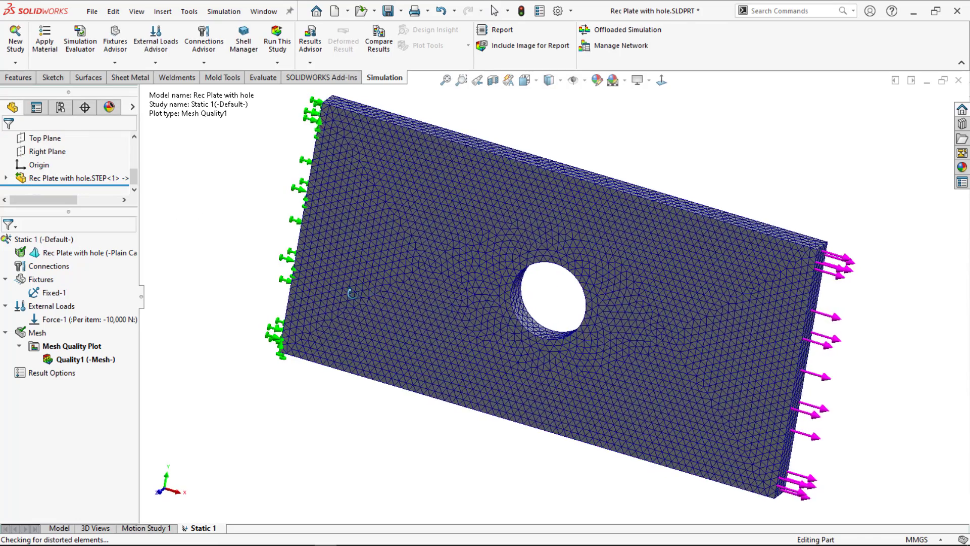
right_click(43, 239)
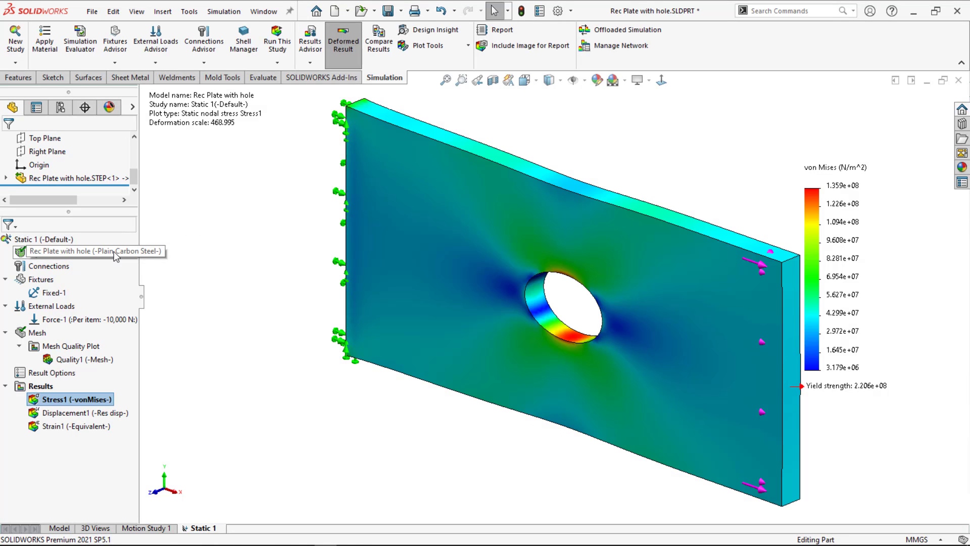
Step: View the displacement result, then edit the von Mises stress plot for MPa units and undeformed shape
double_click(85, 413)
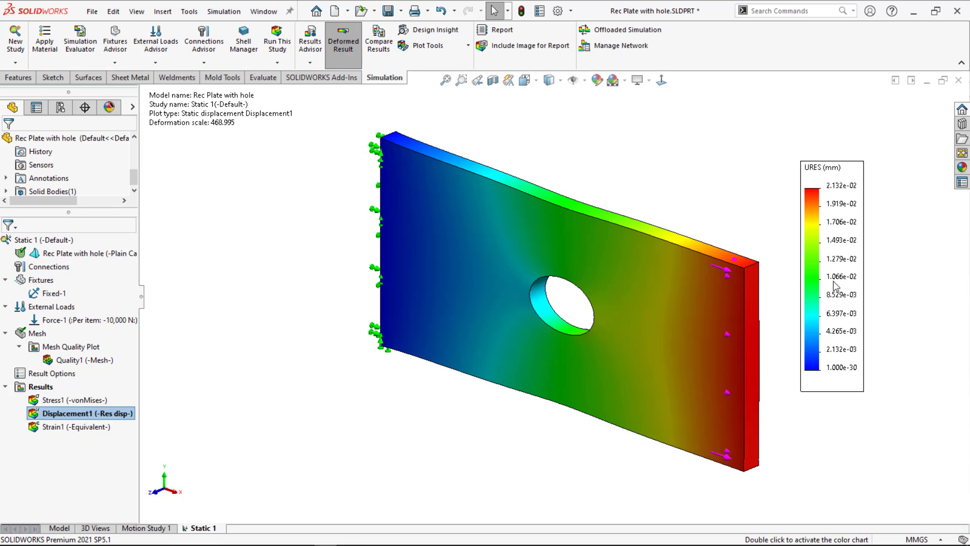
mouse_move(843, 193)
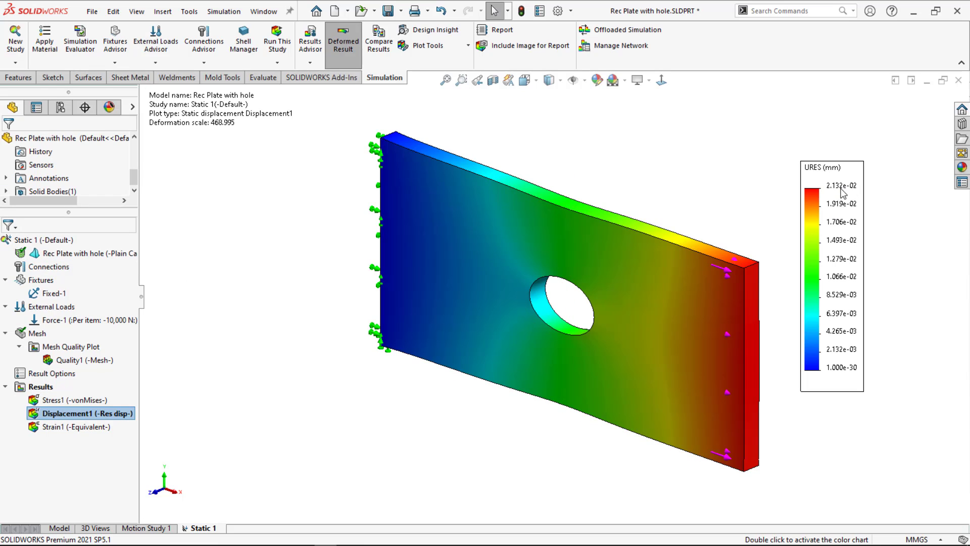
left_click(74, 400)
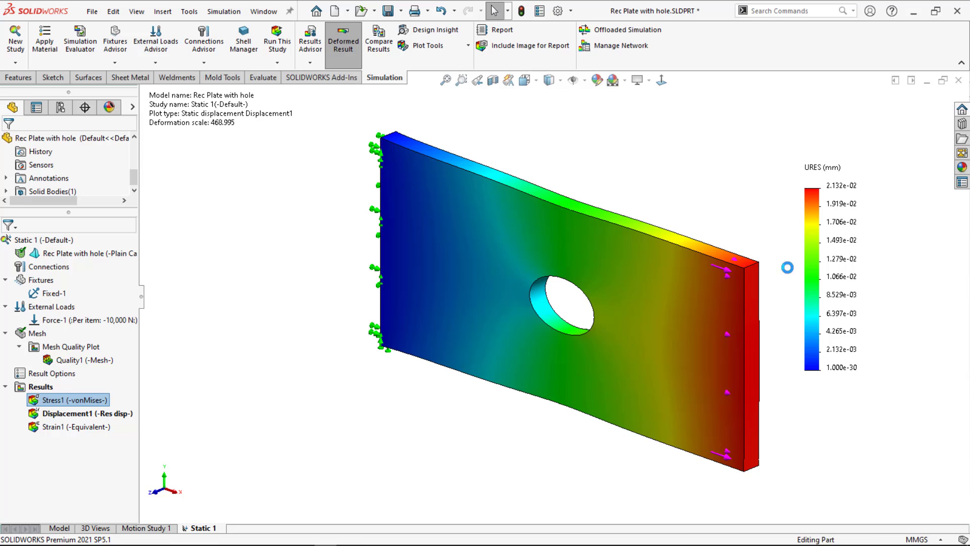
right_click(68, 400)
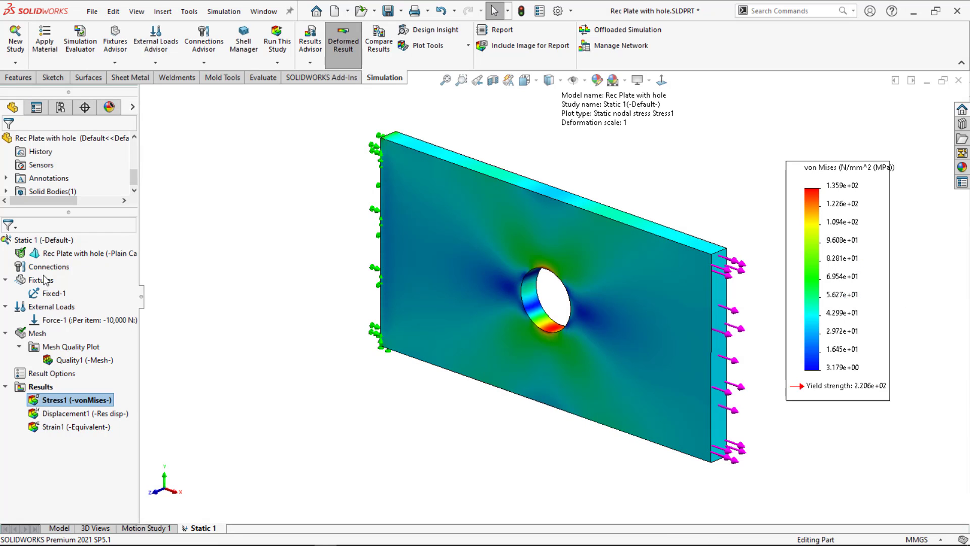
double_click(70, 400)
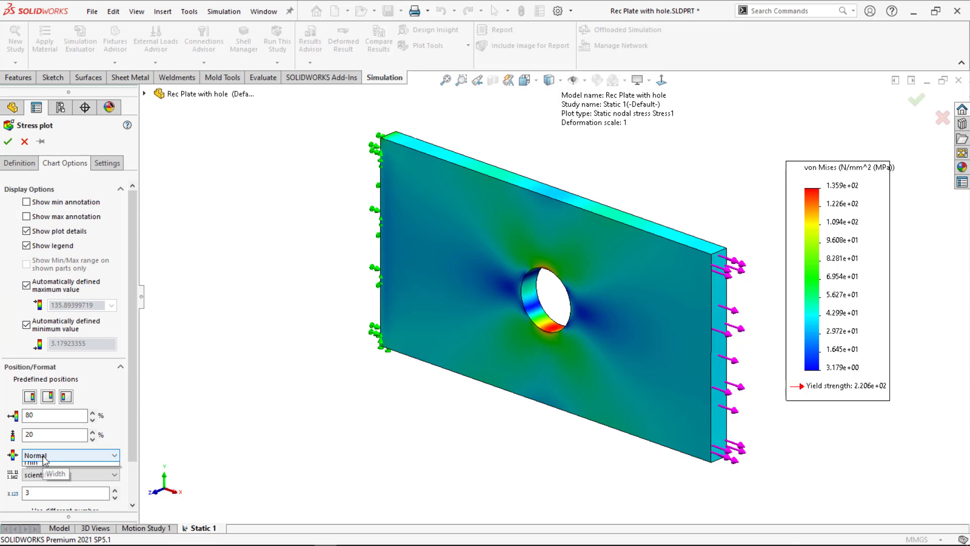
Step: Set the stress legend number format to General with five digits
left_click(66, 474)
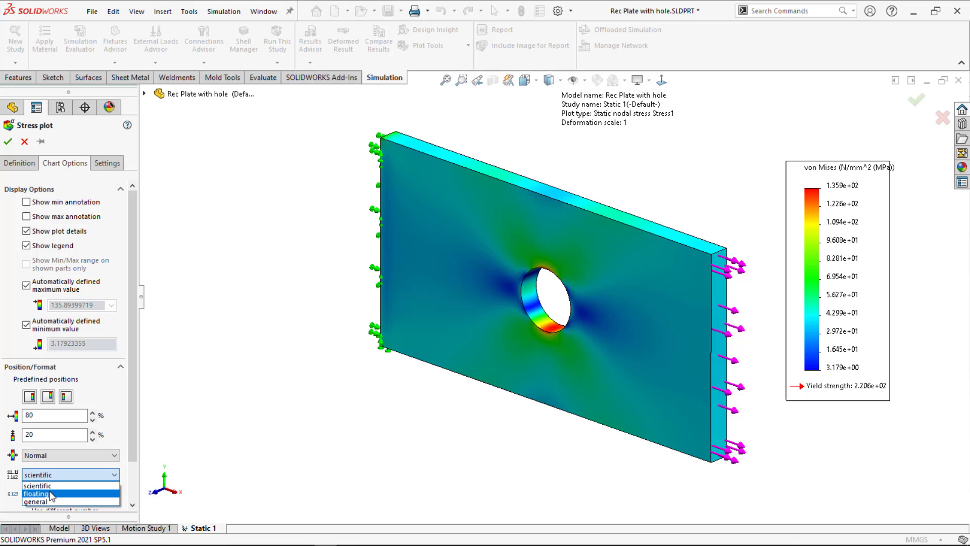
left_click(36, 501)
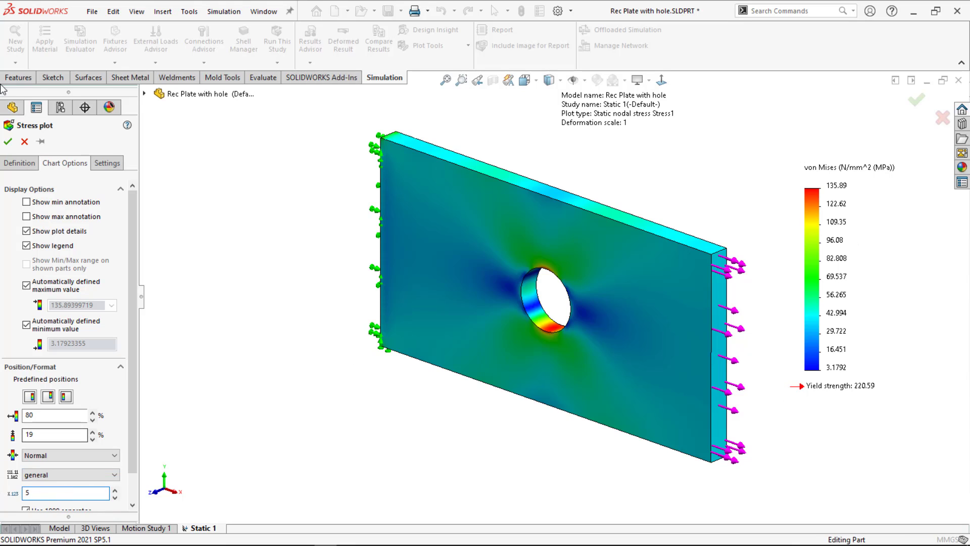
left_click(8, 141)
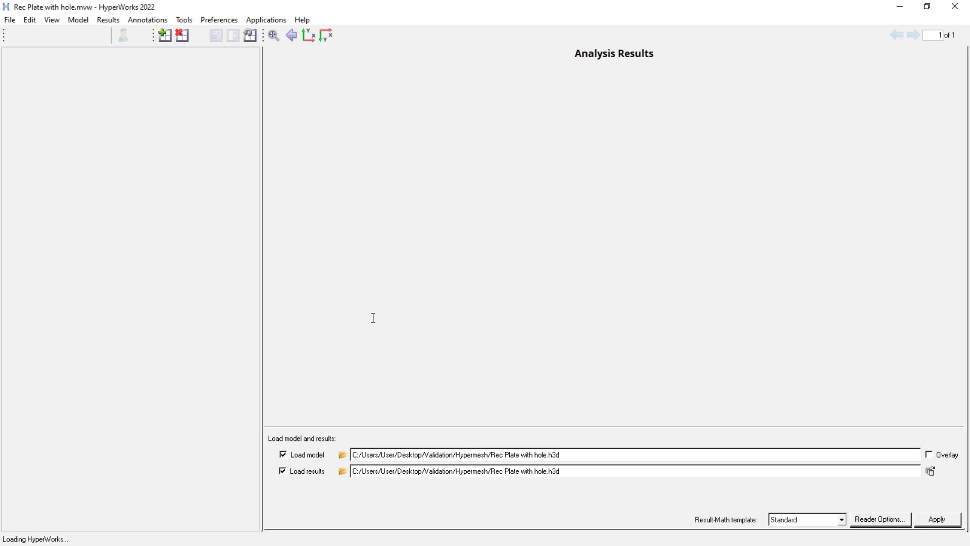
Step: Load the plate results in HyperView and contour Displacement (v) Mag, peaking at 2.108E-02
left_click(936, 519)
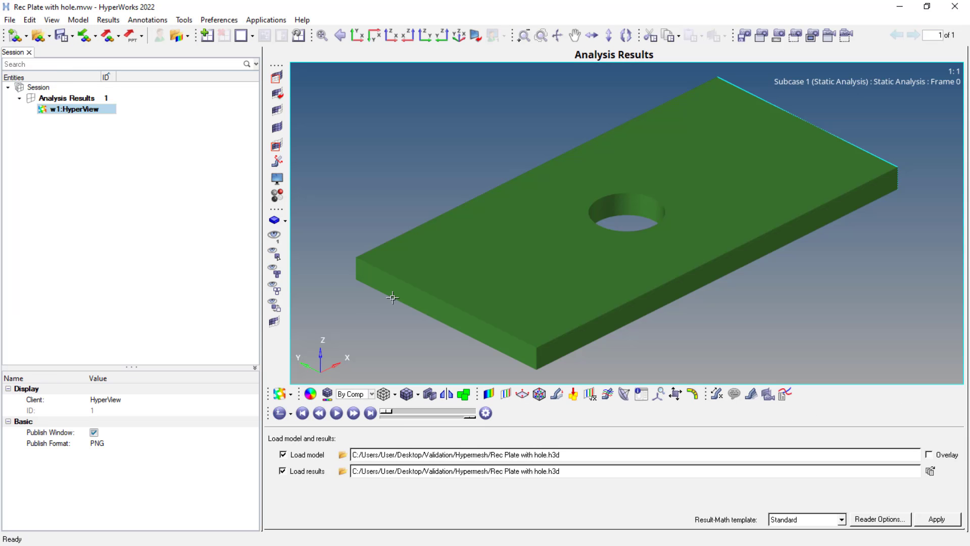
left_click(488, 394)
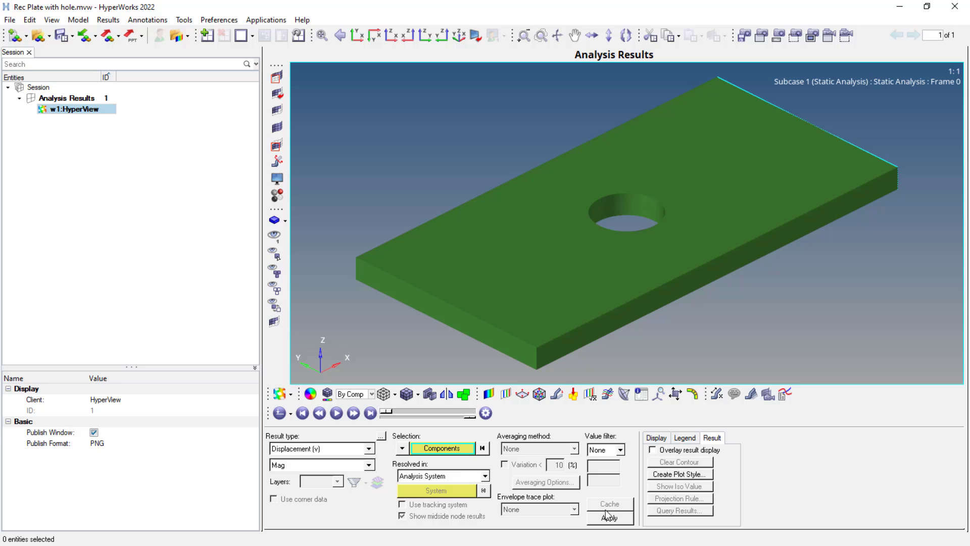
left_click(608, 517)
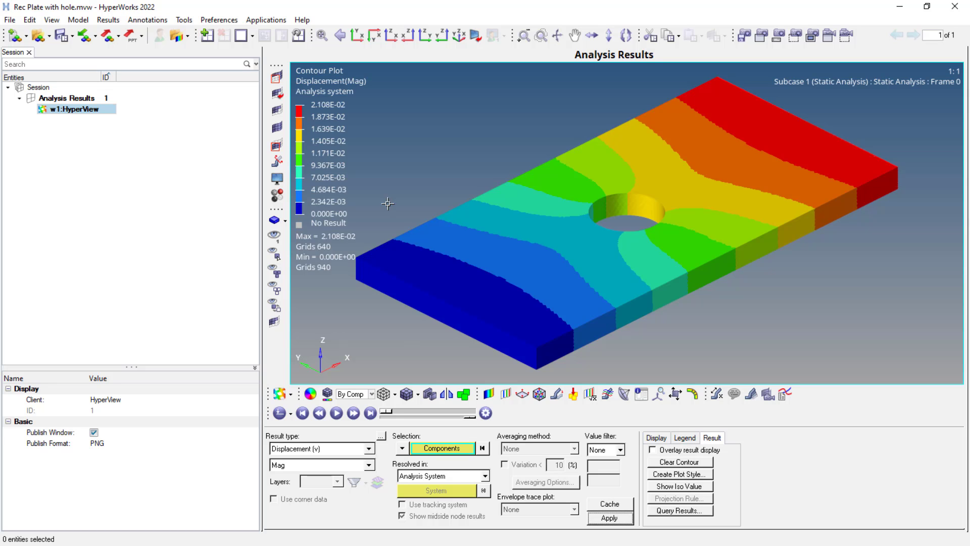
mouse_move(434, 459)
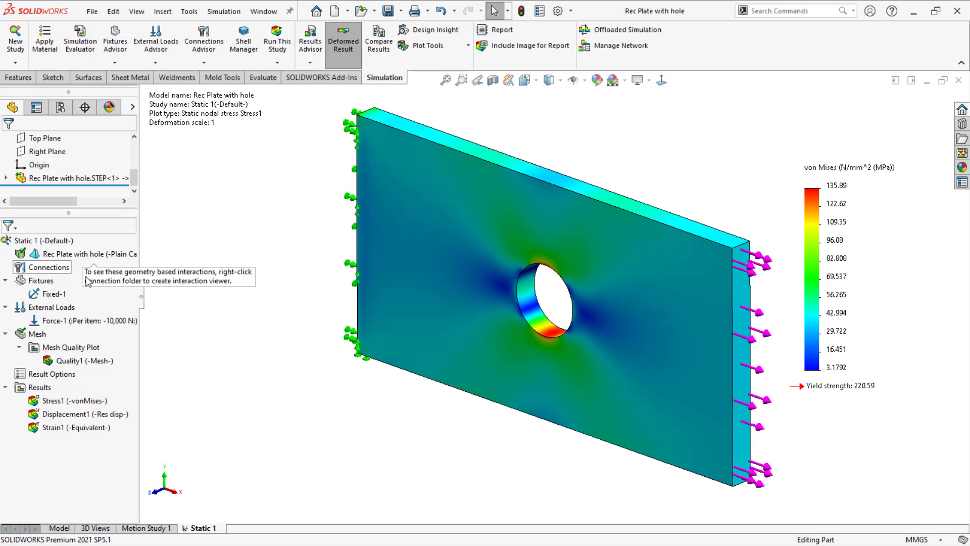
Step: Display the Displacement1 URES plot in SolidWorks, max 2.132e-02 mm at the loaded end
left_click(81, 414)
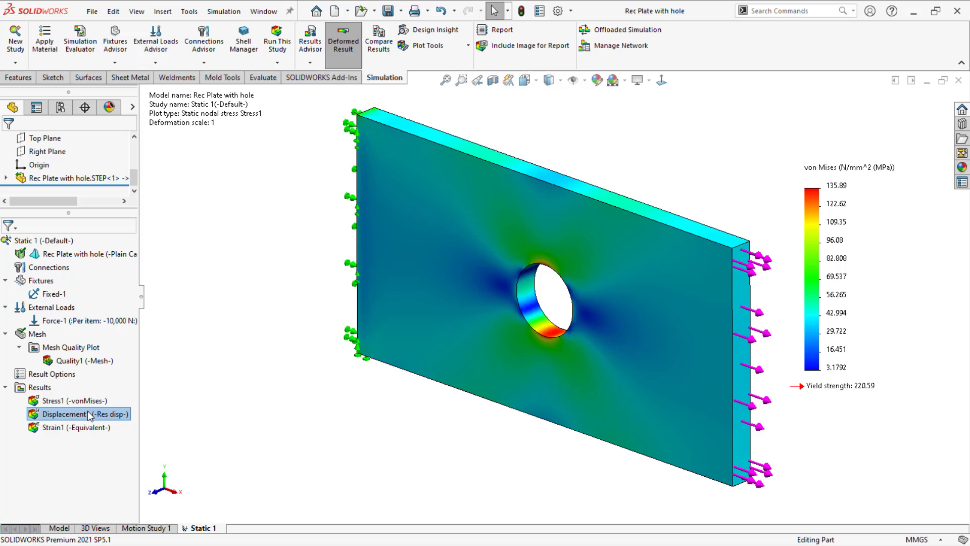
double_click(65, 413)
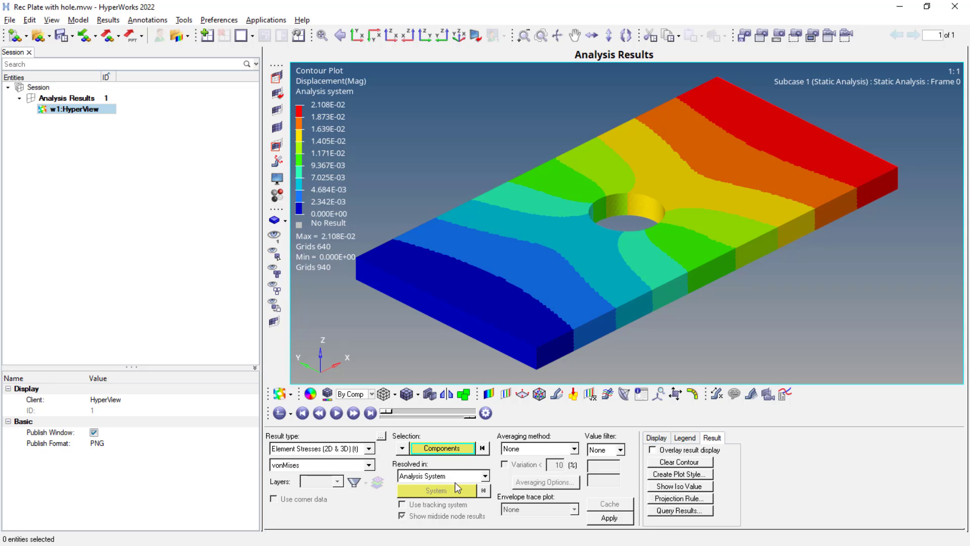
left_click(608, 517)
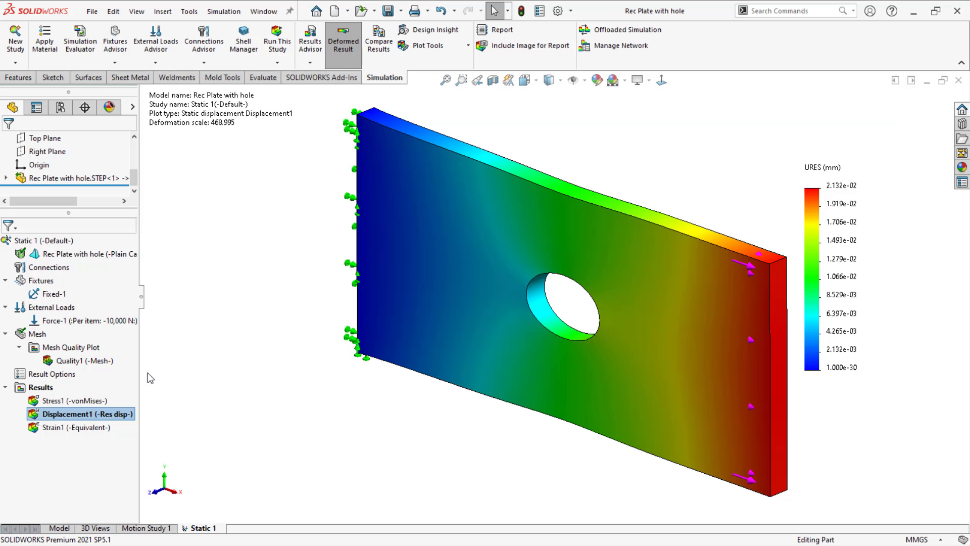
Step: Contour Element Stresses vonMises, peaking at 1.285E+02, and start the result animation
double_click(76, 400)
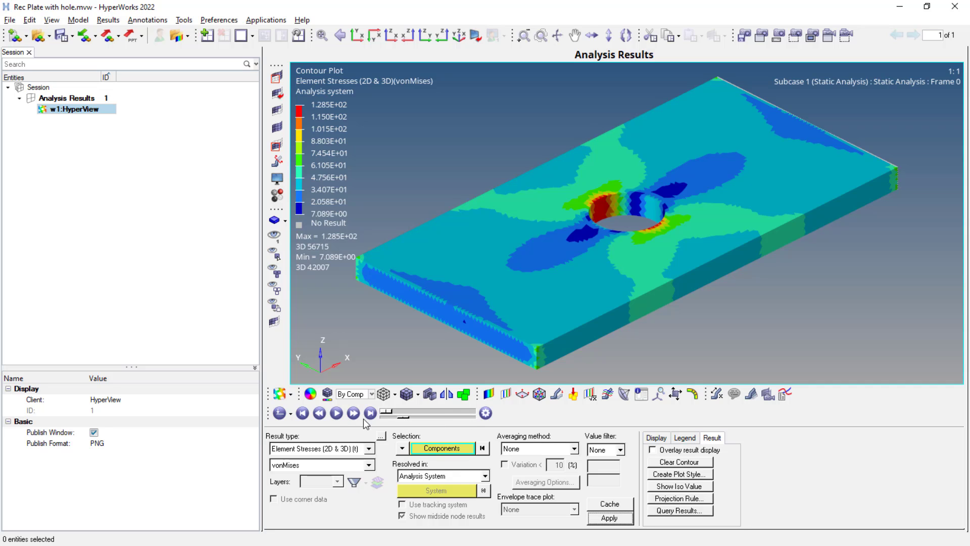
left_click(336, 412)
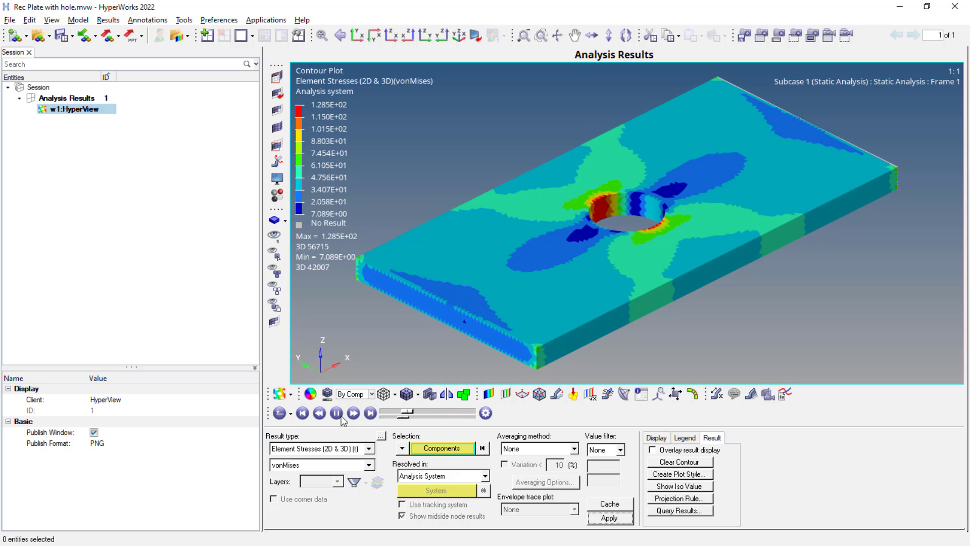
left_click(354, 414)
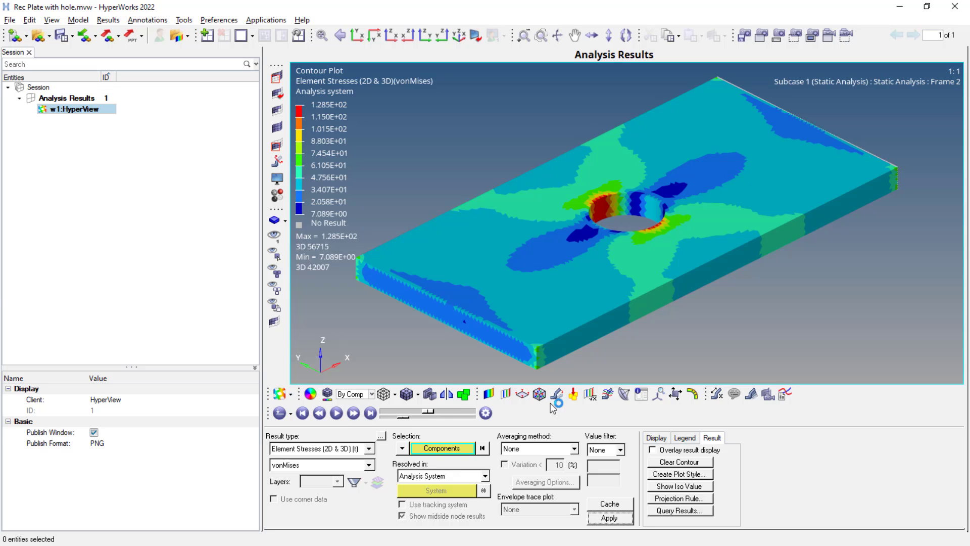
left_click(573, 393)
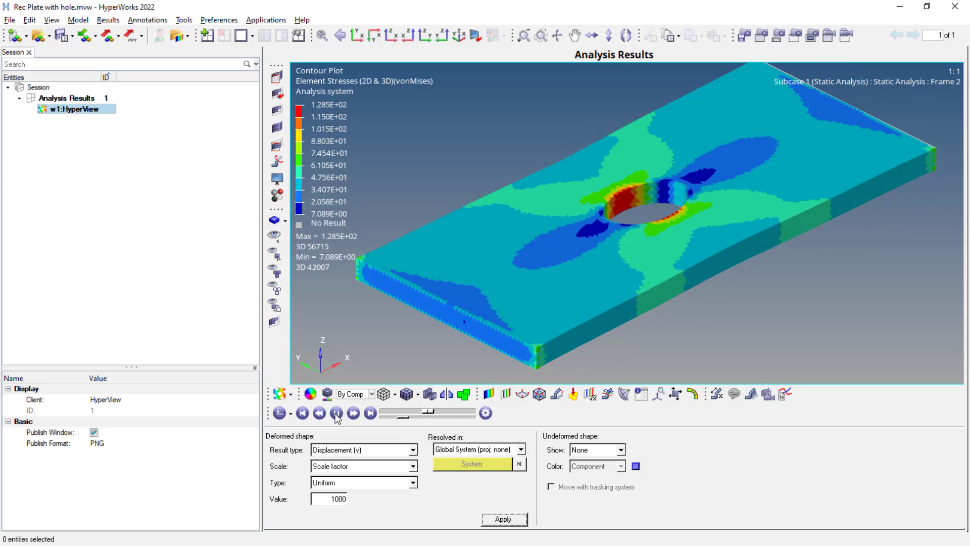
Step: Animate the deformed shape at scale factor 1000 and inspect the plate from side views
left_click(336, 412)
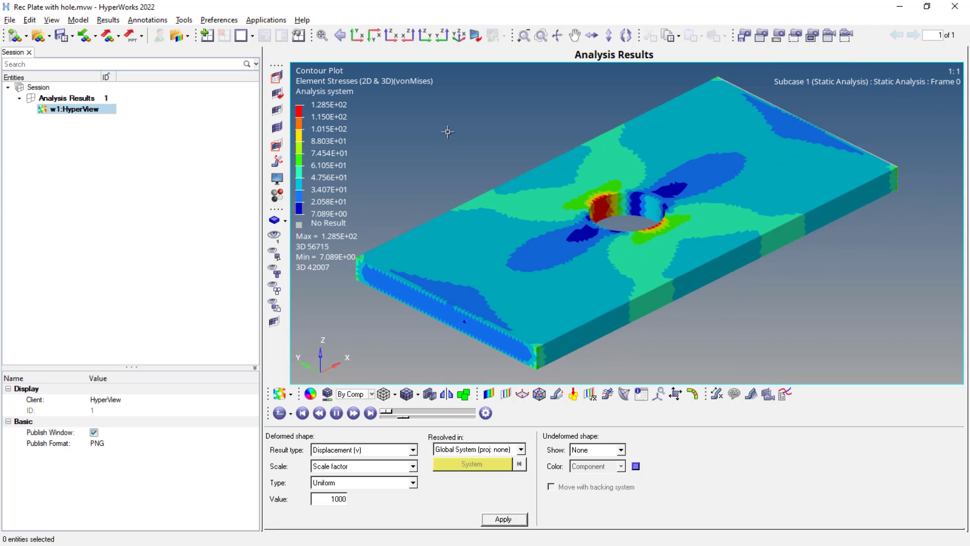
left_click(441, 35)
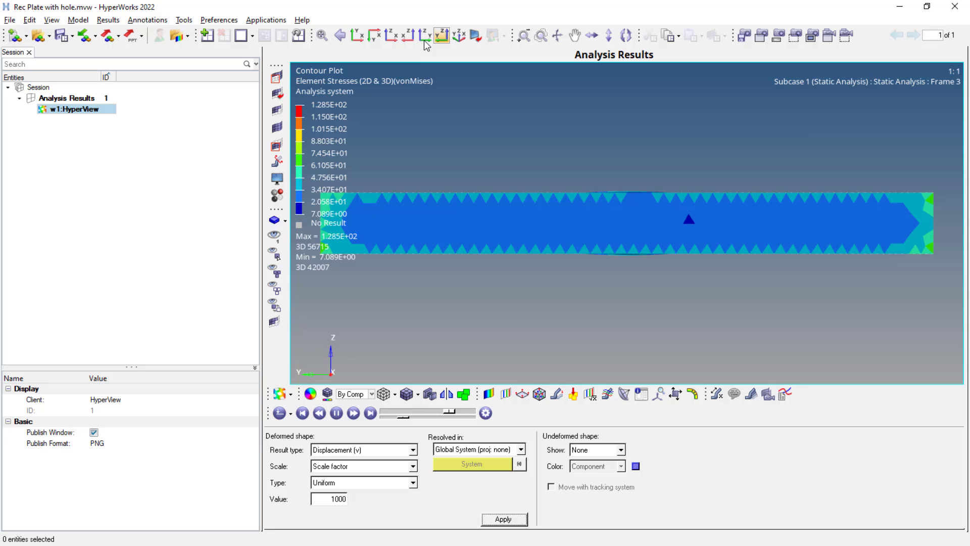
left_click(388, 35)
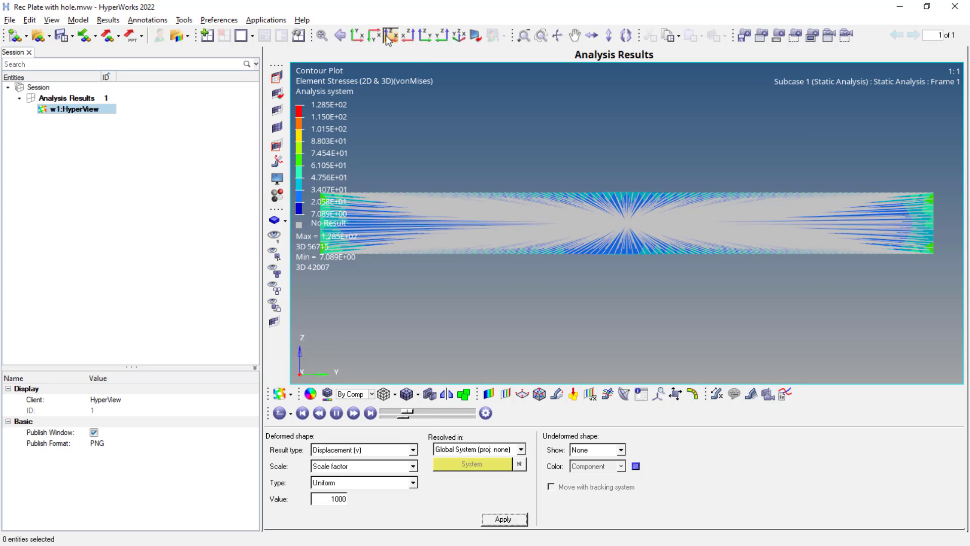